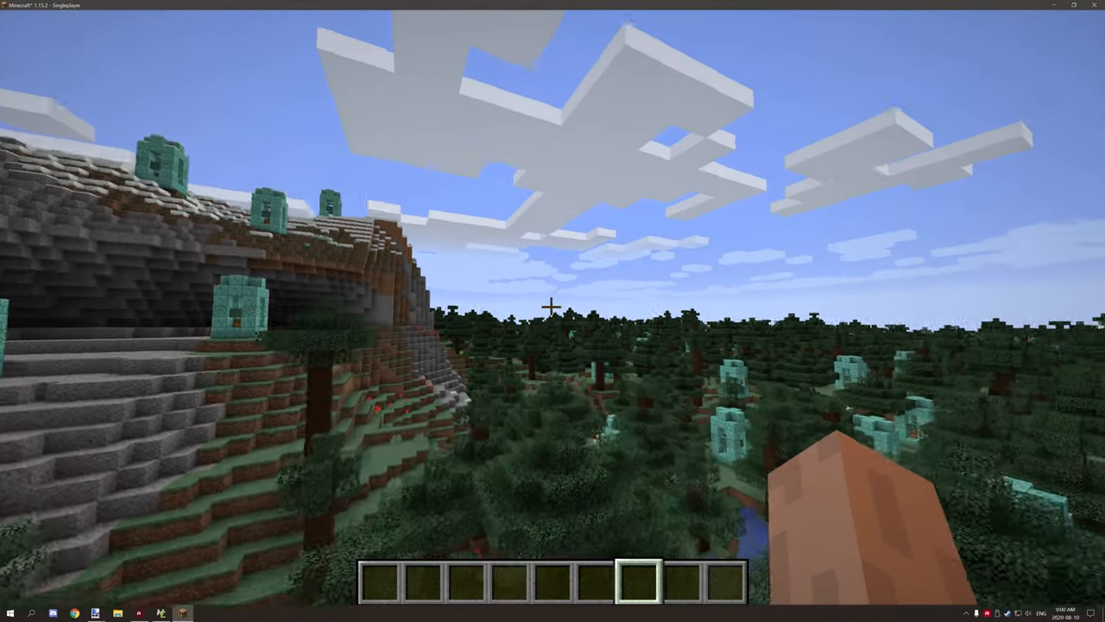
mouse_move(552, 311)
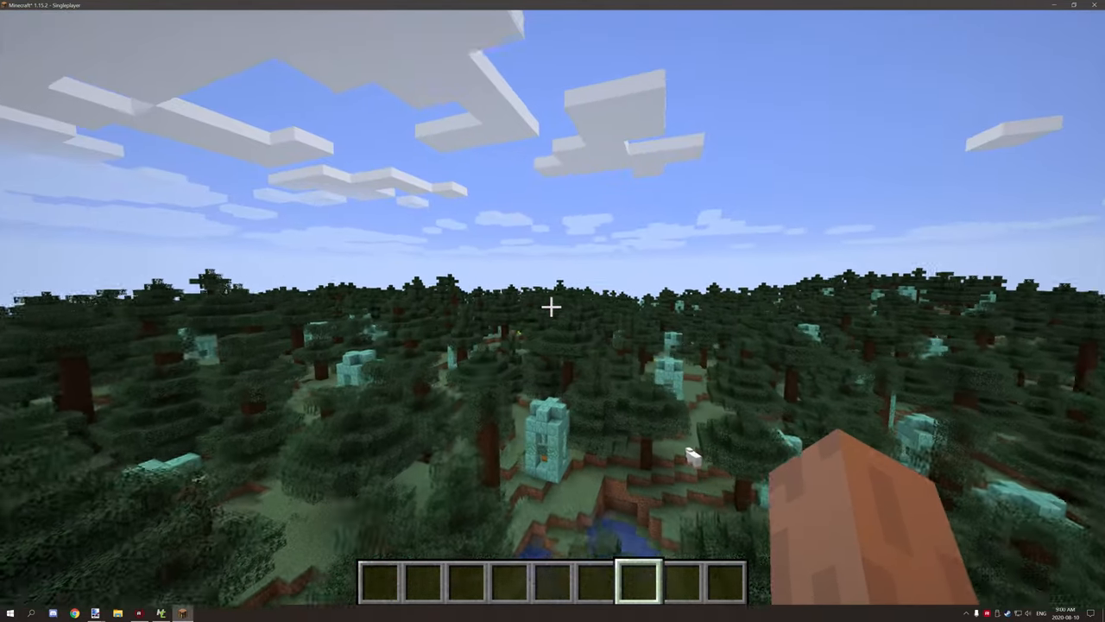
mouse_move(552, 311)
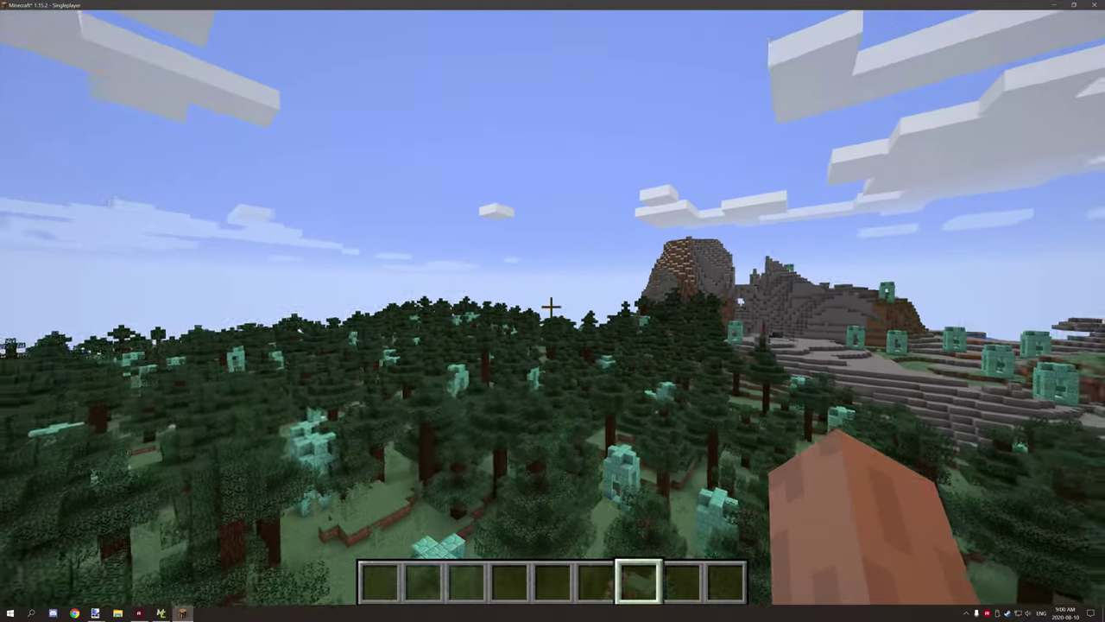
mouse_move(553, 311)
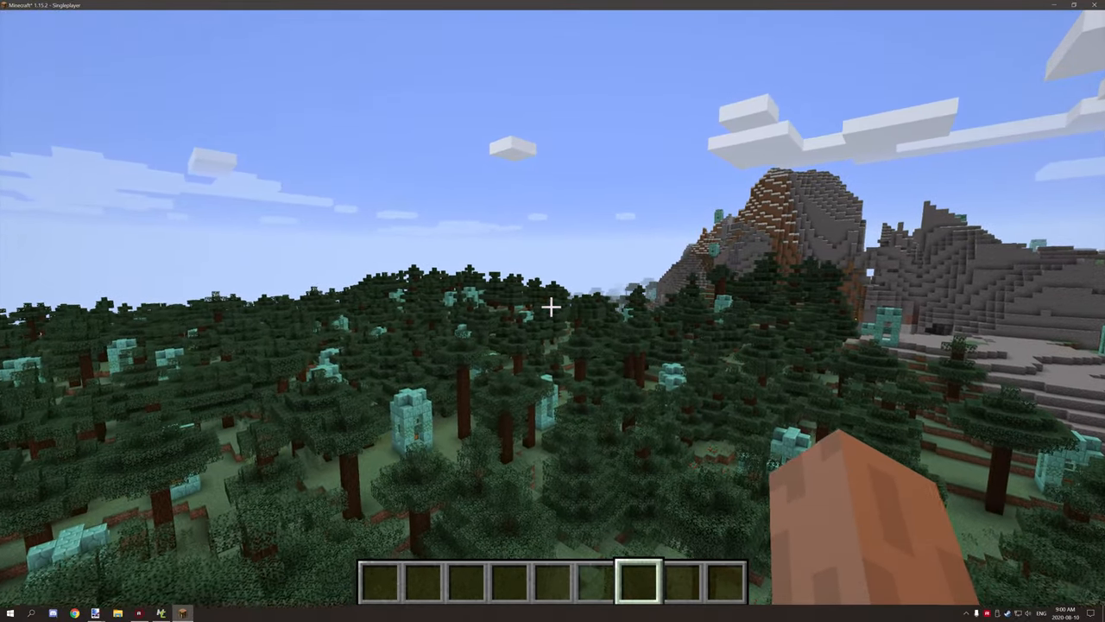
mouse_move(553, 311)
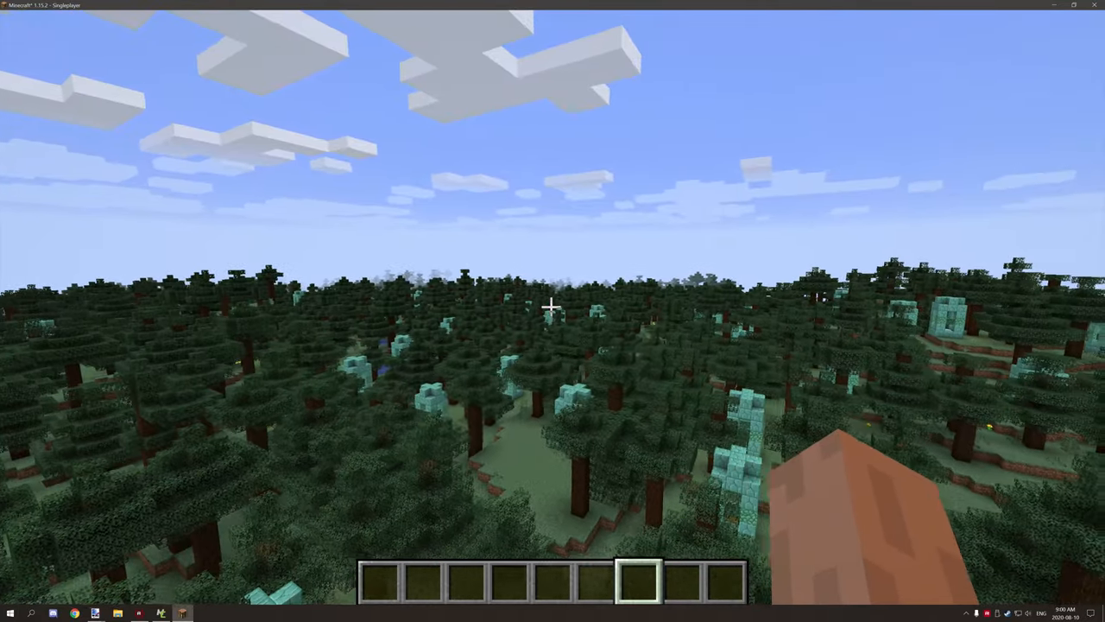
mouse_move(553, 311)
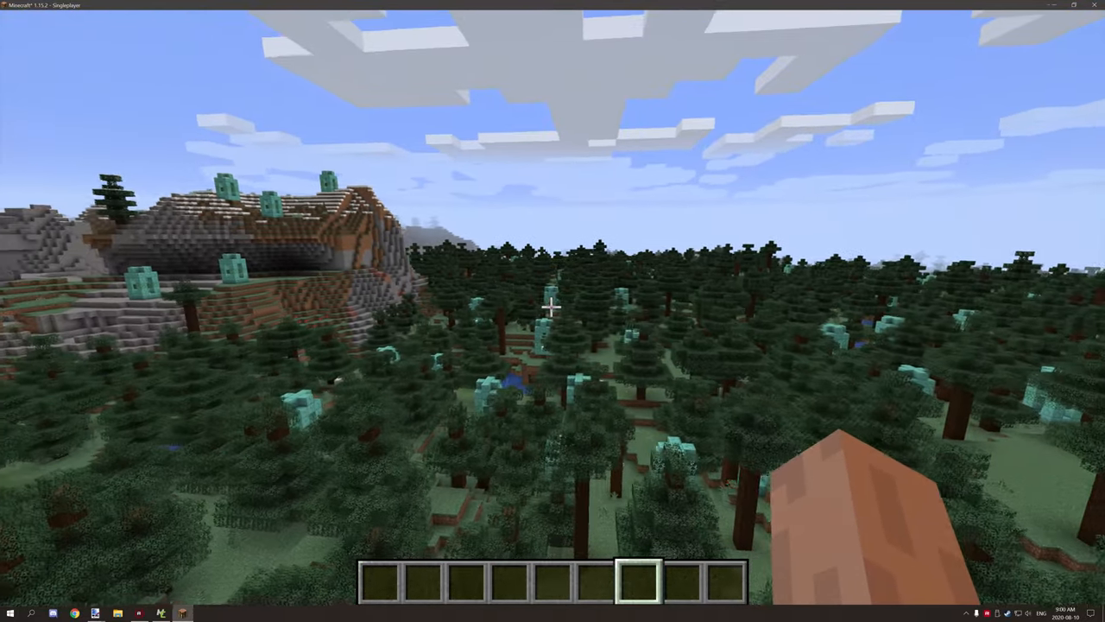
mouse_move(553, 307)
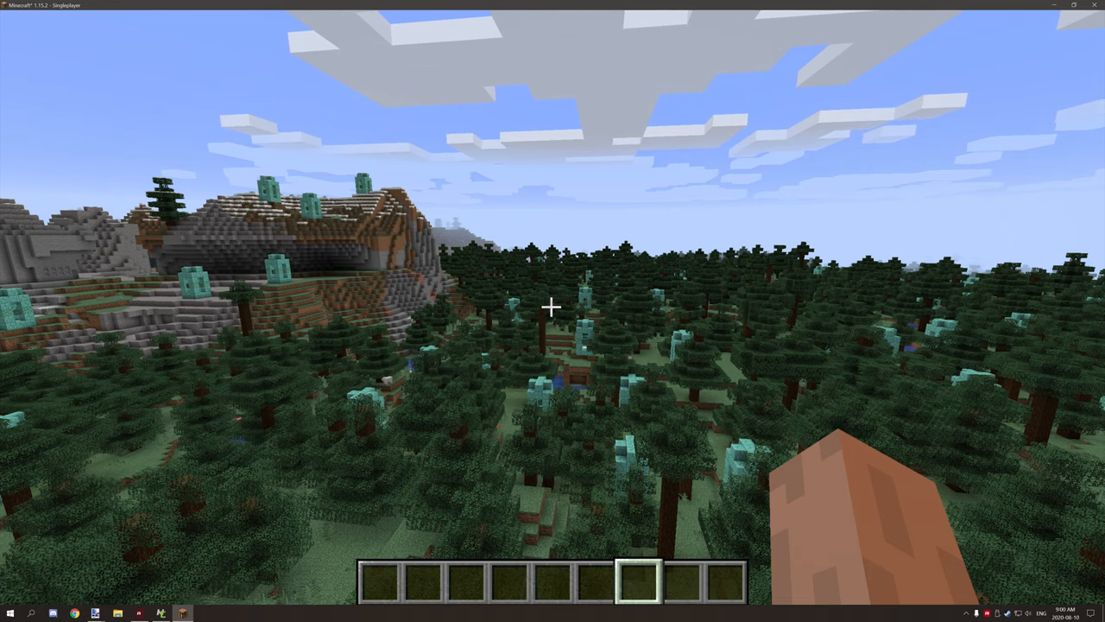
mouse_move(553, 311)
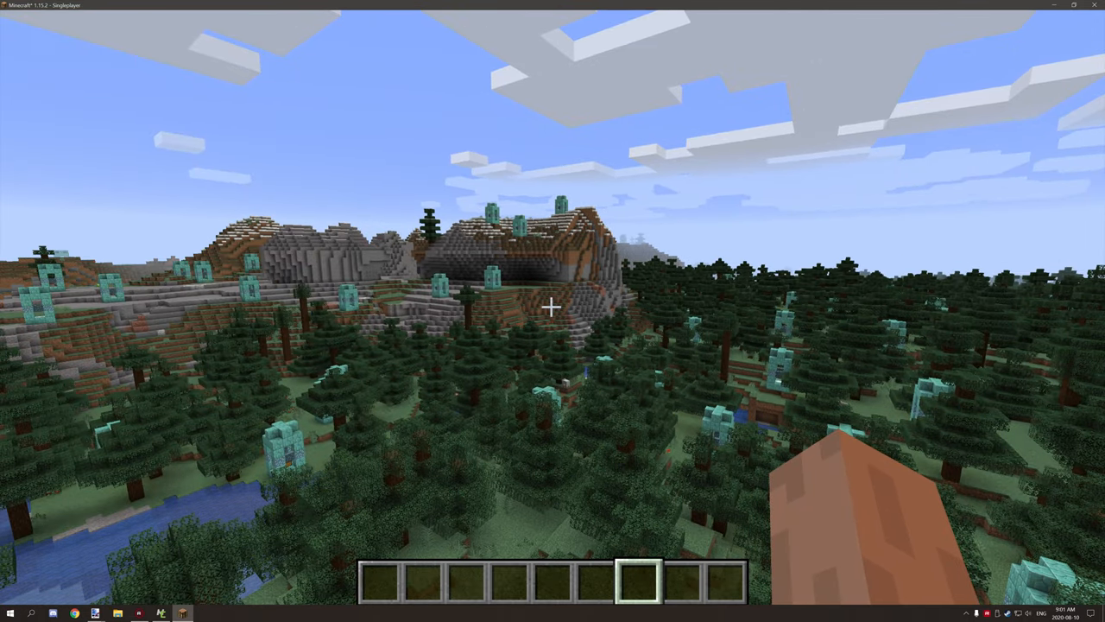
mouse_move(553, 310)
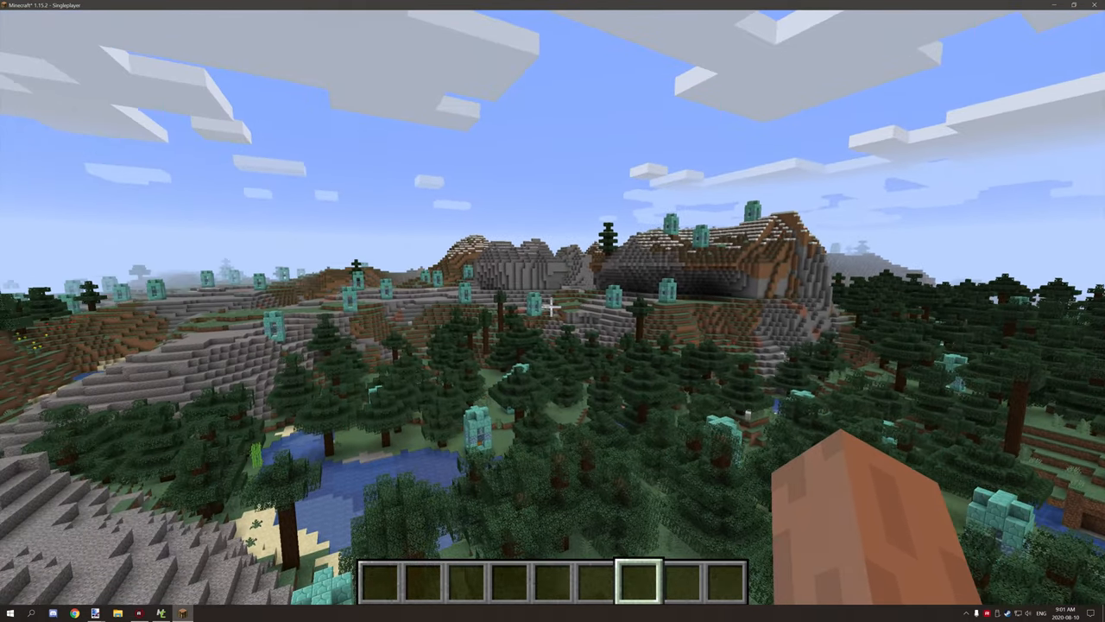
mouse_move(552, 311)
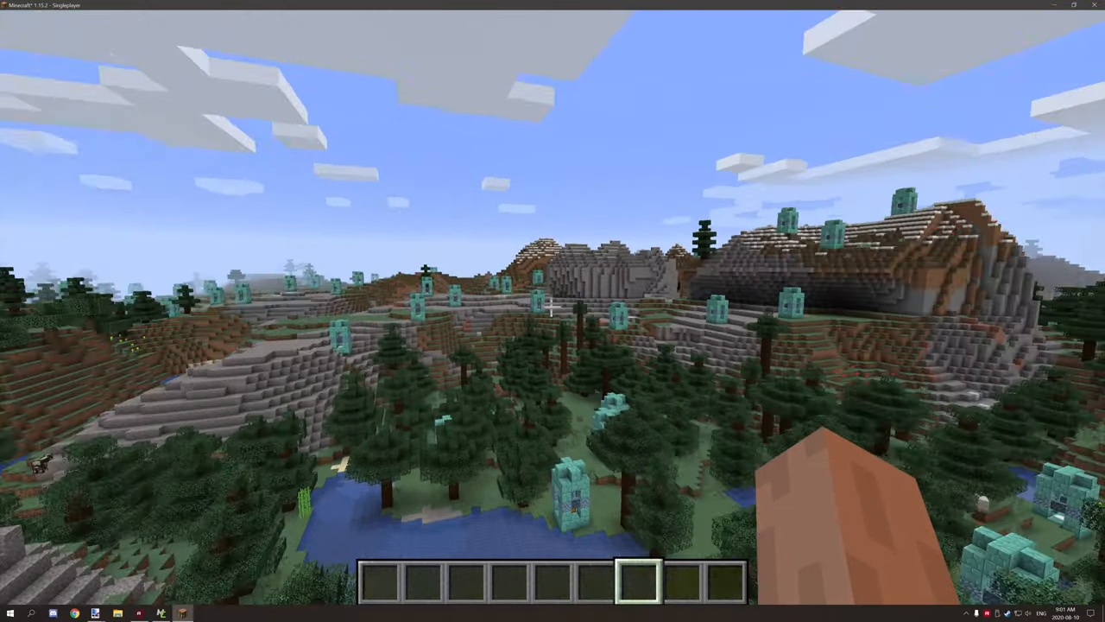
mouse_move(553, 310)
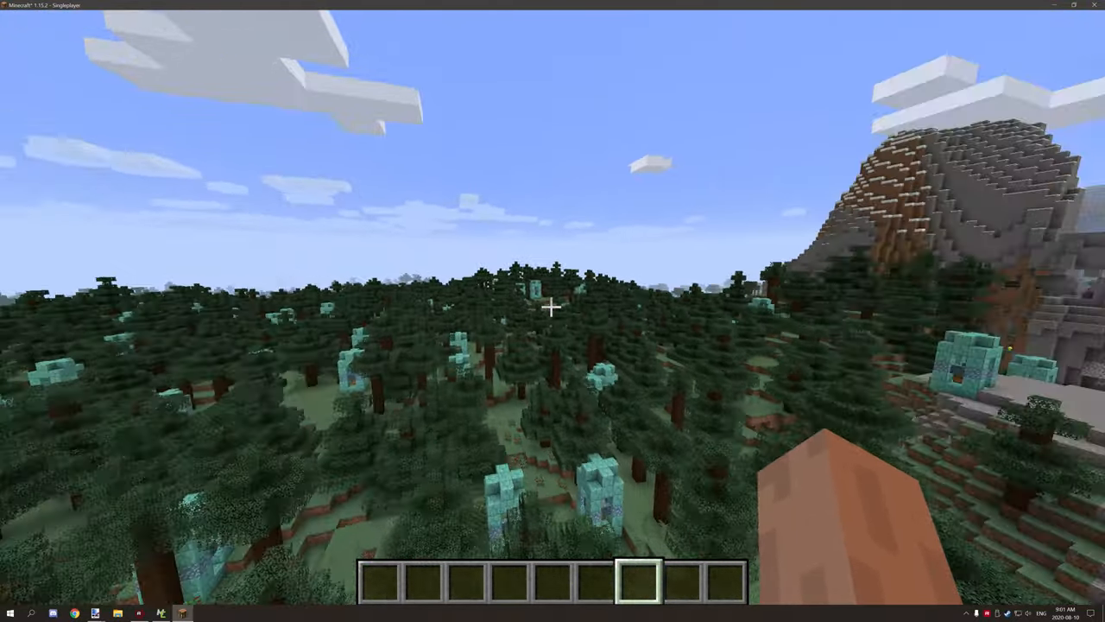
mouse_move(552, 311)
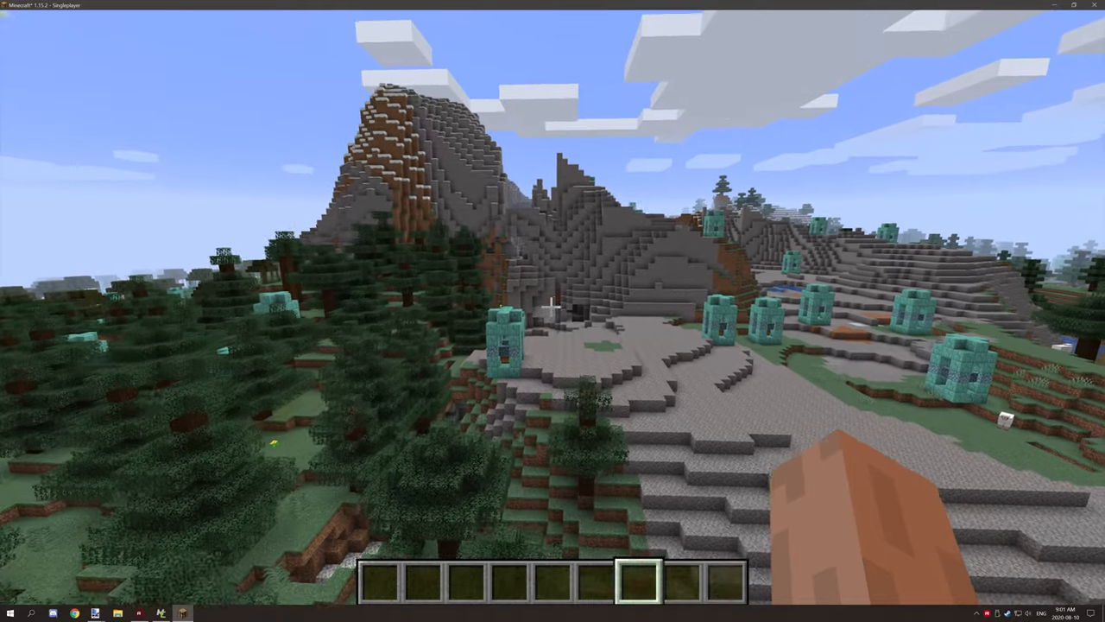
mouse_move(553, 311)
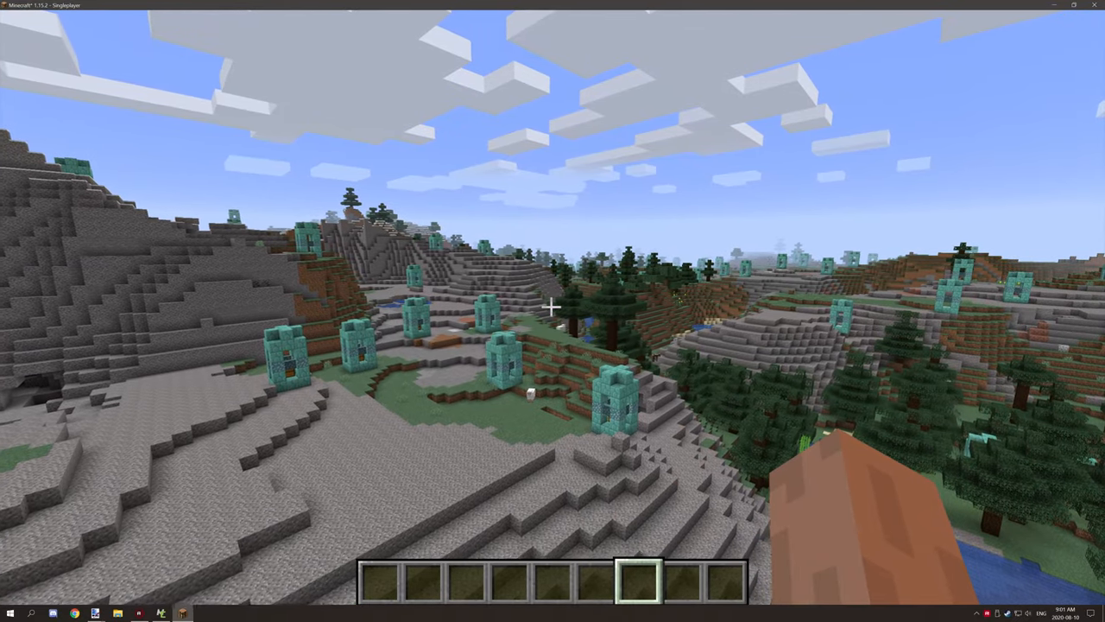
mouse_move(553, 311)
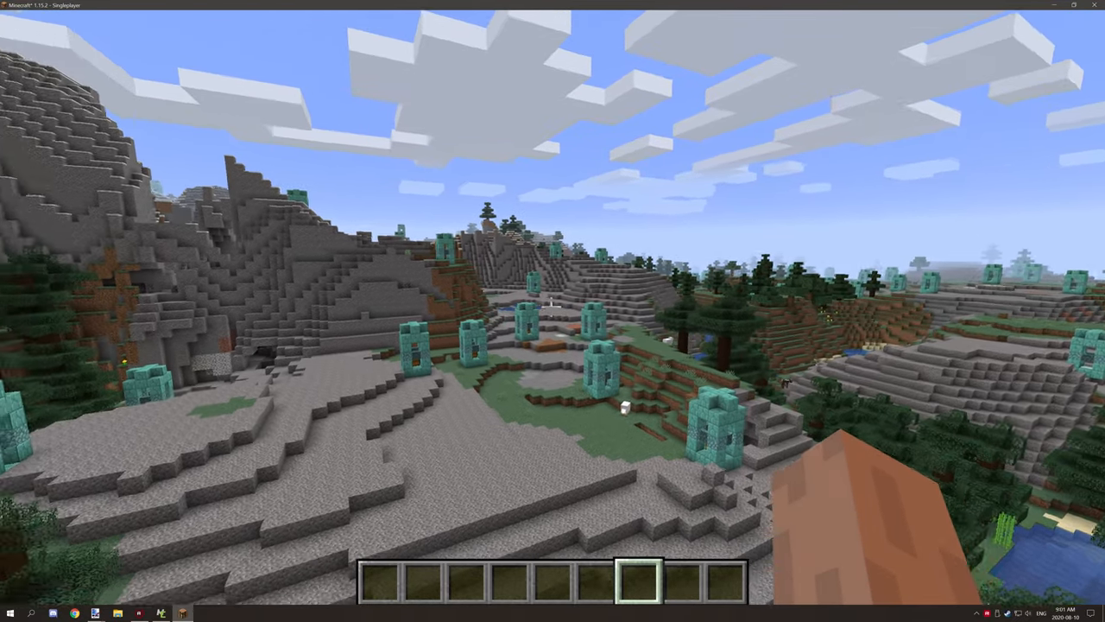
mouse_move(553, 310)
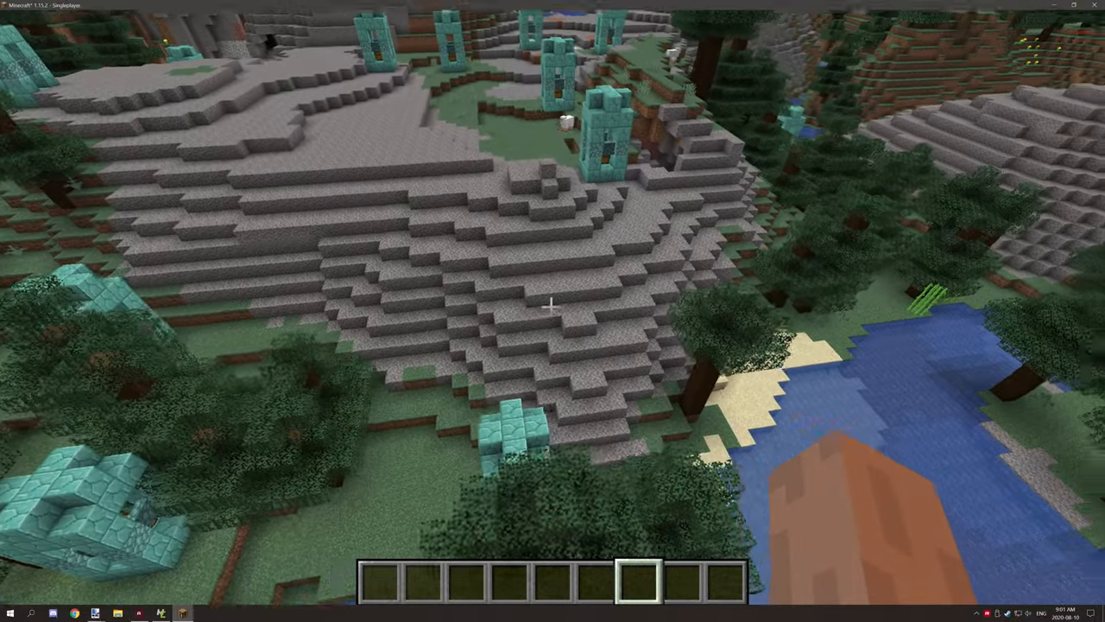
mouse_move(552, 308)
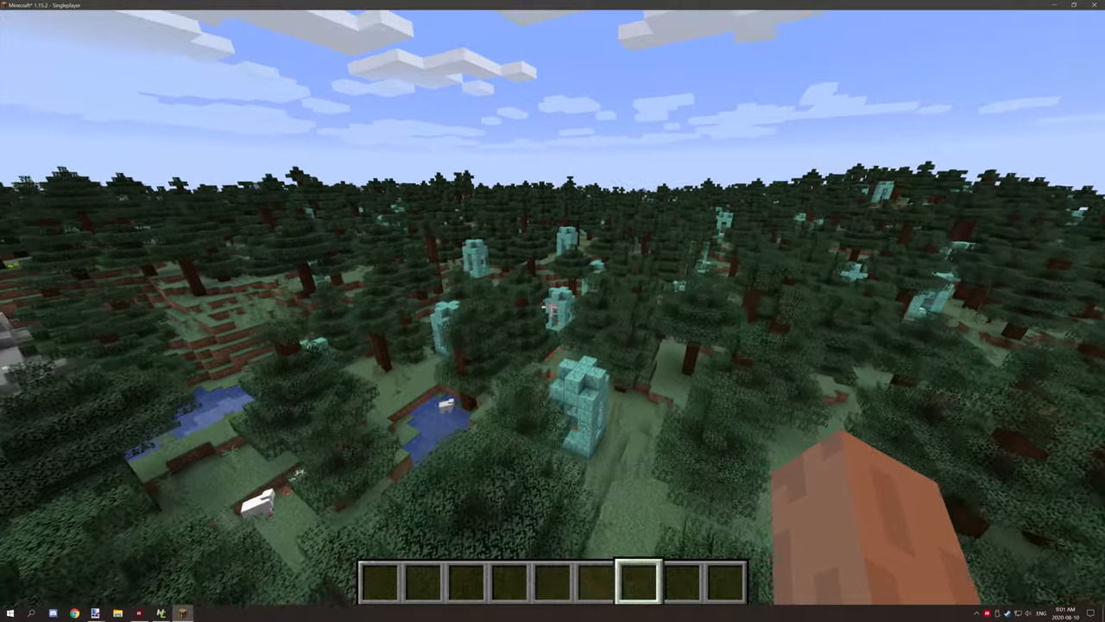
mouse_move(552, 311)
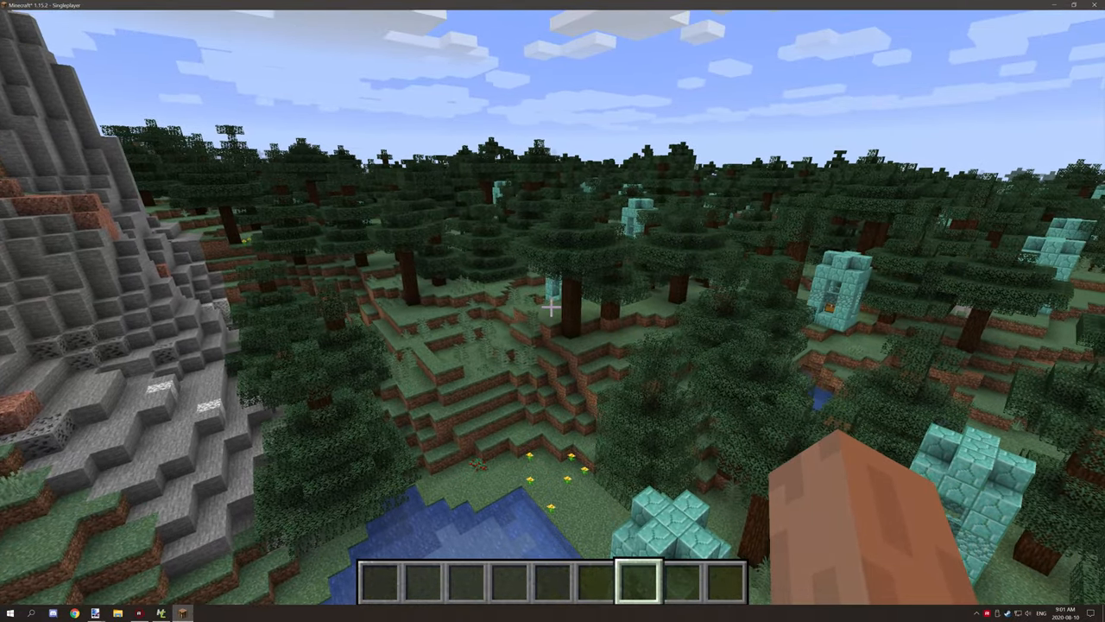
mouse_move(552, 307)
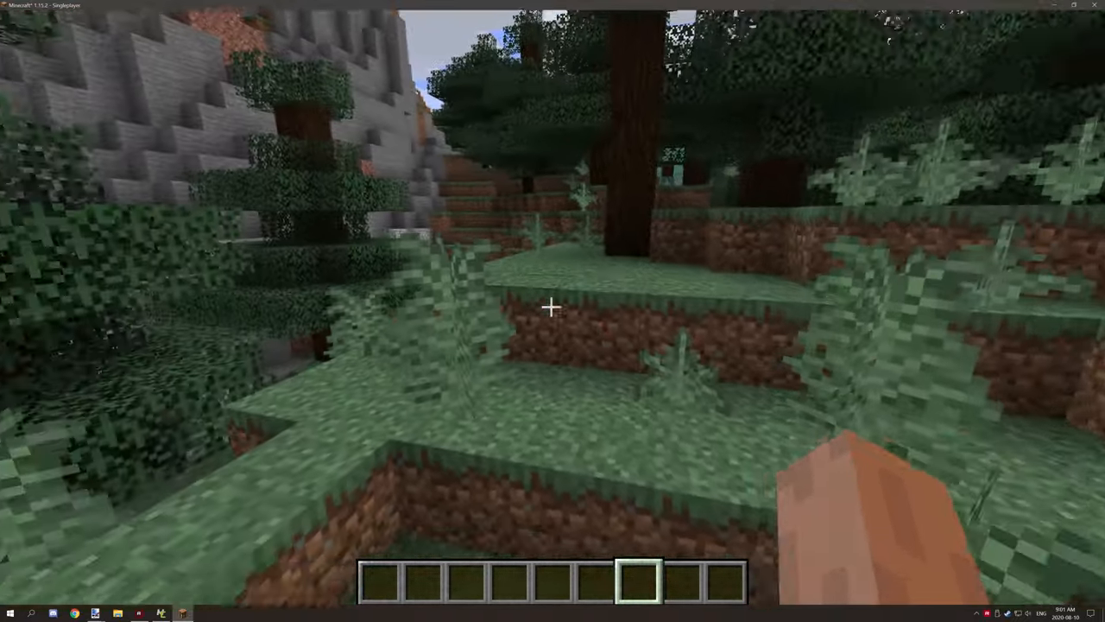
mouse_move(553, 311)
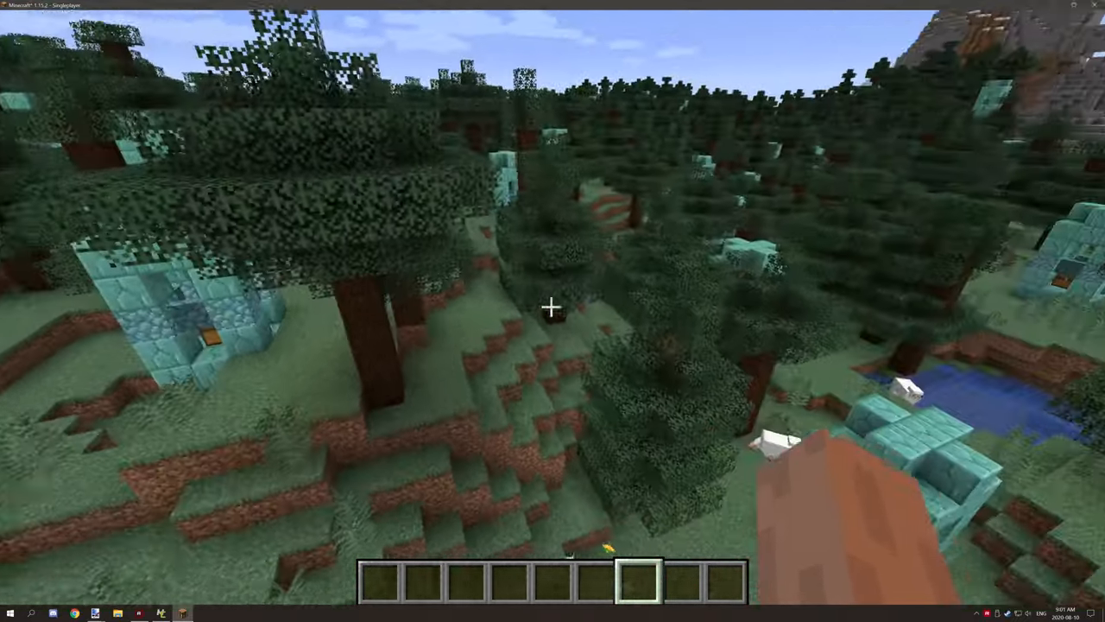
mouse_move(552, 310)
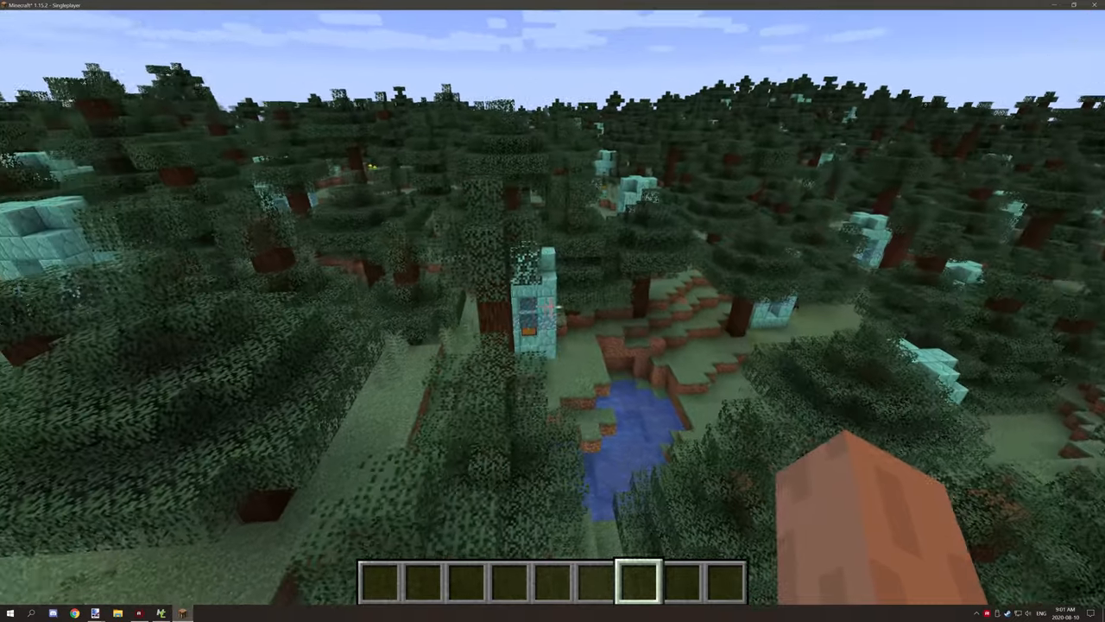
mouse_move(552, 311)
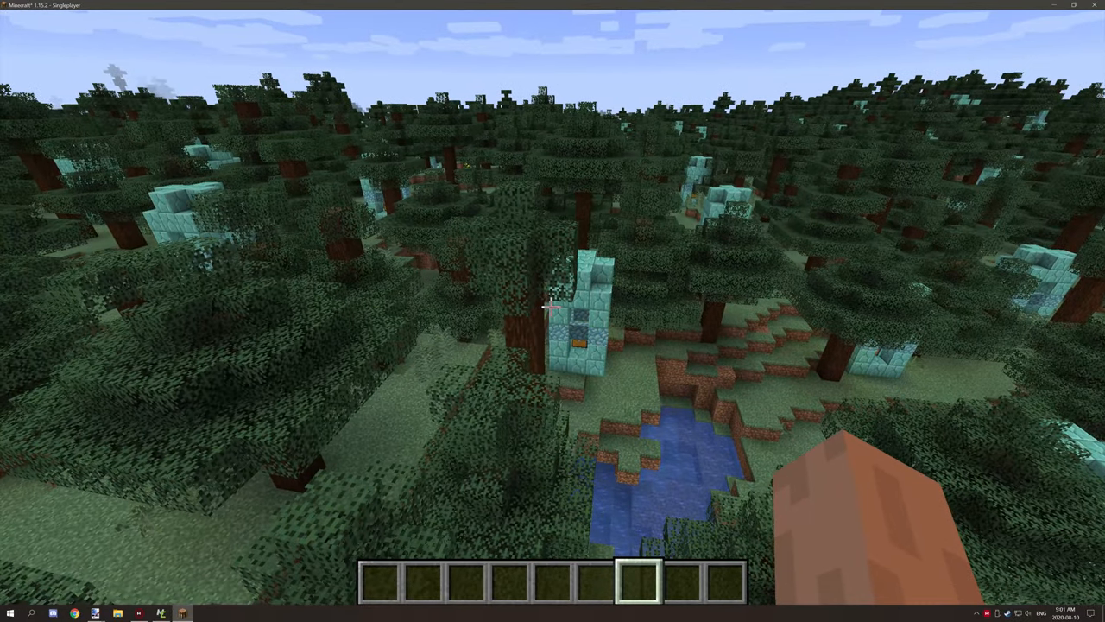
mouse_move(552, 310)
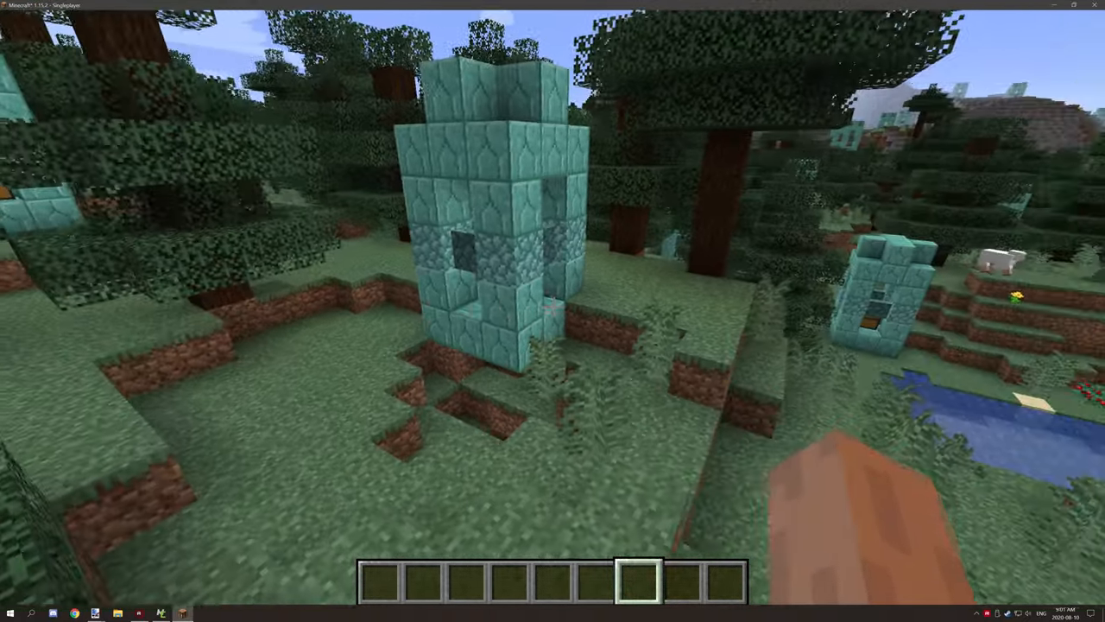
mouse_move(553, 308)
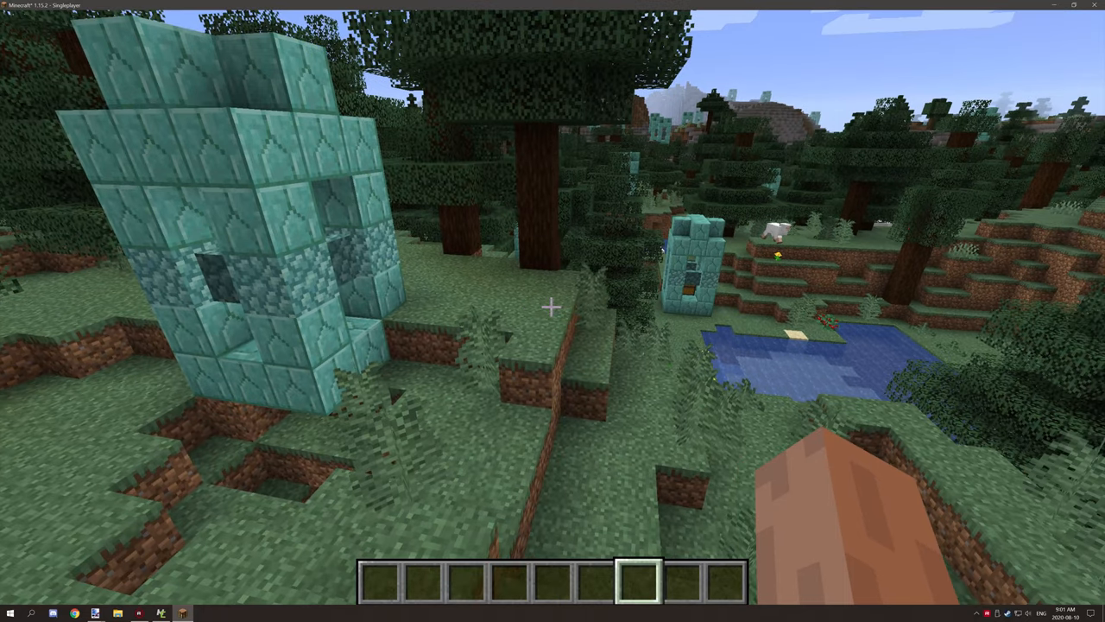
mouse_move(553, 311)
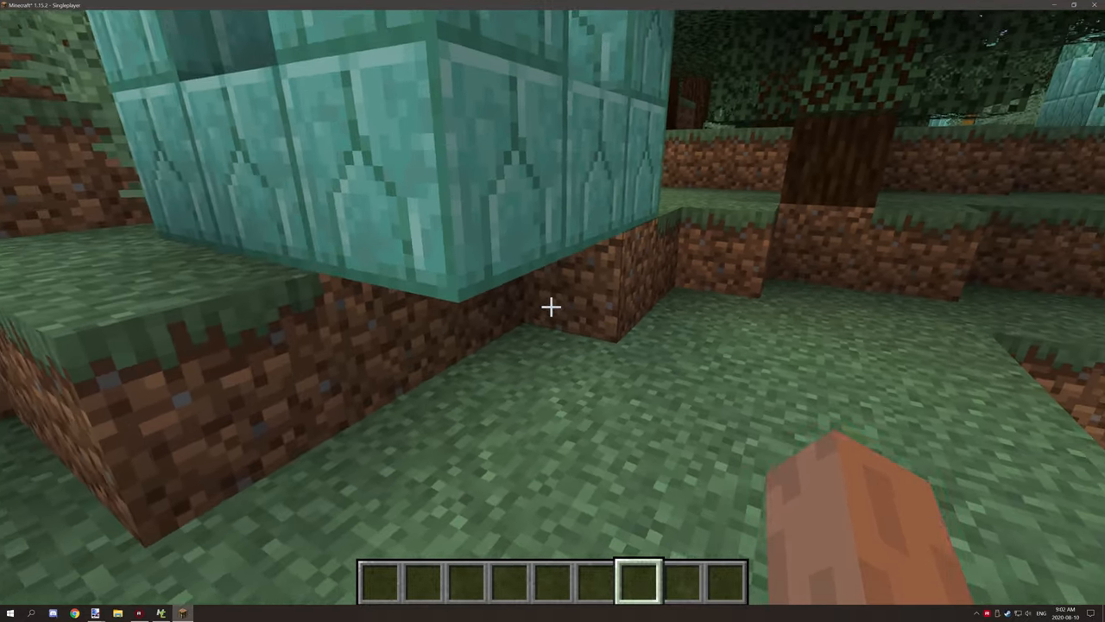
mouse_move(553, 307)
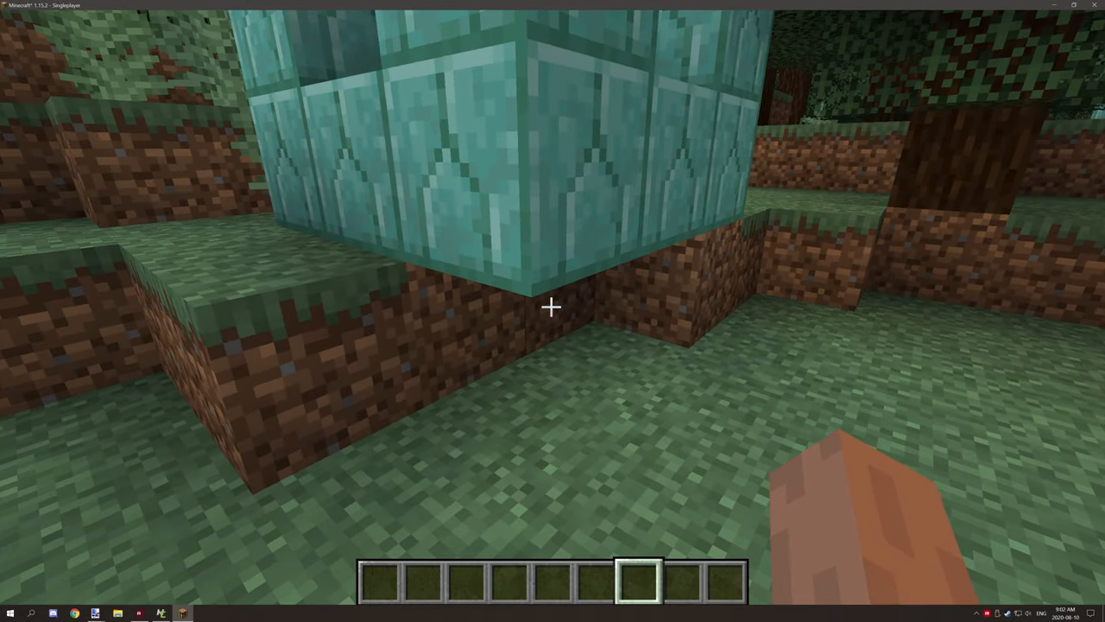
mouse_move(553, 307)
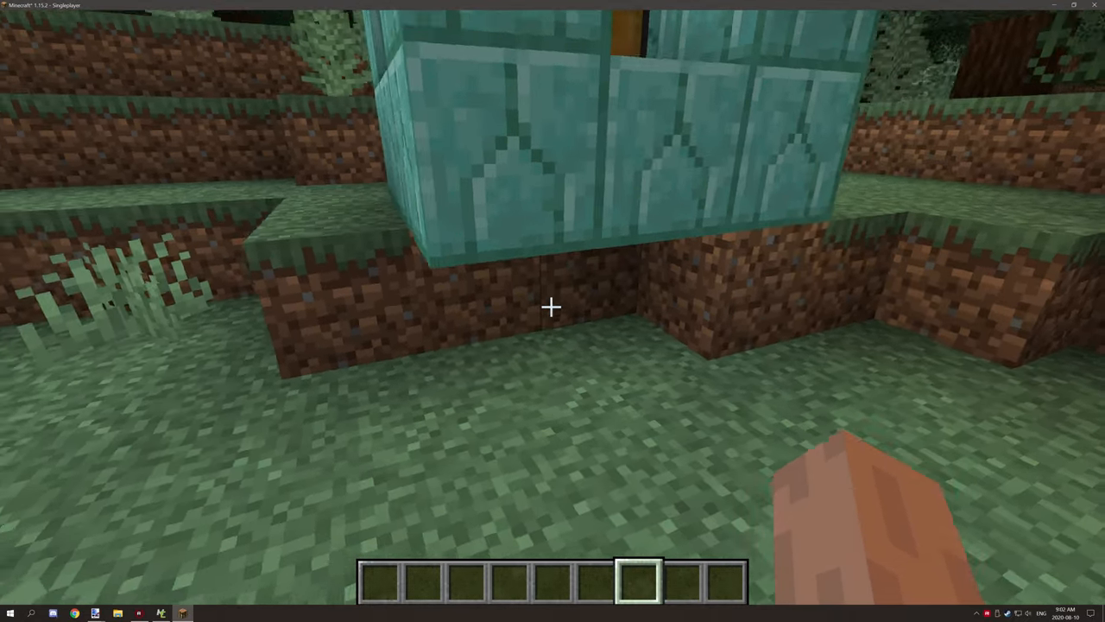
mouse_move(552, 311)
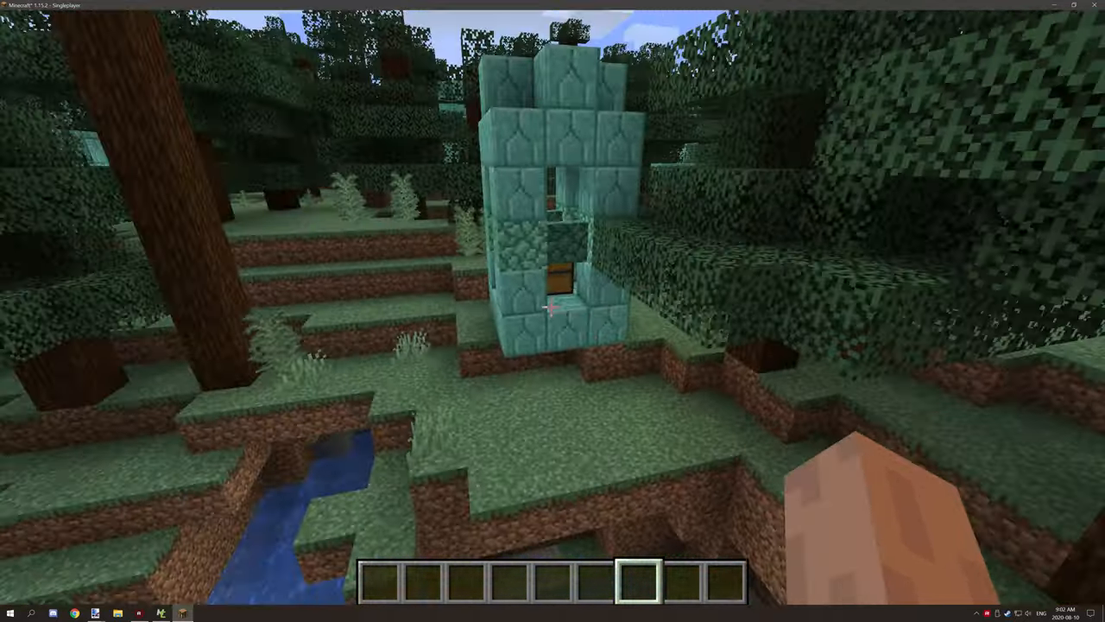
mouse_move(552, 311)
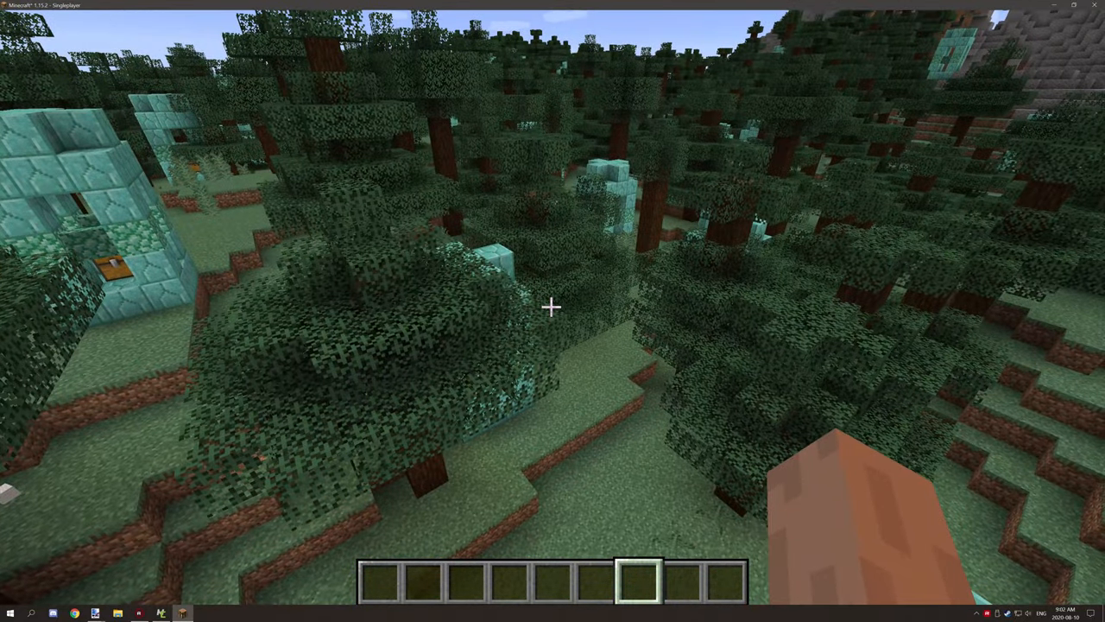
mouse_move(553, 311)
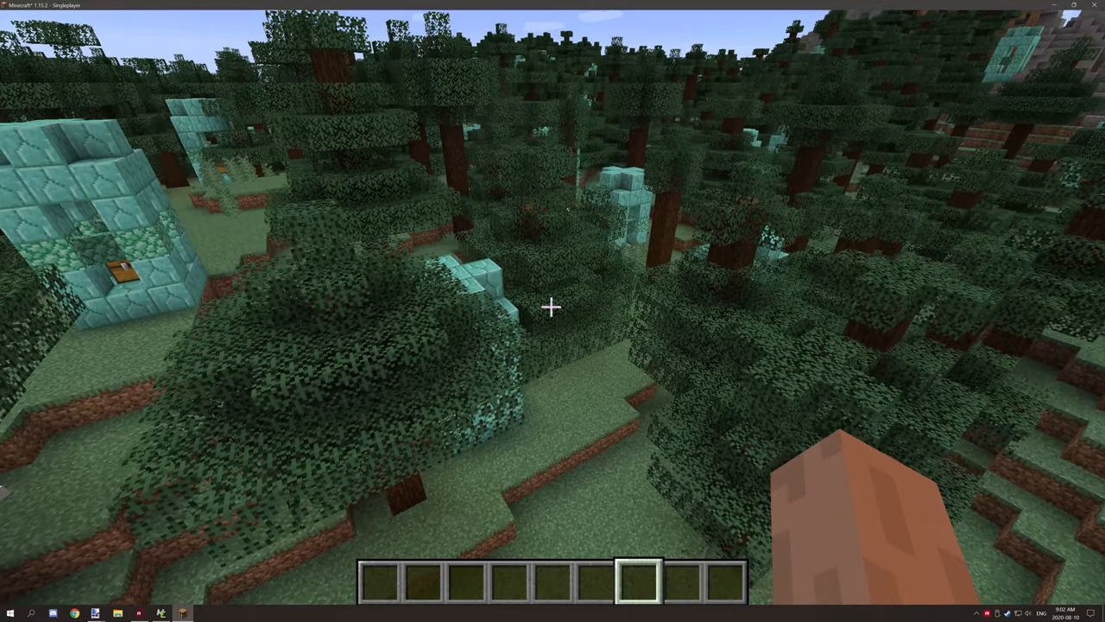
mouse_move(552, 307)
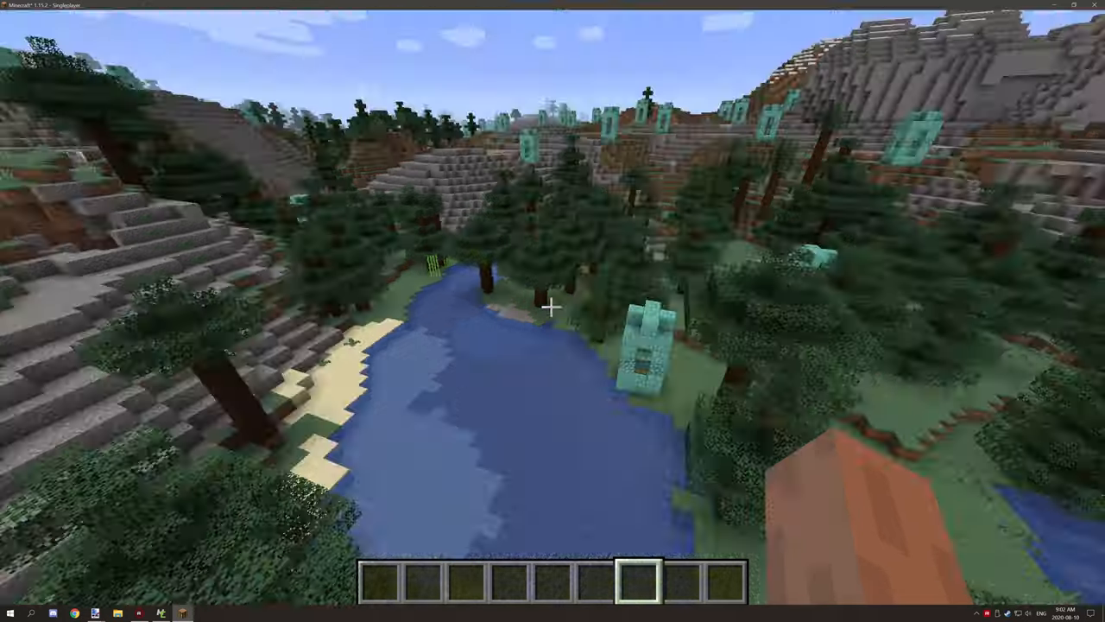
mouse_move(552, 307)
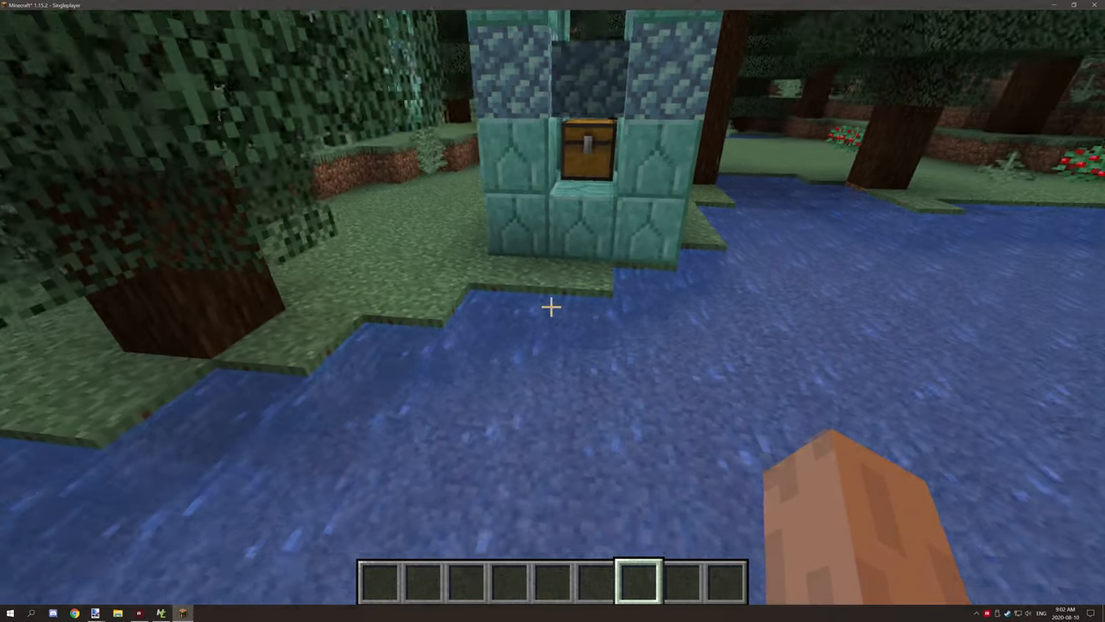
mouse_move(553, 307)
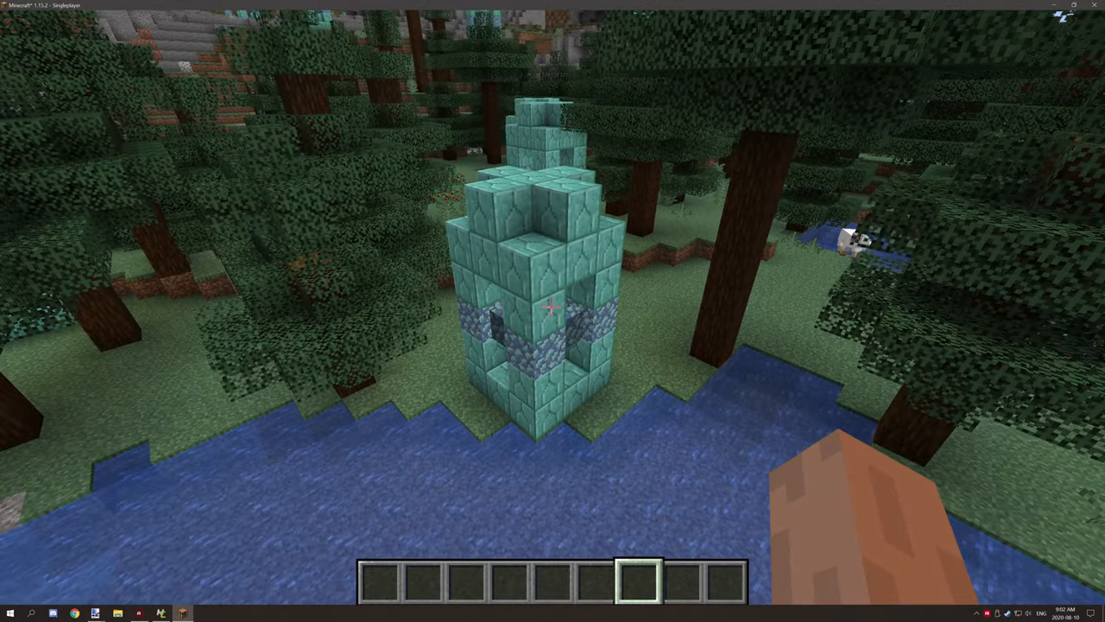
mouse_move(552, 311)
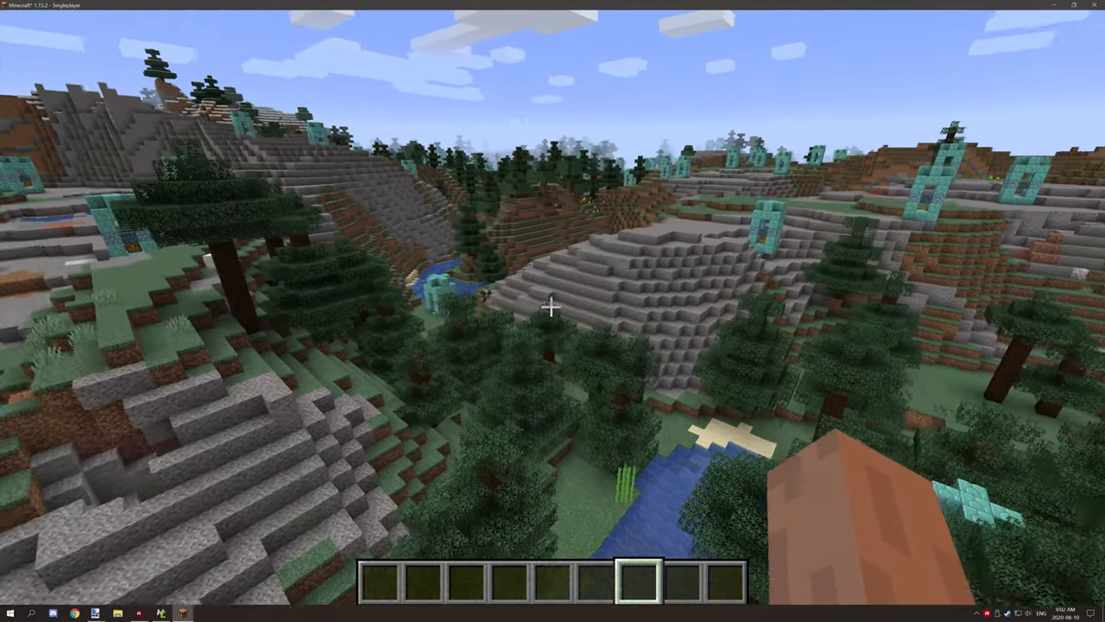
mouse_move(552, 307)
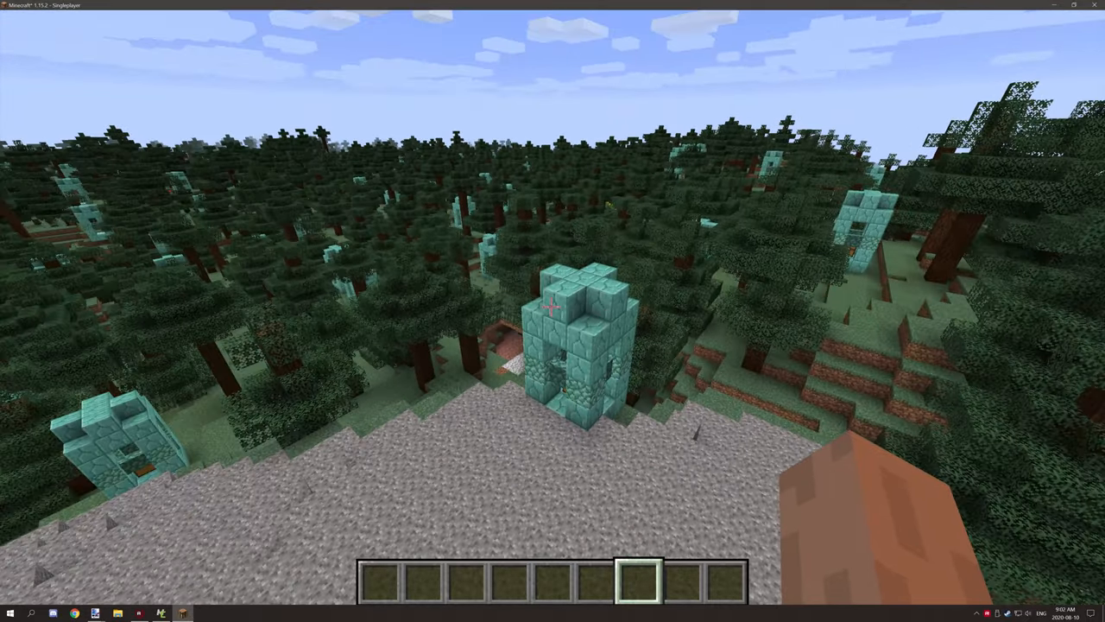
mouse_move(552, 311)
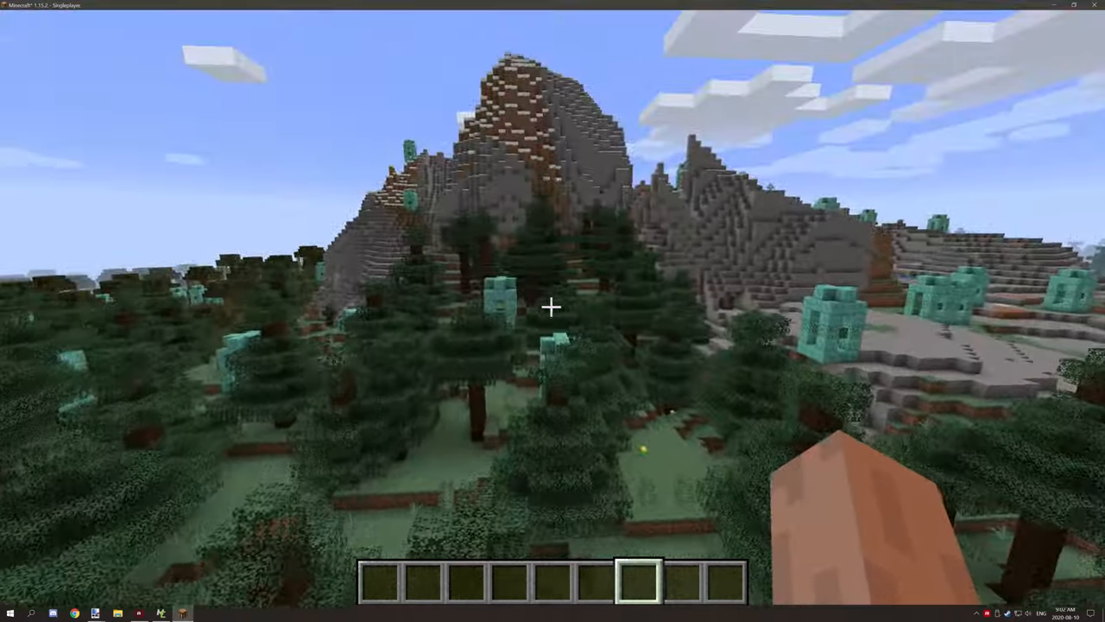
mouse_move(553, 311)
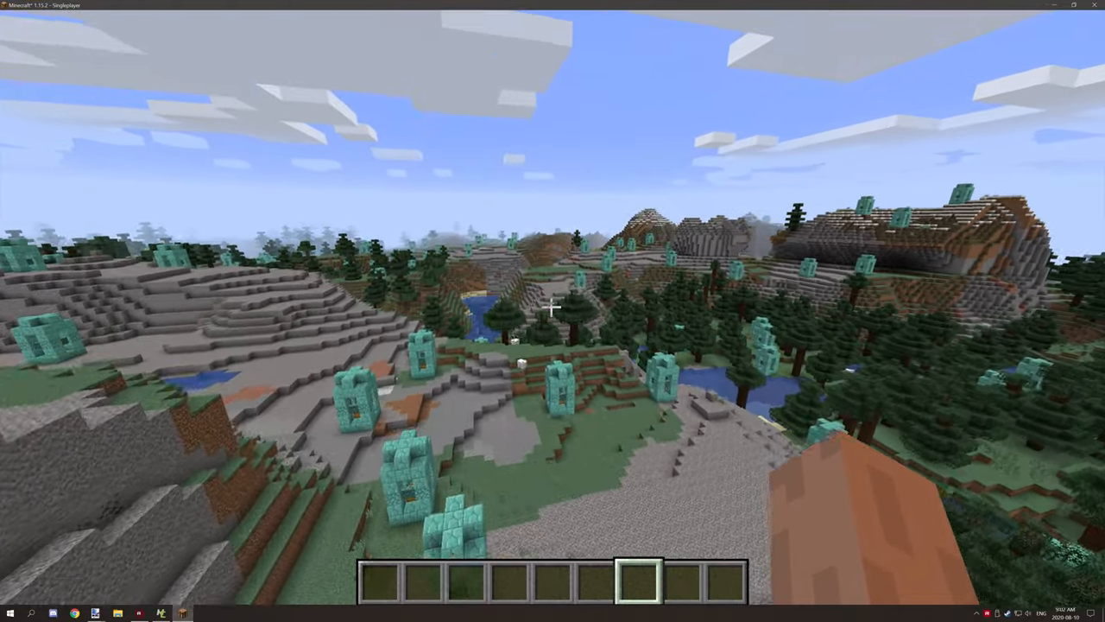
mouse_move(553, 311)
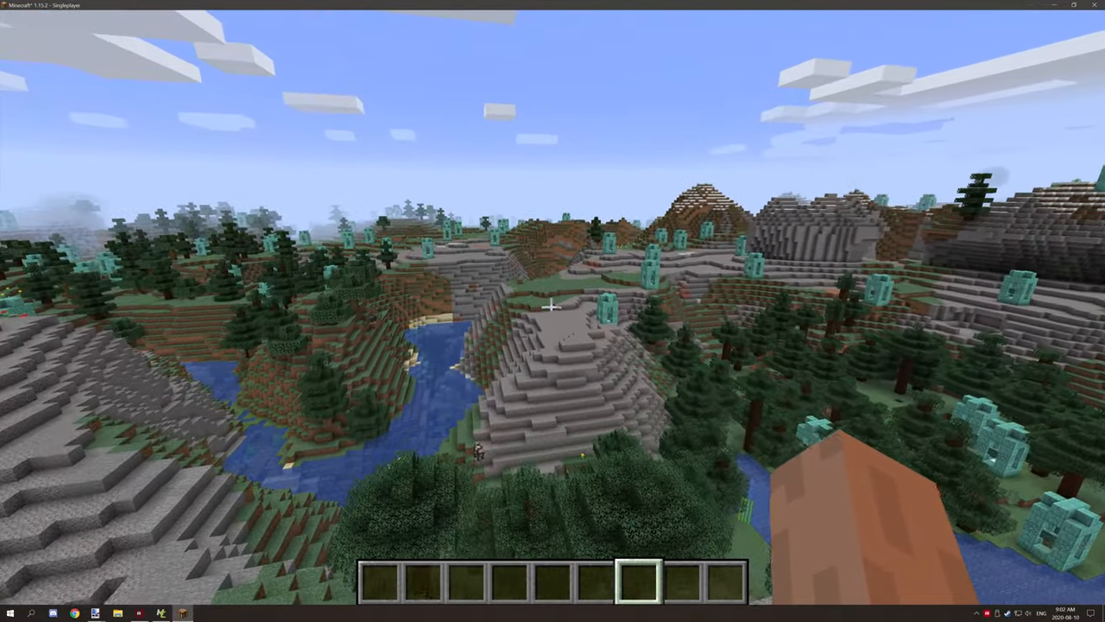
mouse_move(553, 311)
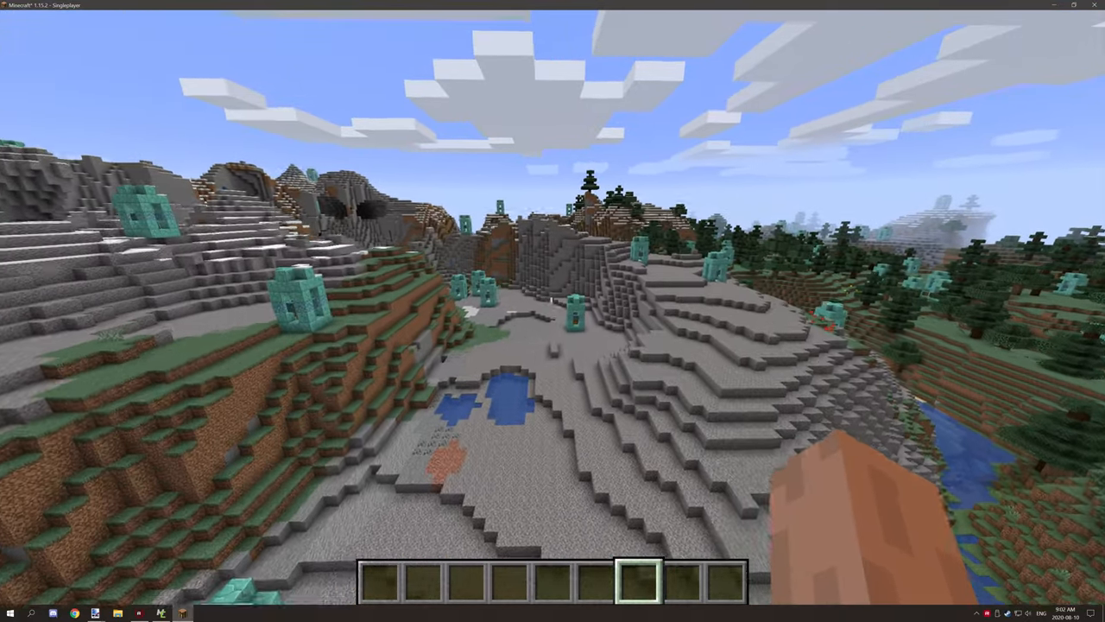
mouse_move(552, 310)
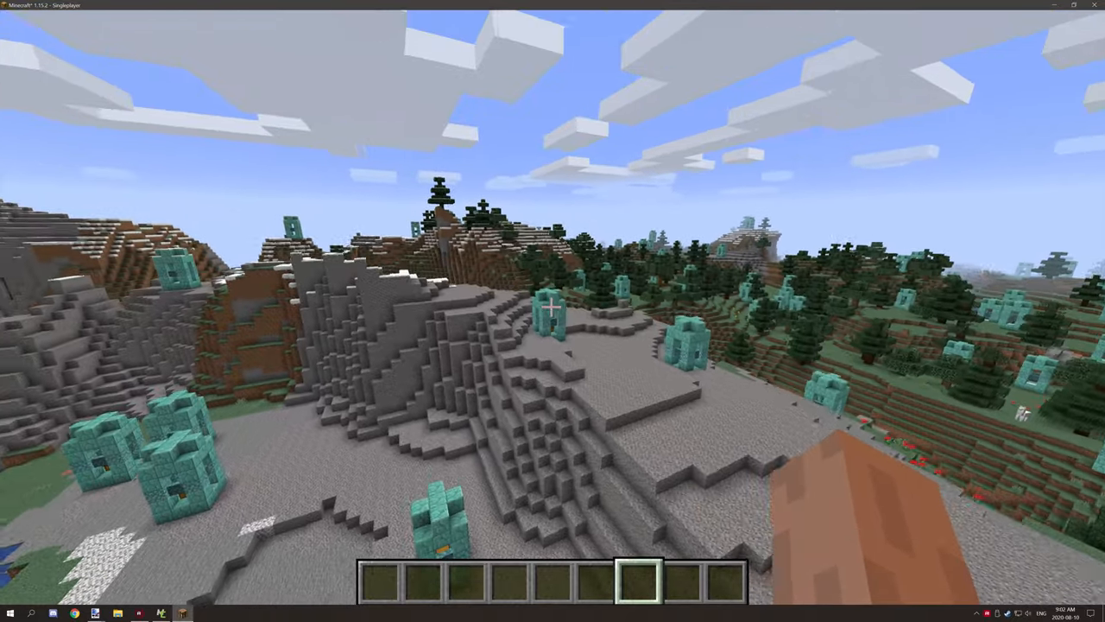
mouse_move(553, 311)
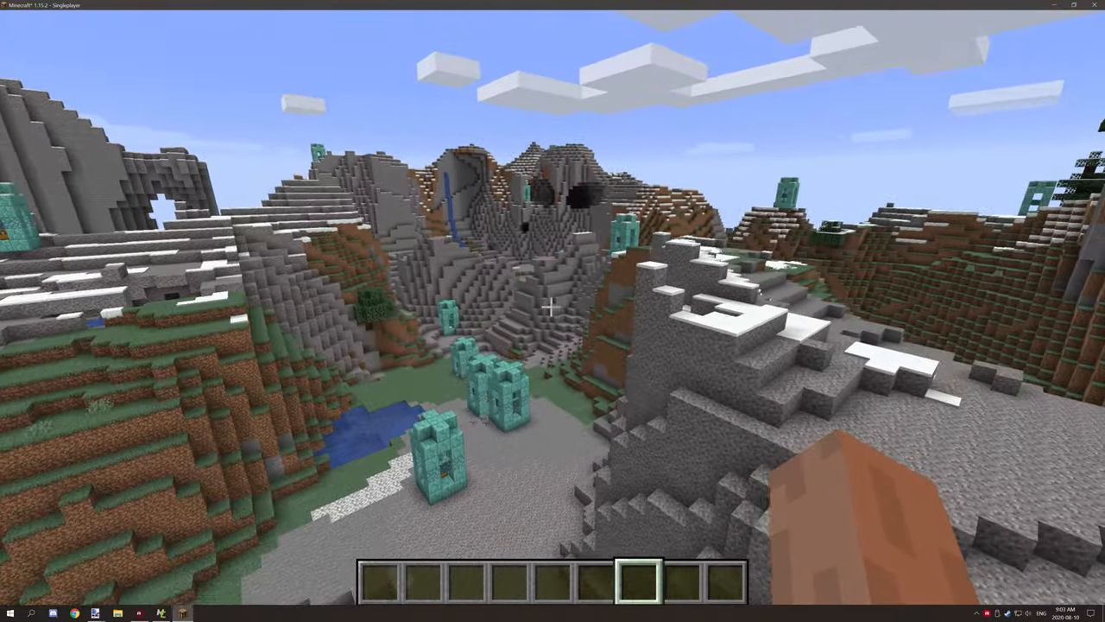
mouse_move(552, 311)
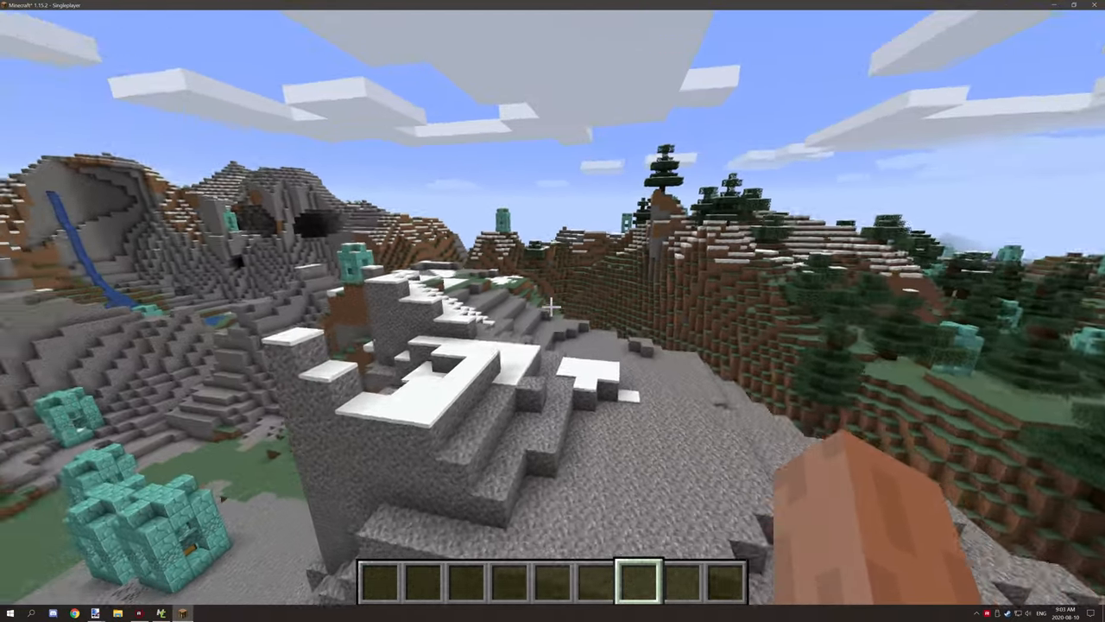
mouse_move(553, 311)
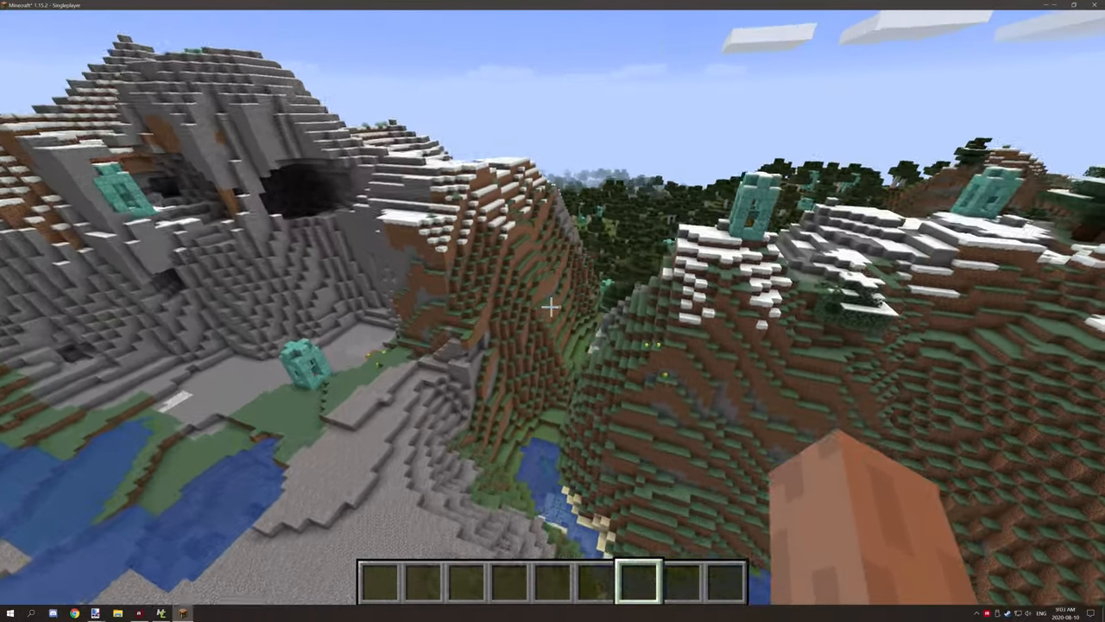
mouse_move(553, 311)
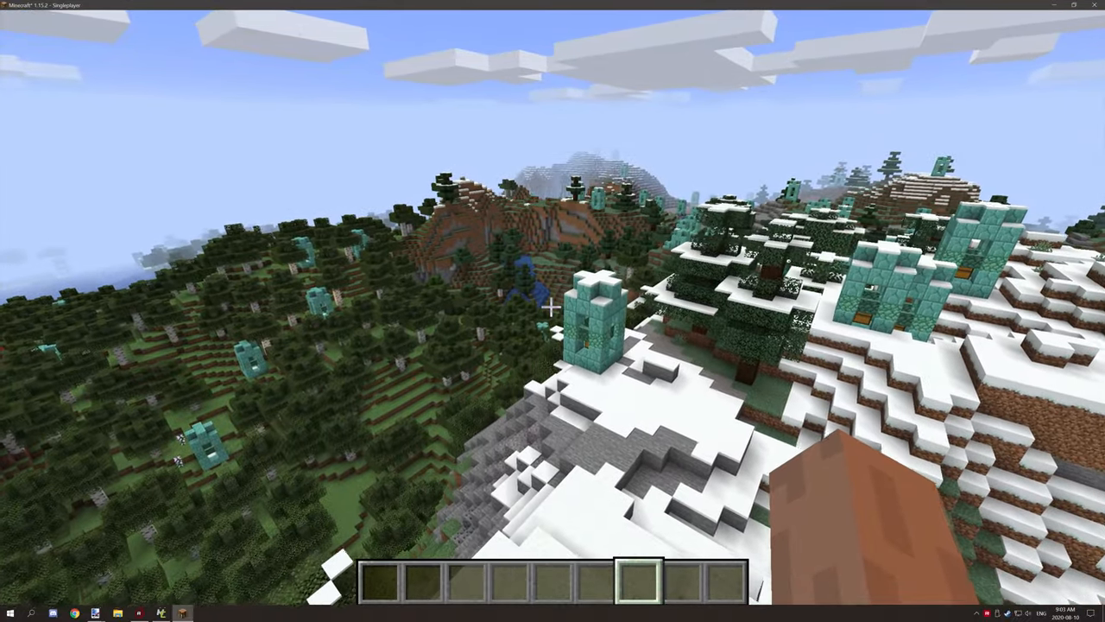
mouse_move(552, 311)
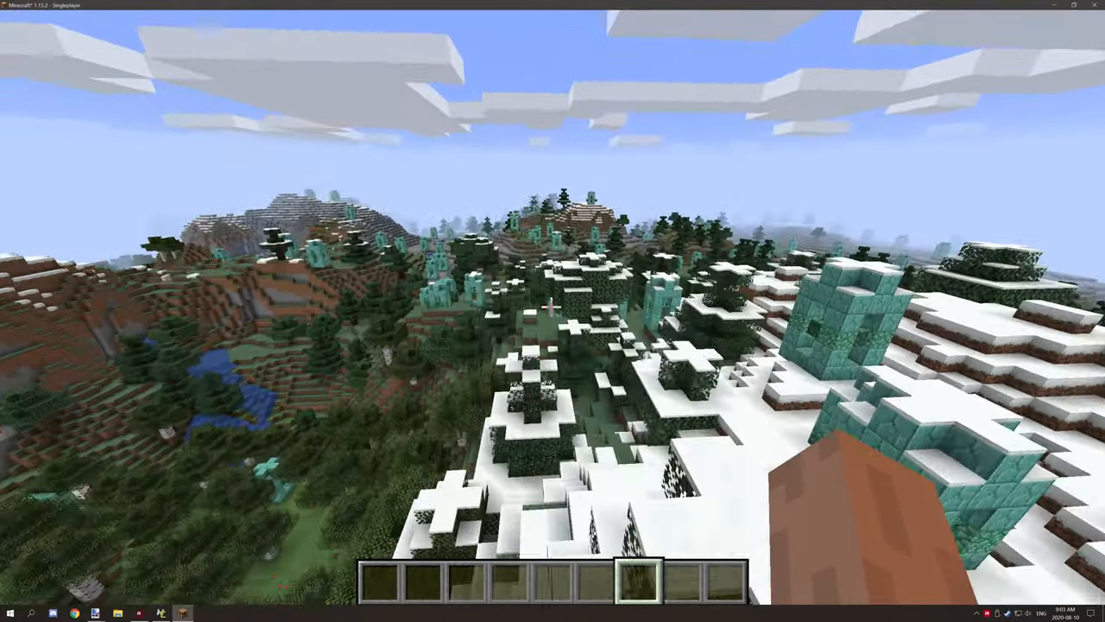
mouse_move(553, 311)
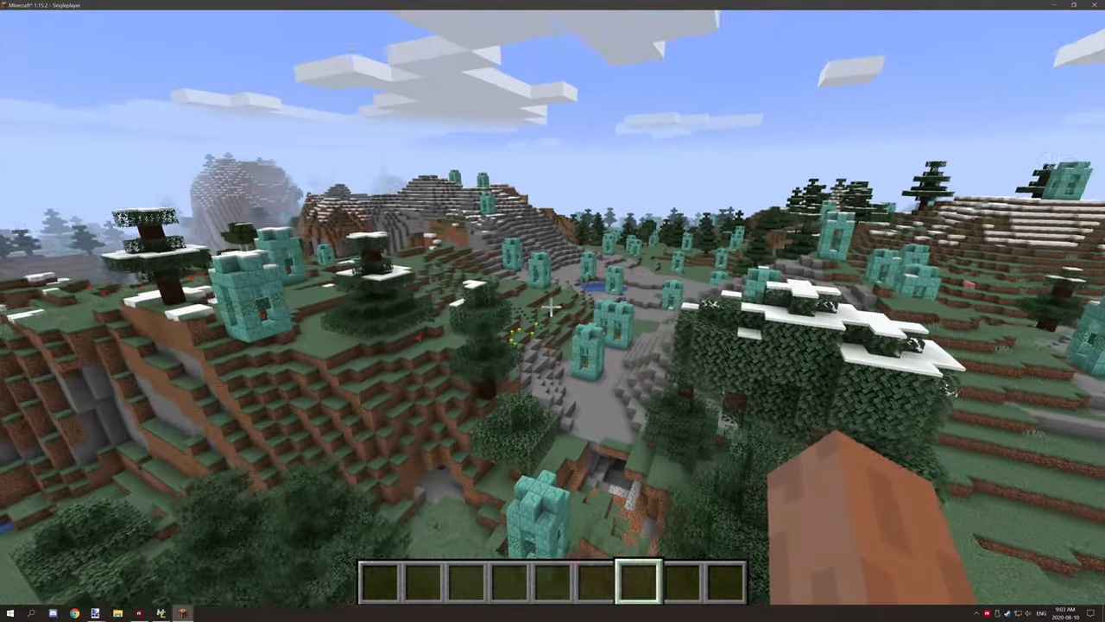
mouse_move(552, 311)
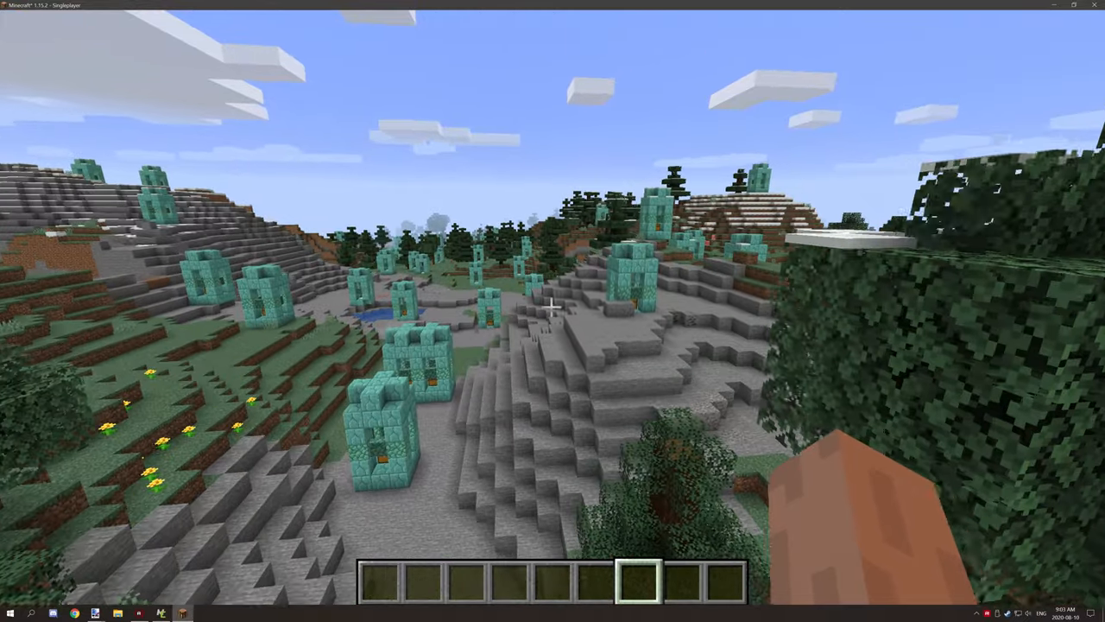
mouse_move(553, 311)
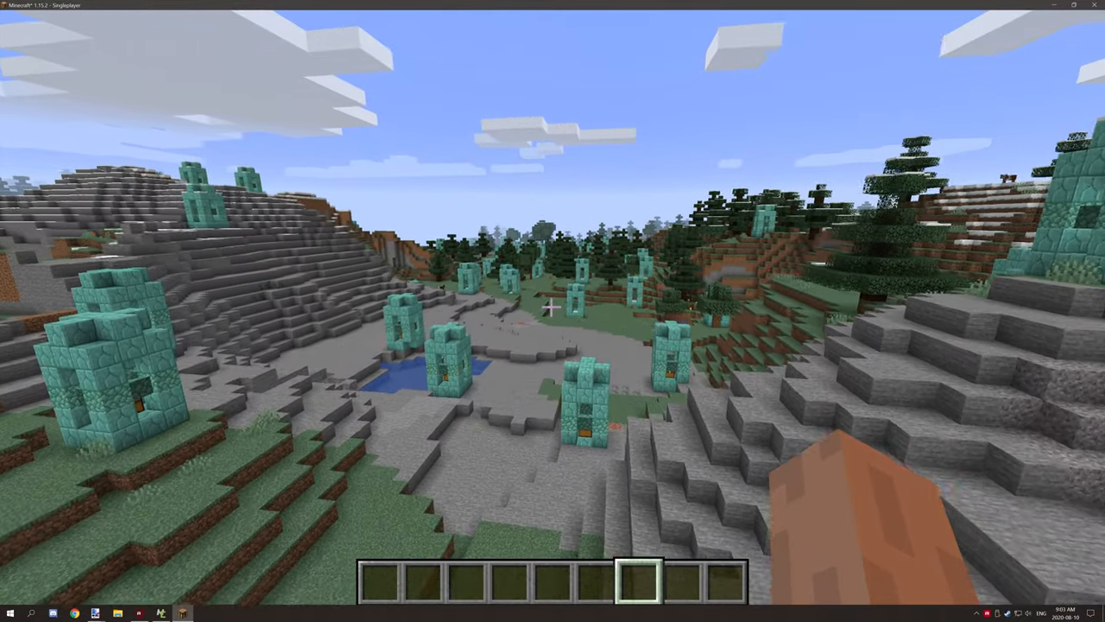
mouse_move(552, 311)
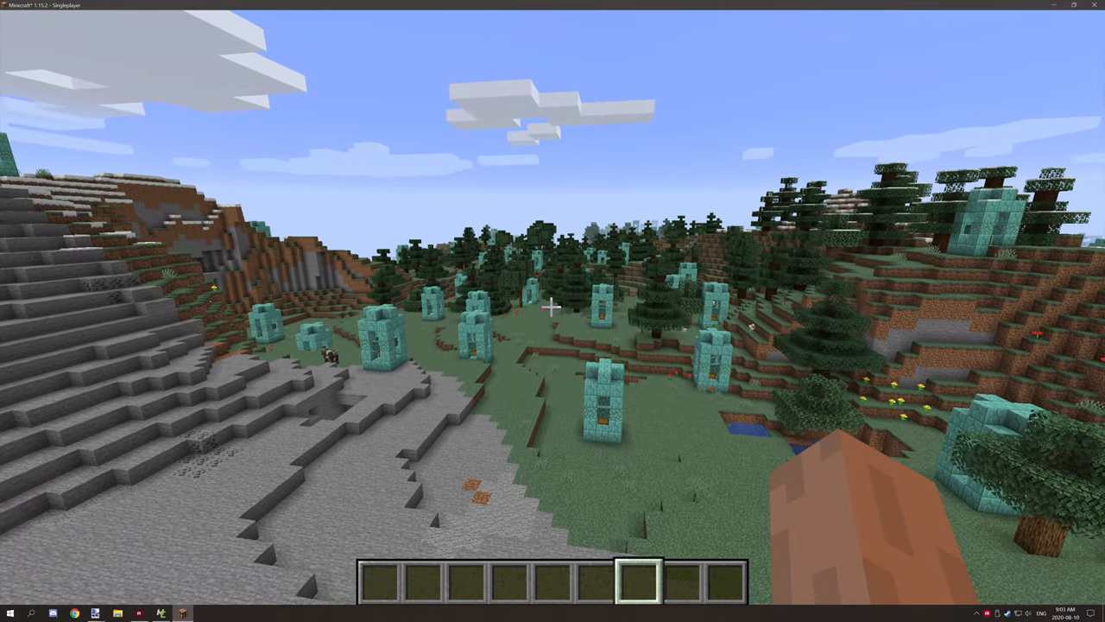
mouse_move(553, 311)
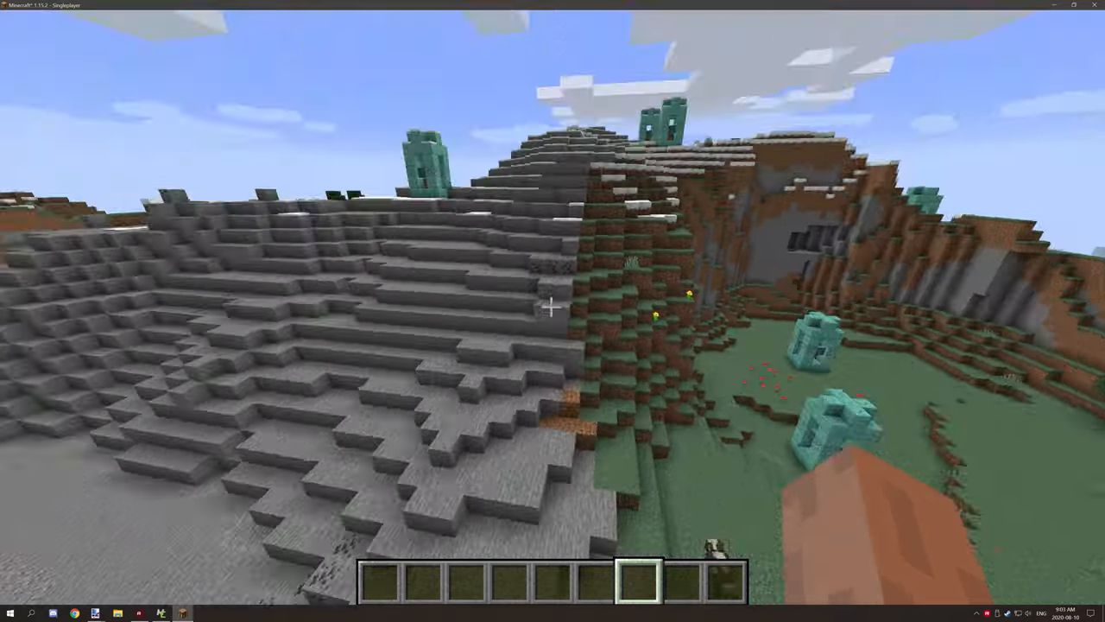
mouse_move(552, 308)
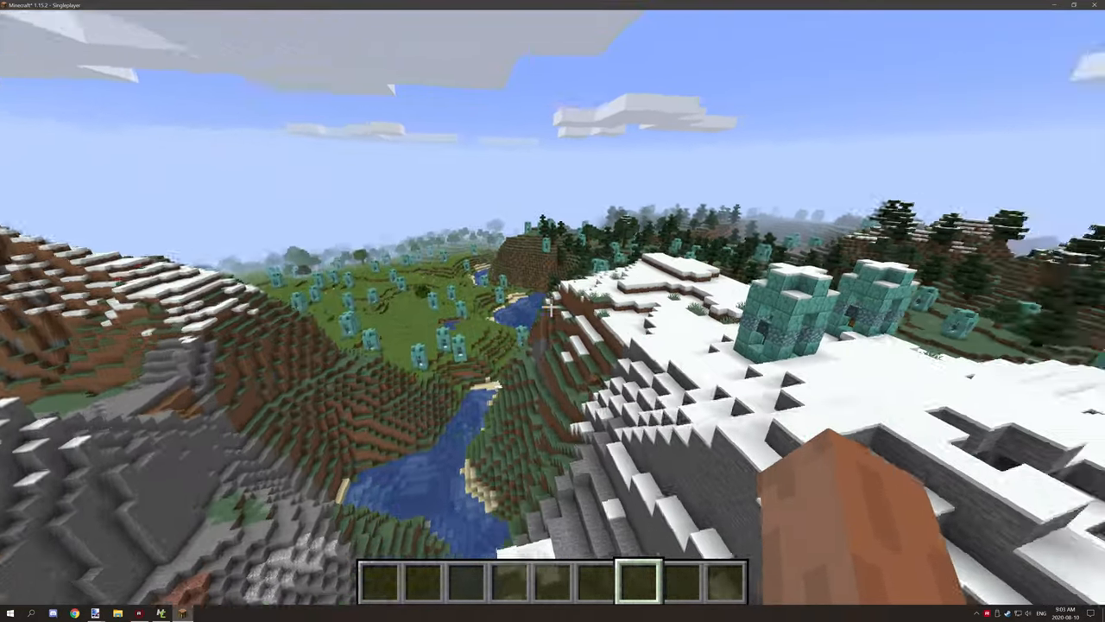
mouse_move(553, 311)
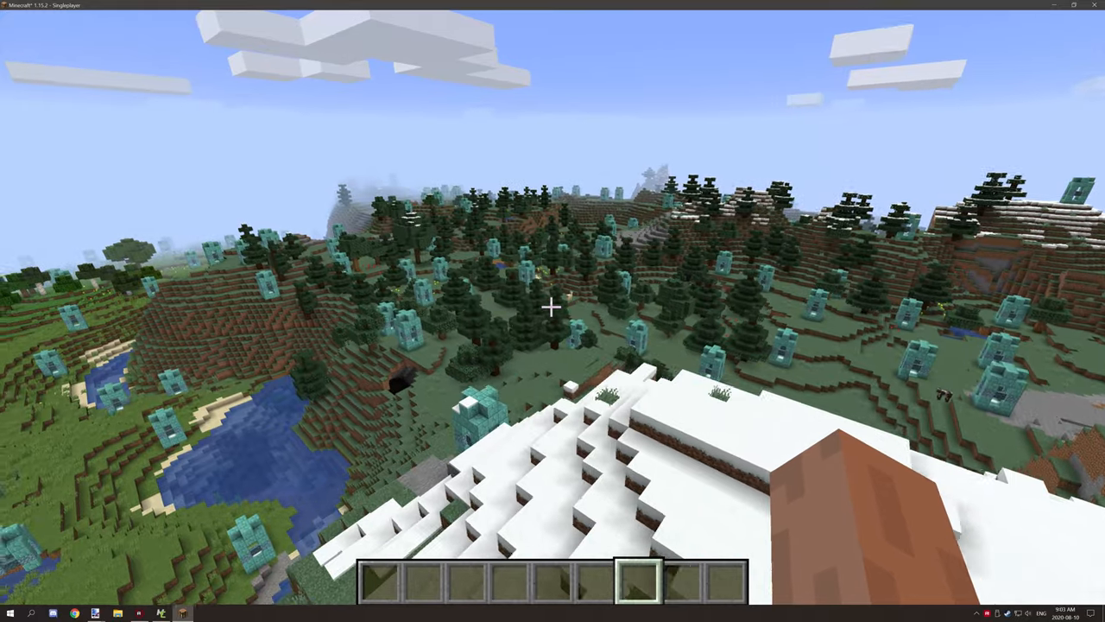
mouse_move(552, 311)
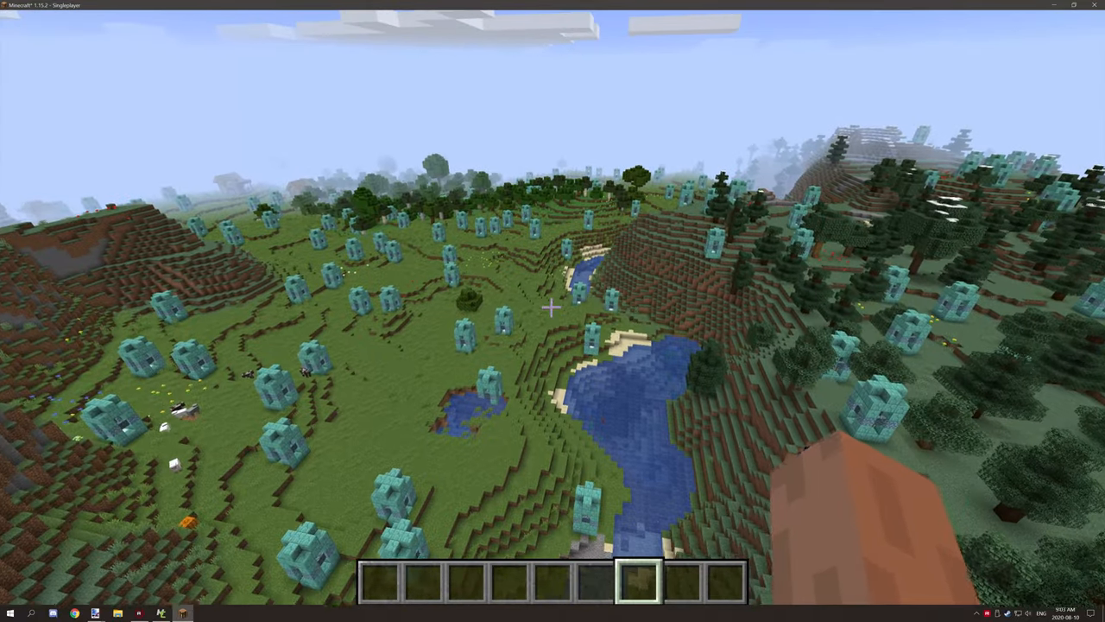
mouse_move(552, 310)
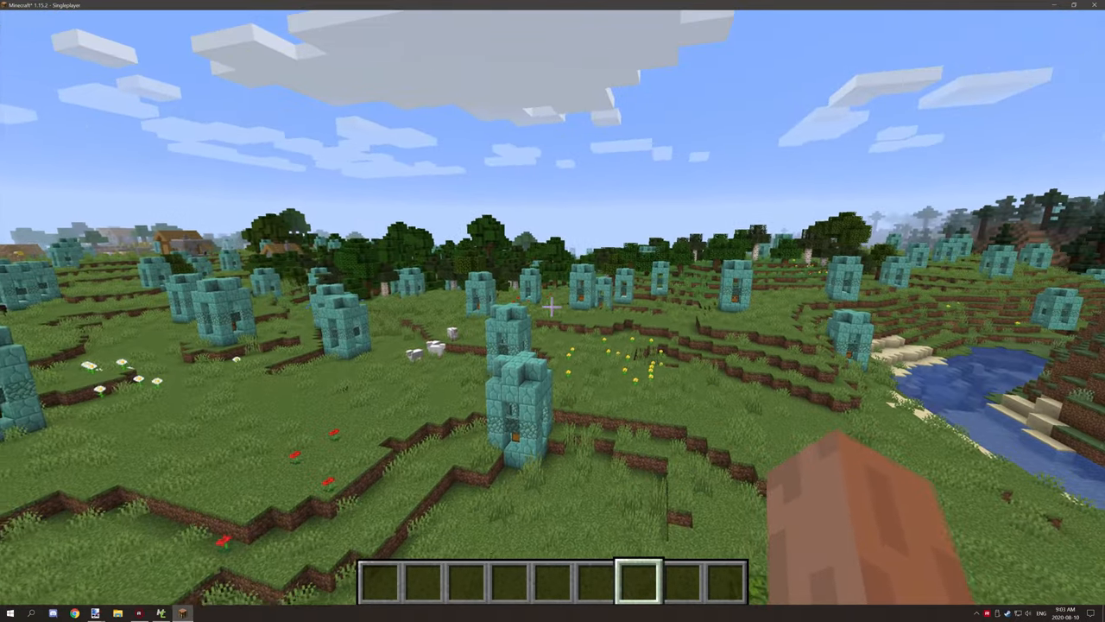
mouse_move(552, 311)
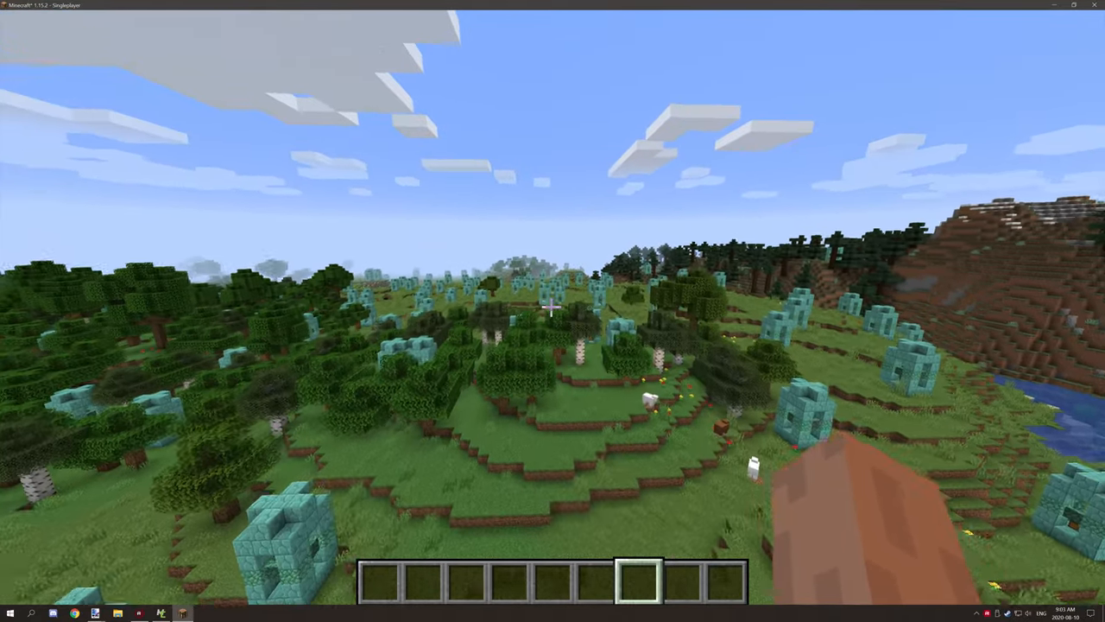
mouse_move(553, 311)
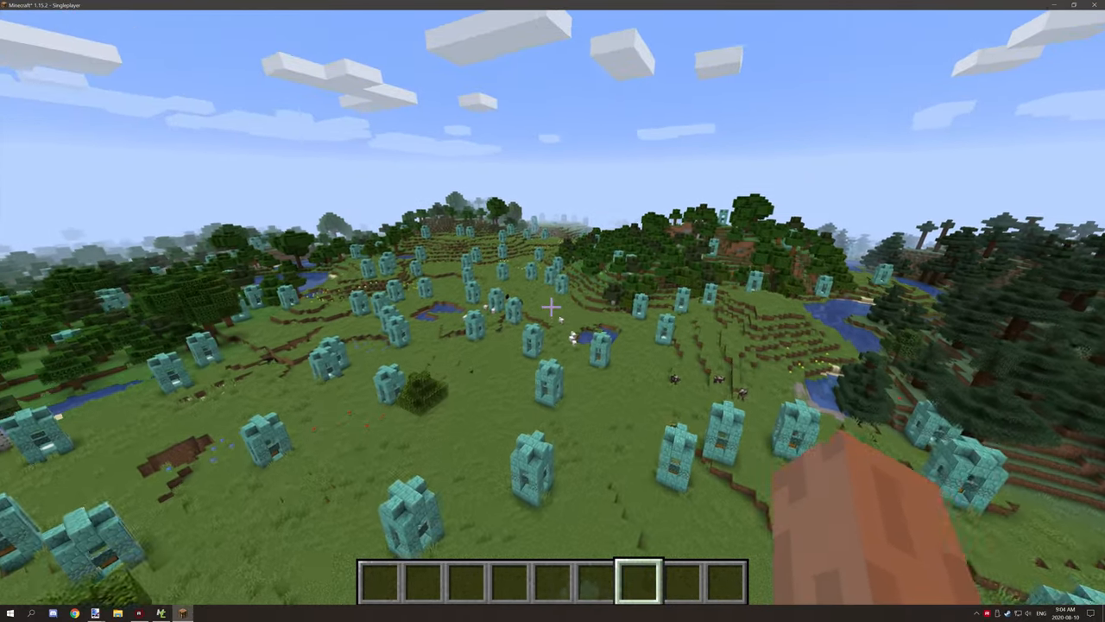
mouse_move(553, 311)
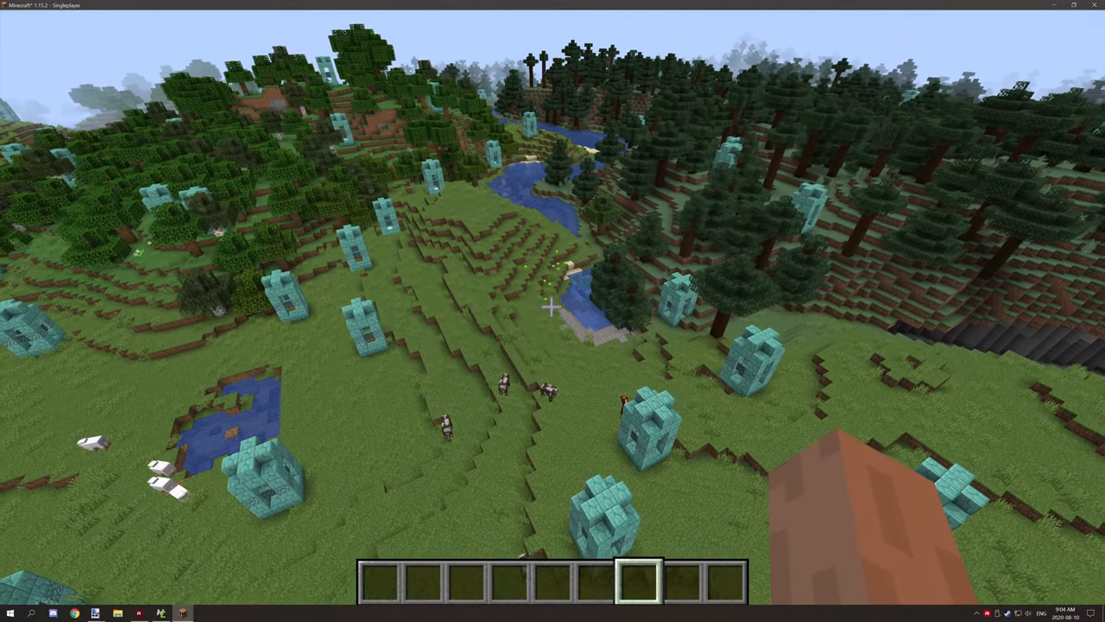
mouse_move(553, 308)
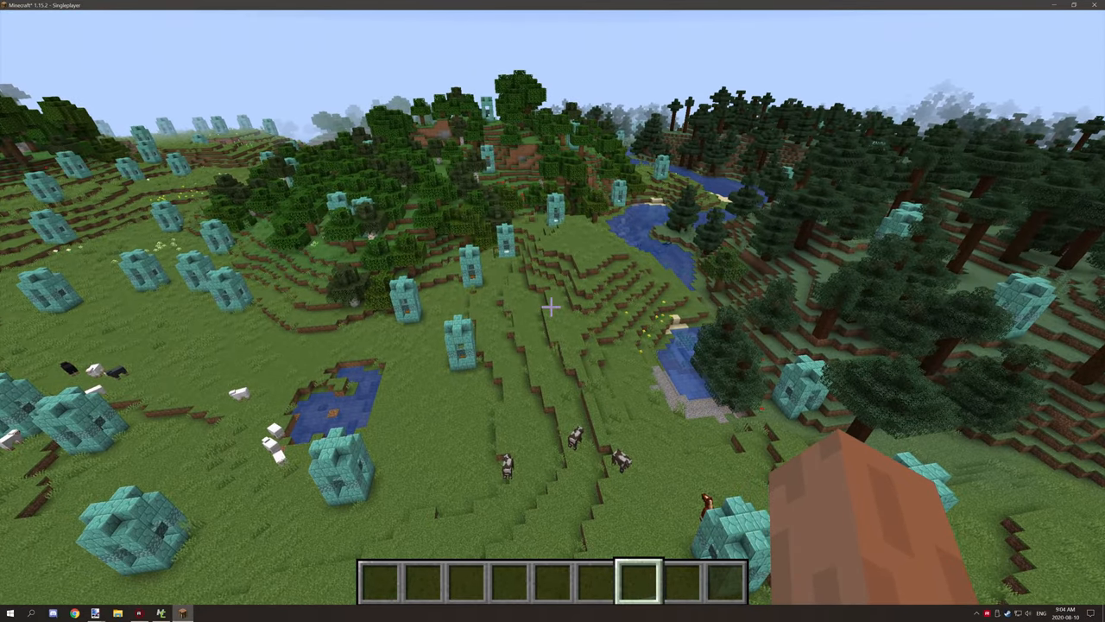
Step: Leave the game for MCreator's workspace and select the StructureGenAdd procedure element
key("Escape")
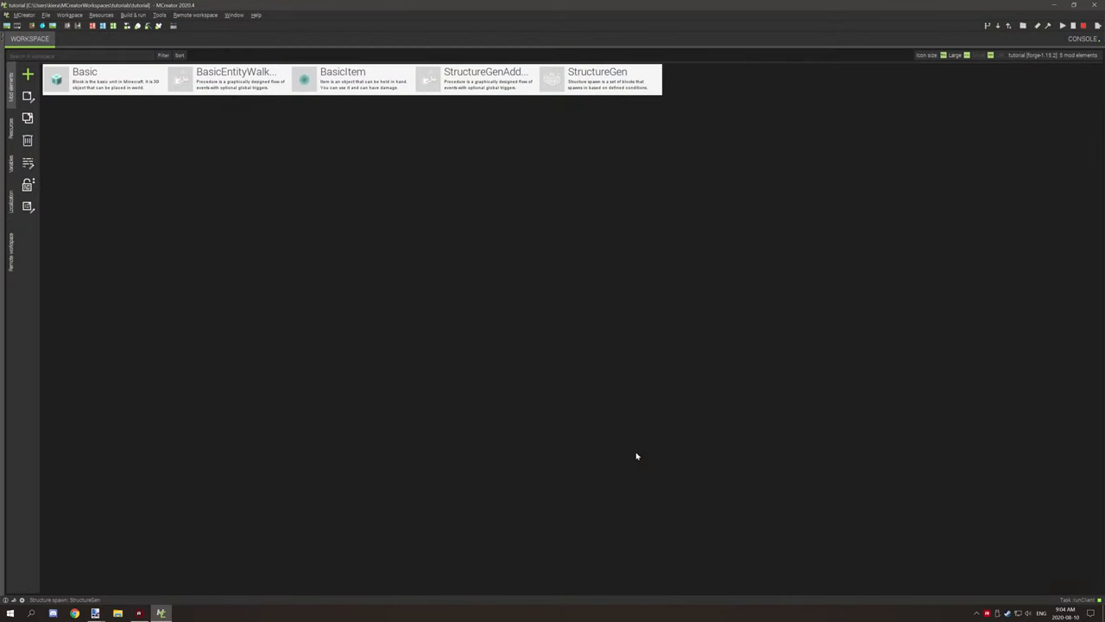
mouse_move(408, 149)
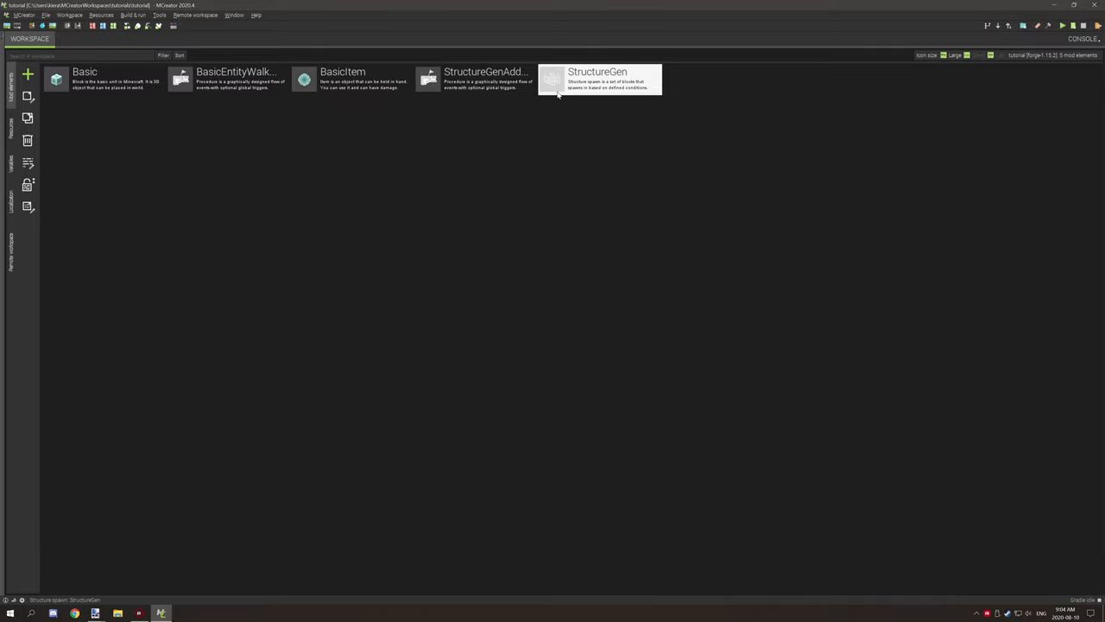
mouse_move(568, 90)
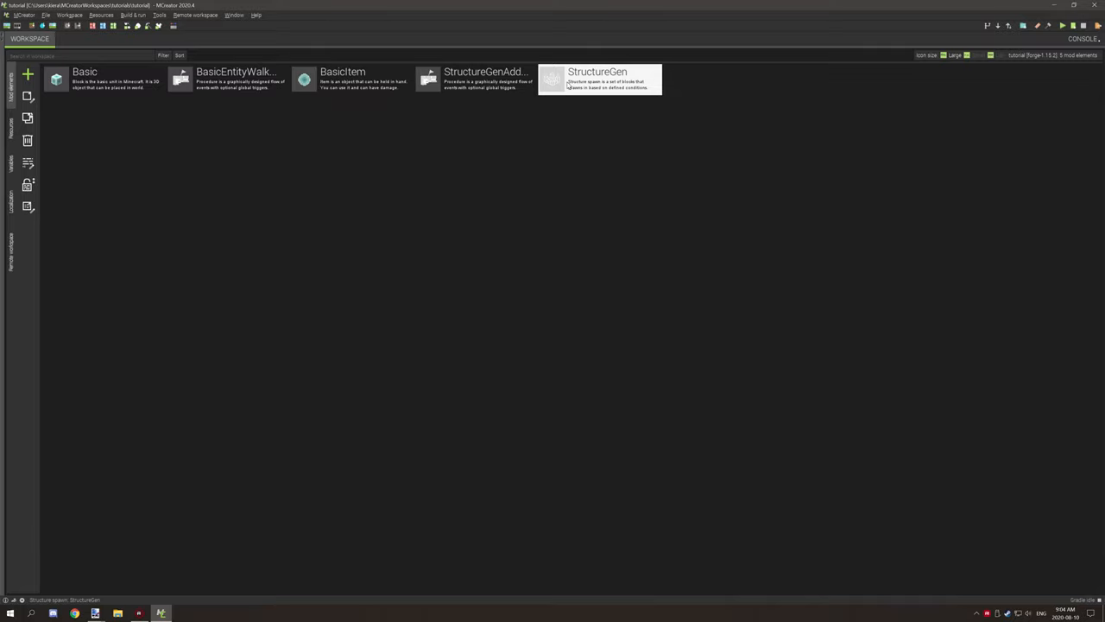
mouse_move(473, 83)
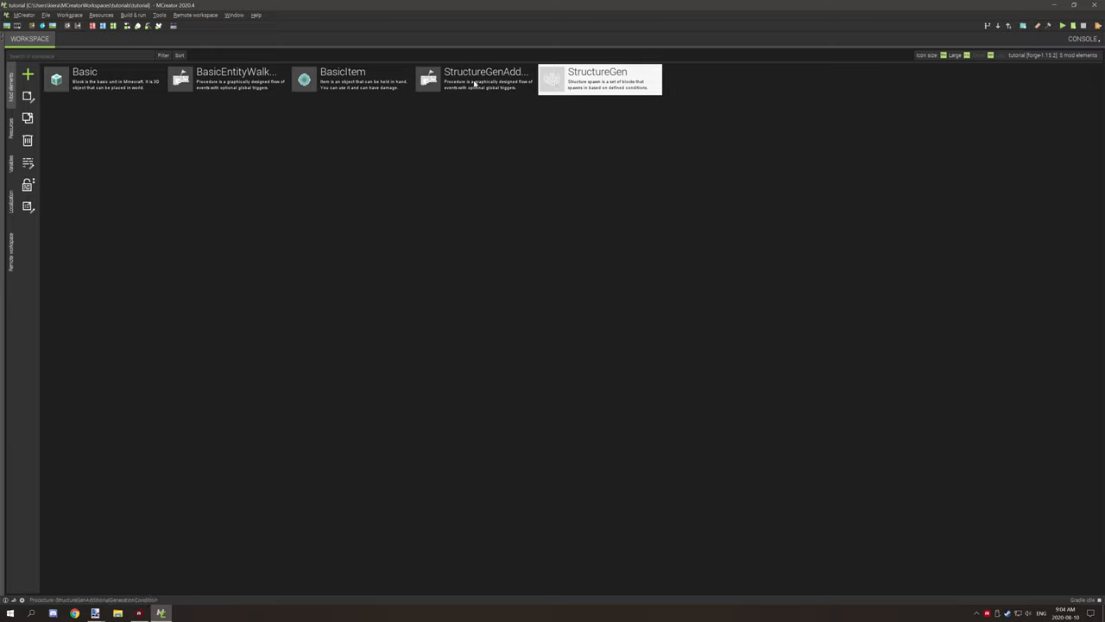
left_click(475, 79)
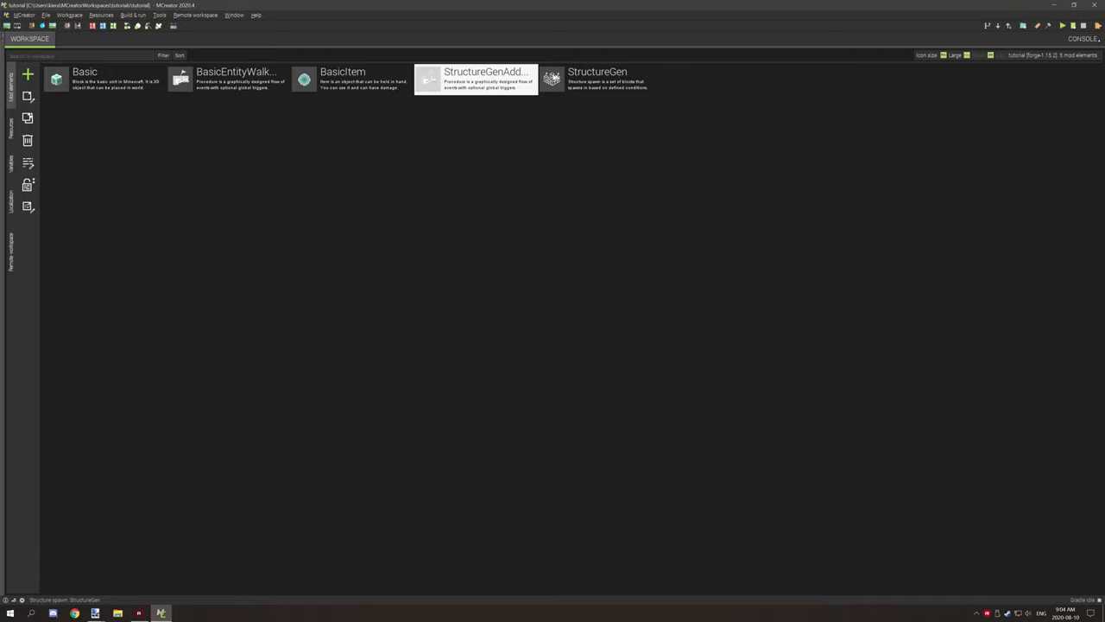
mouse_move(551, 83)
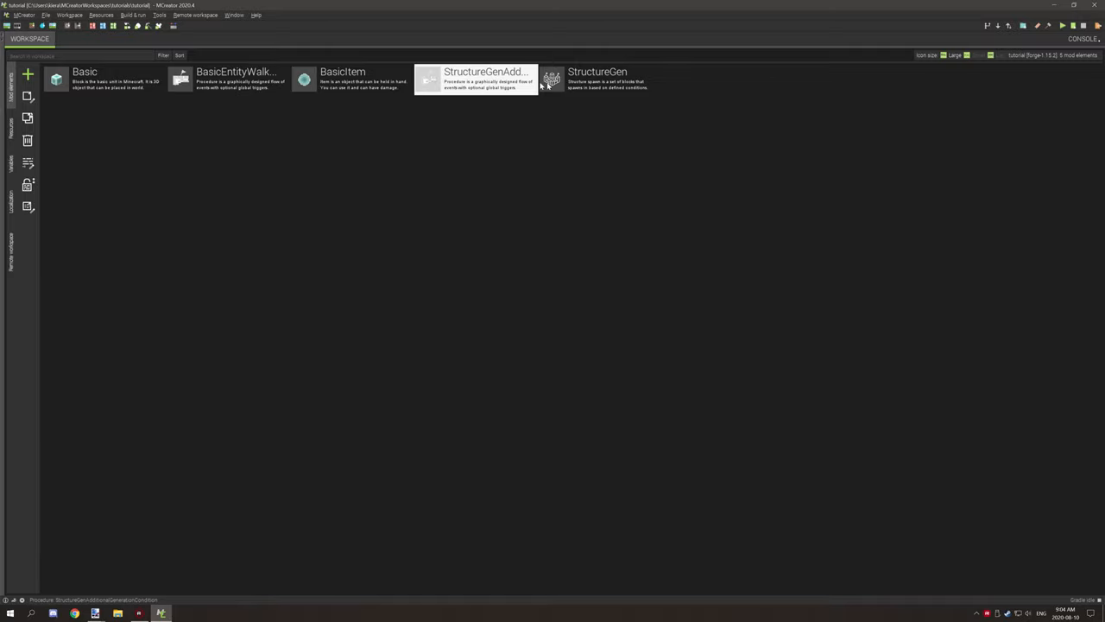
Step: Bring up the StructureGen element's spawn settings with its additional generation condition field
double_click(598, 77)
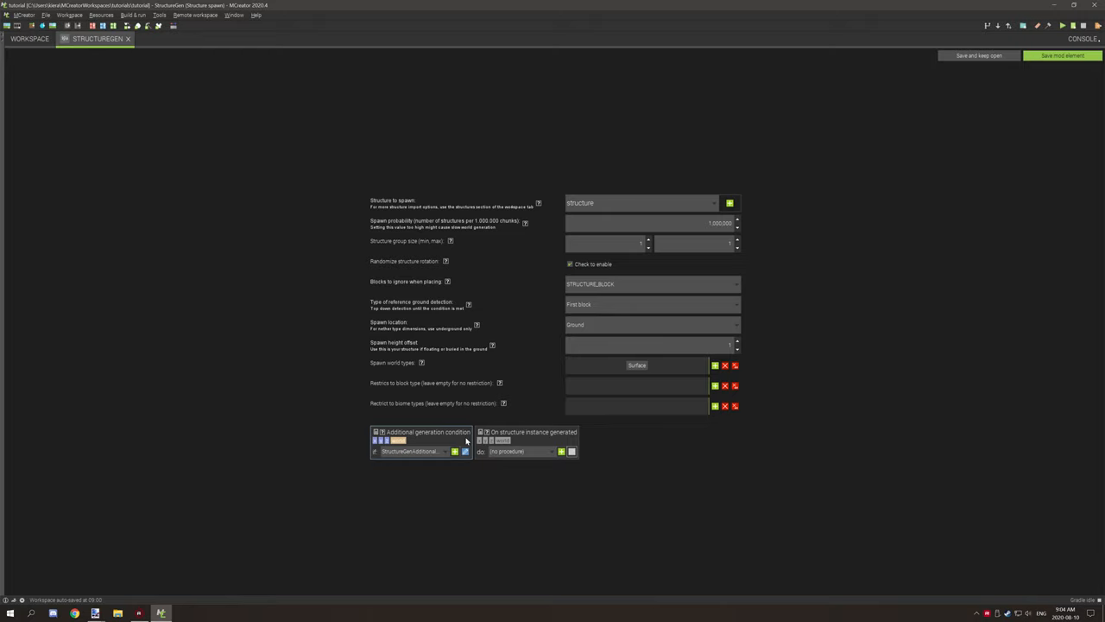
mouse_move(539, 442)
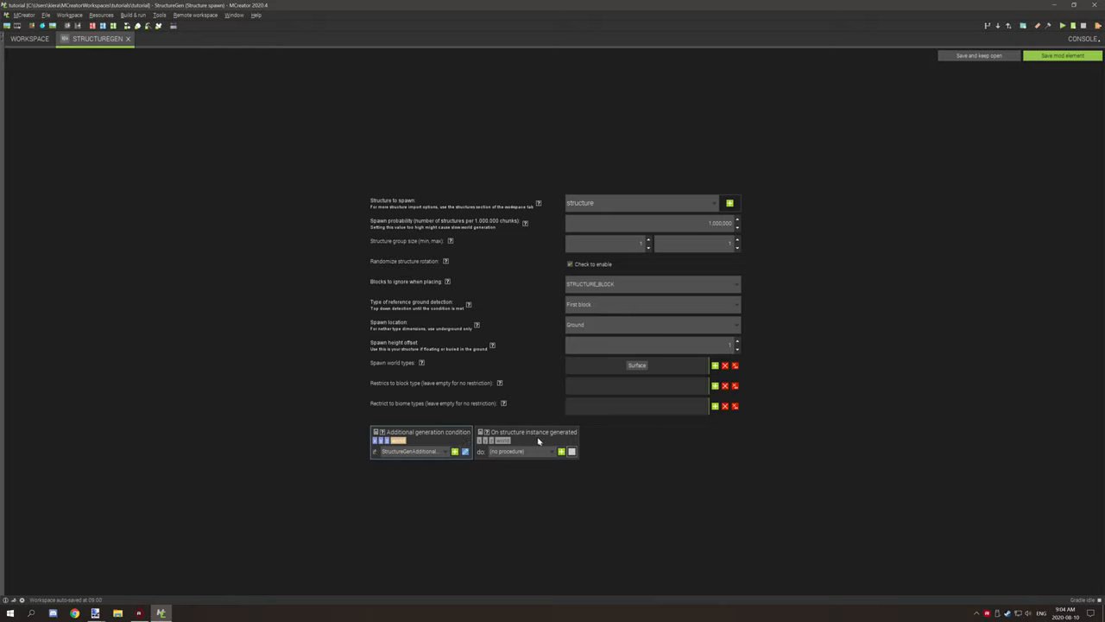
mouse_move(566, 435)
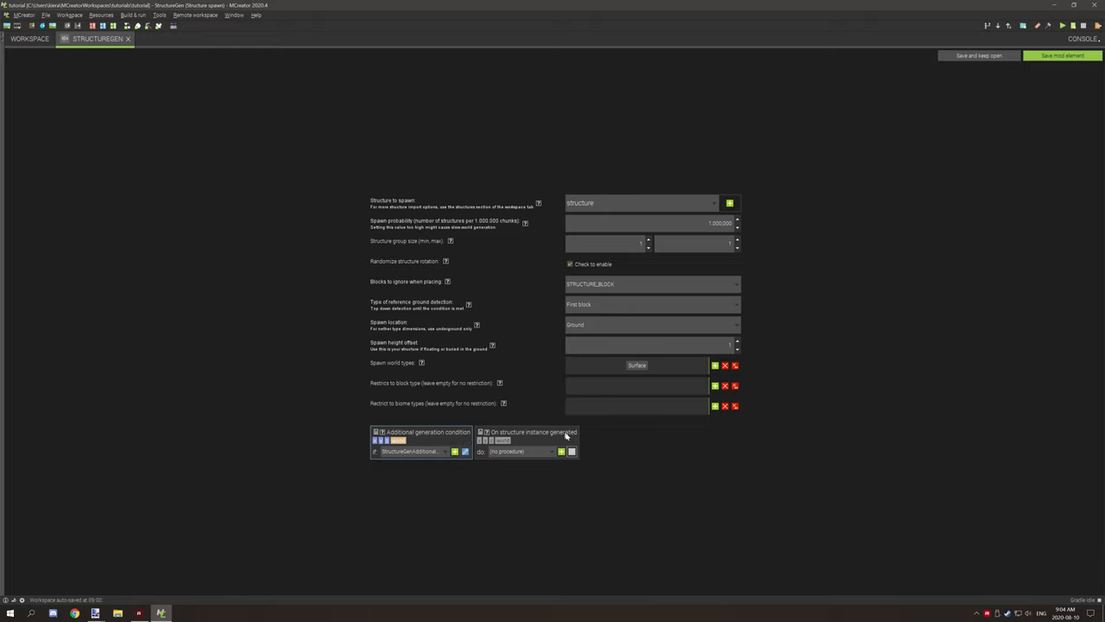
mouse_move(487, 404)
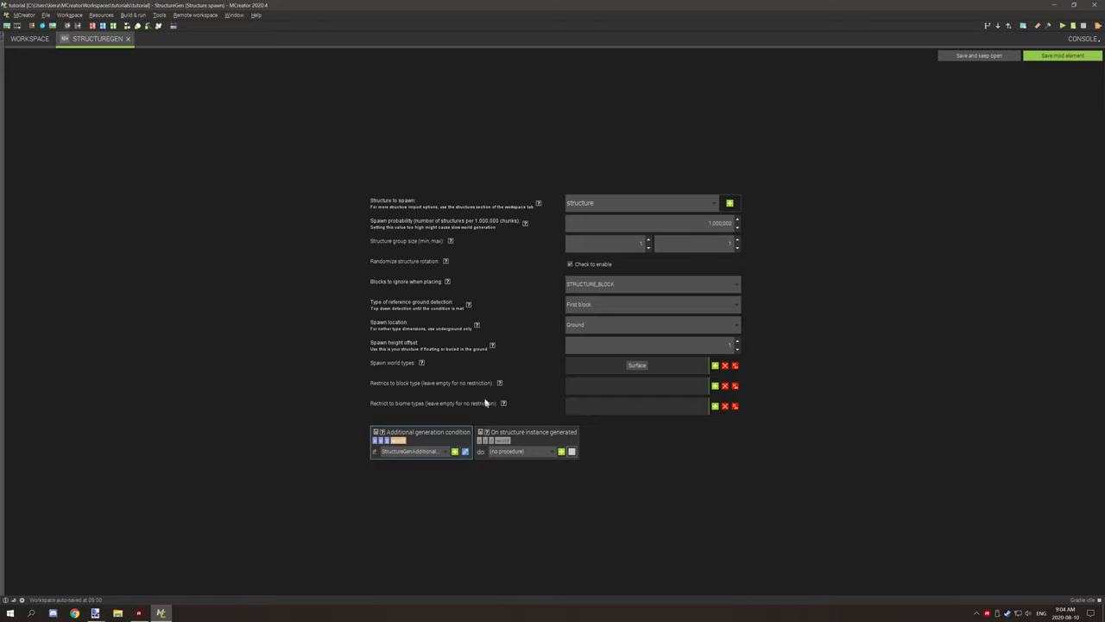
mouse_move(539, 440)
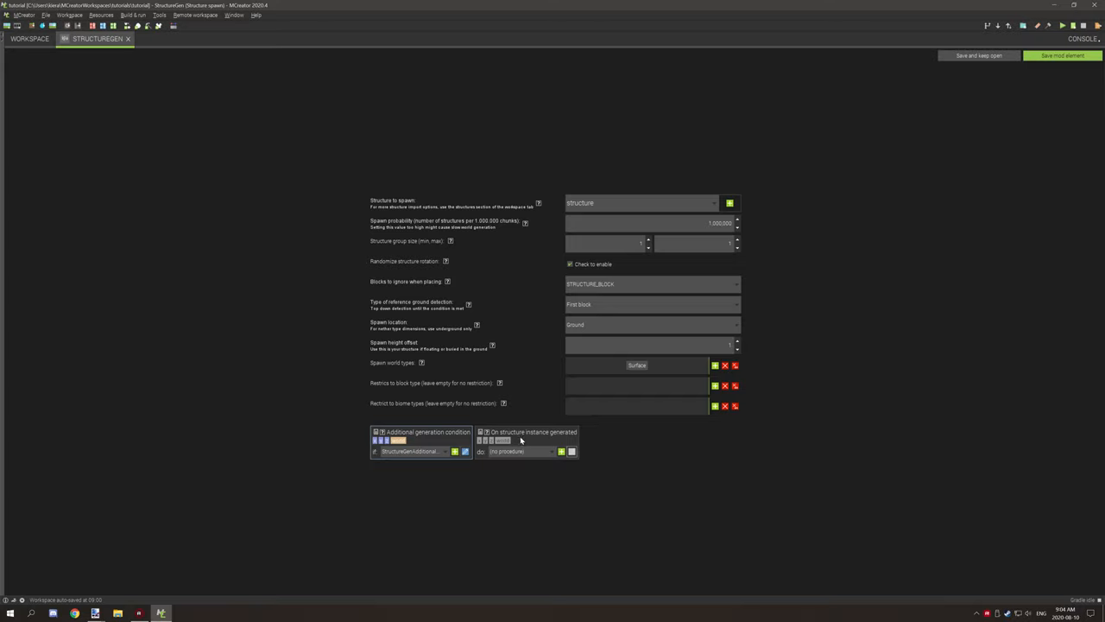
mouse_move(519, 438)
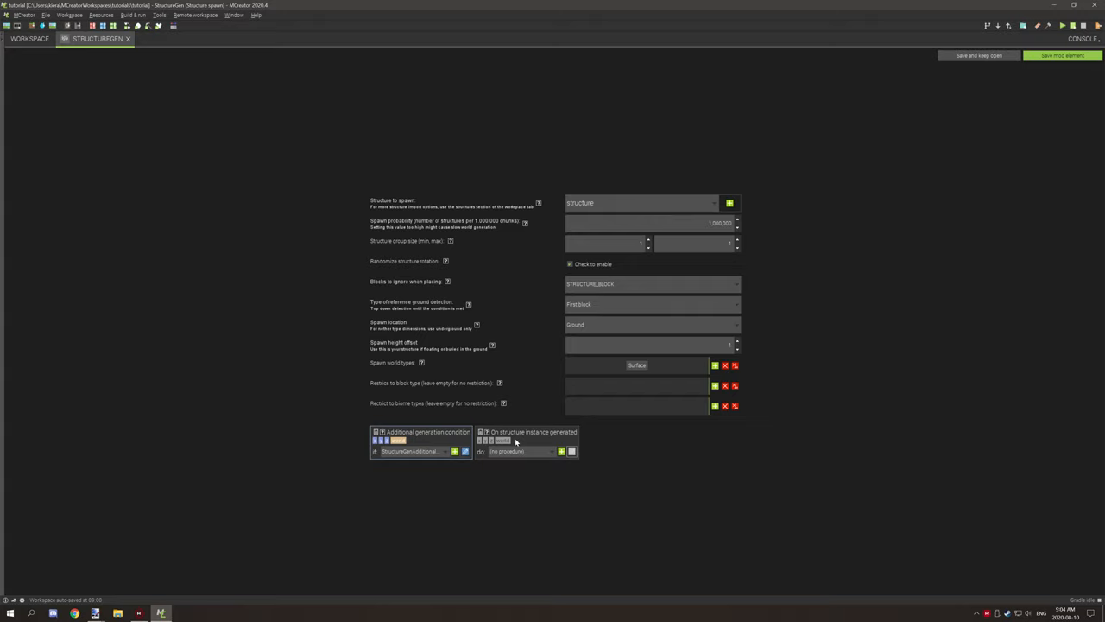
mouse_move(464, 366)
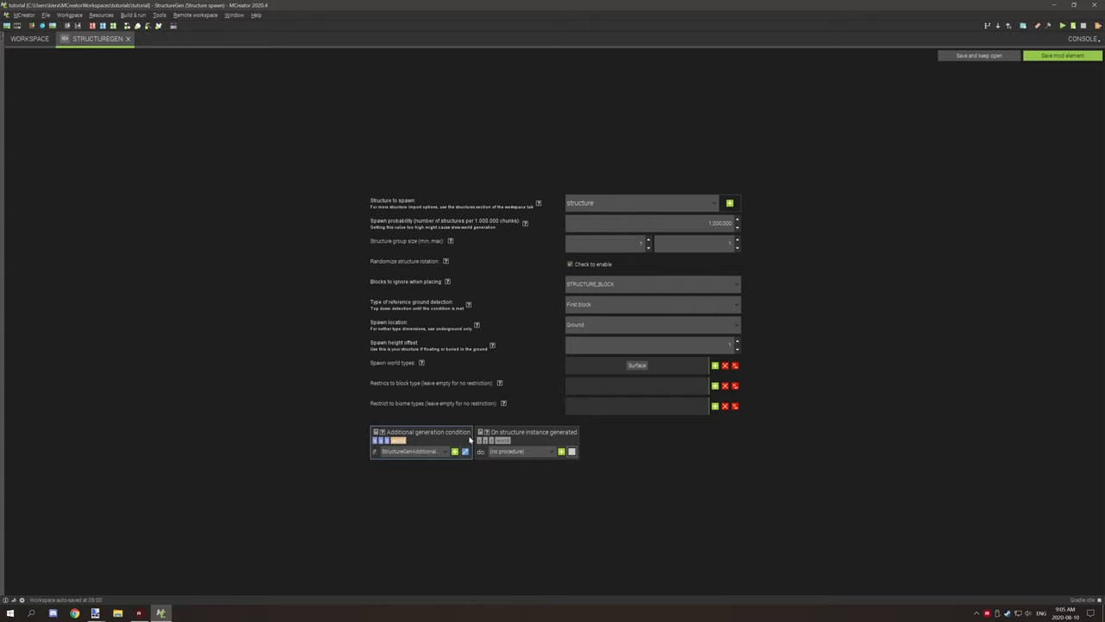
Step: Edit the additional generation condition procedure with its AND-chained block checks
left_click(455, 451)
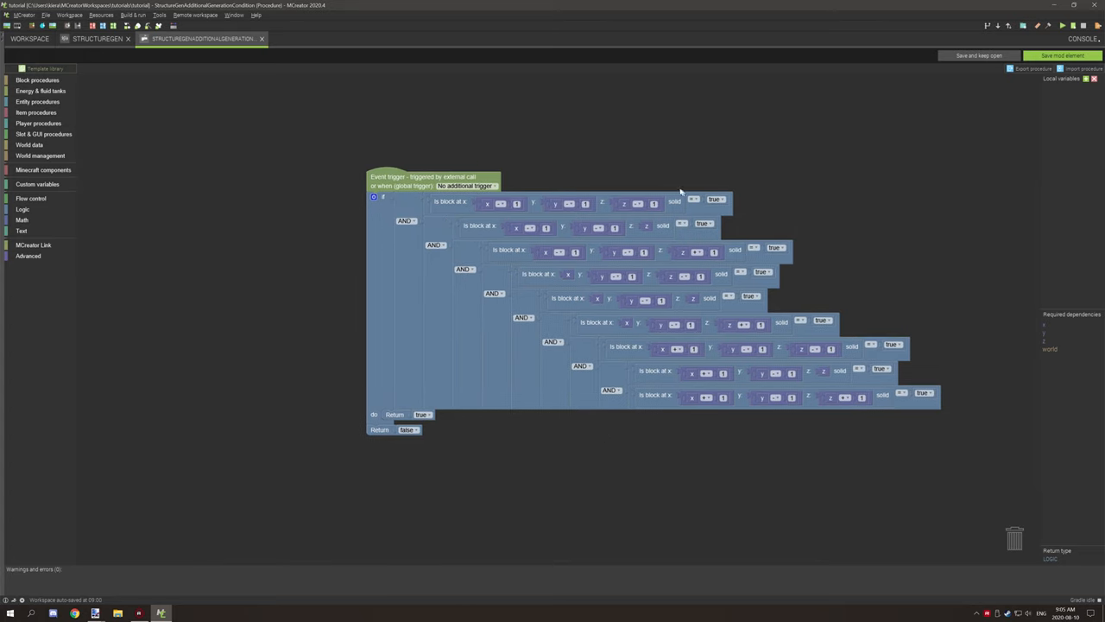
mouse_move(705, 207)
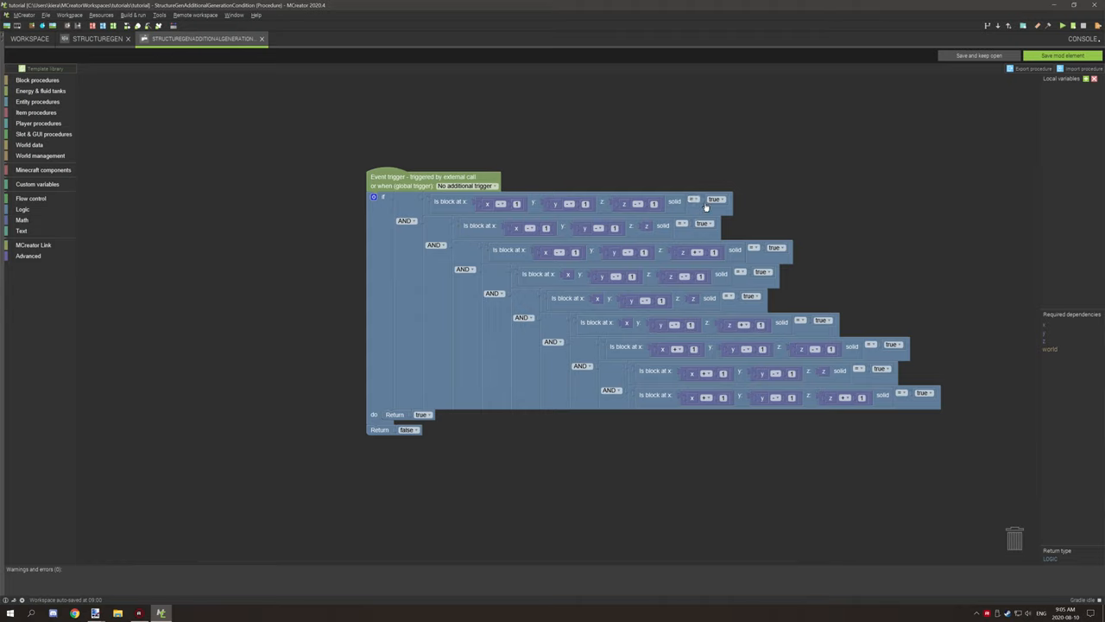
mouse_move(629, 279)
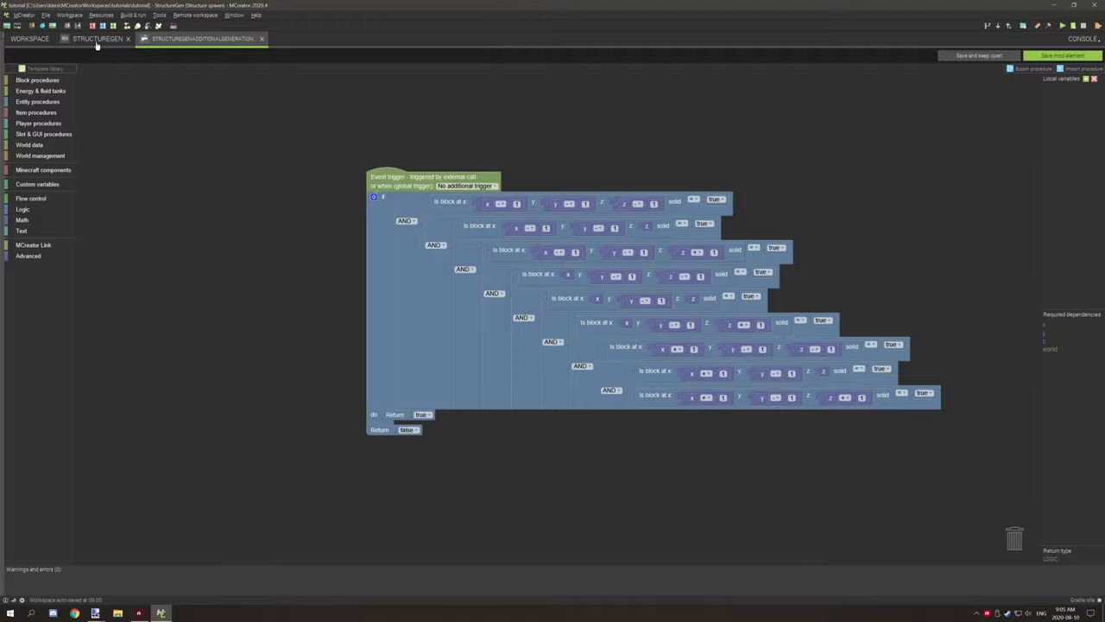
left_click(97, 38)
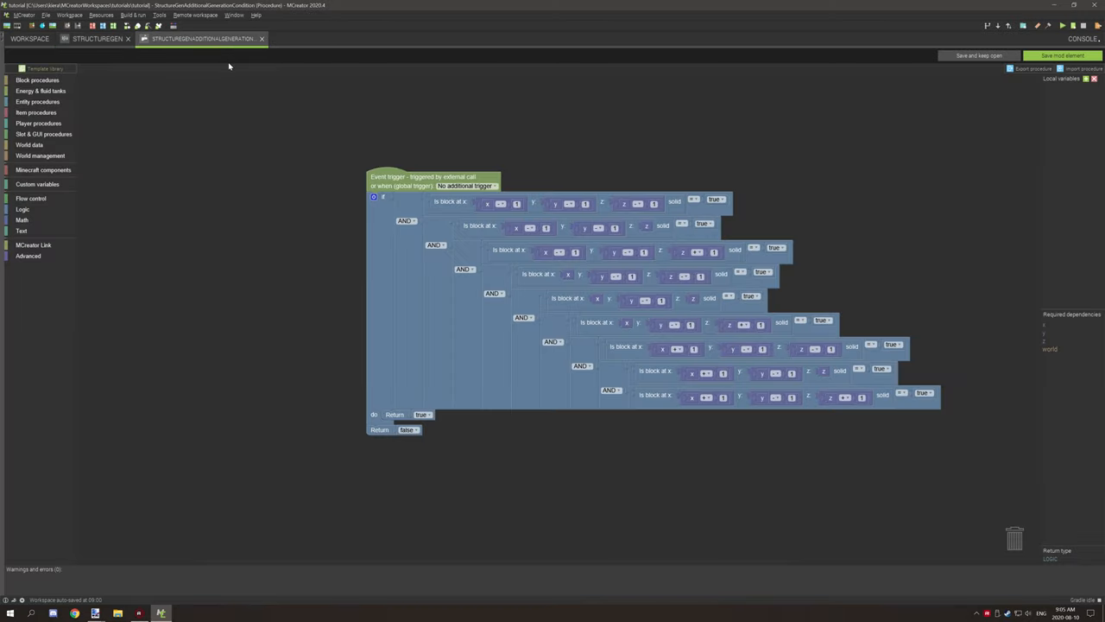
mouse_move(239, 78)
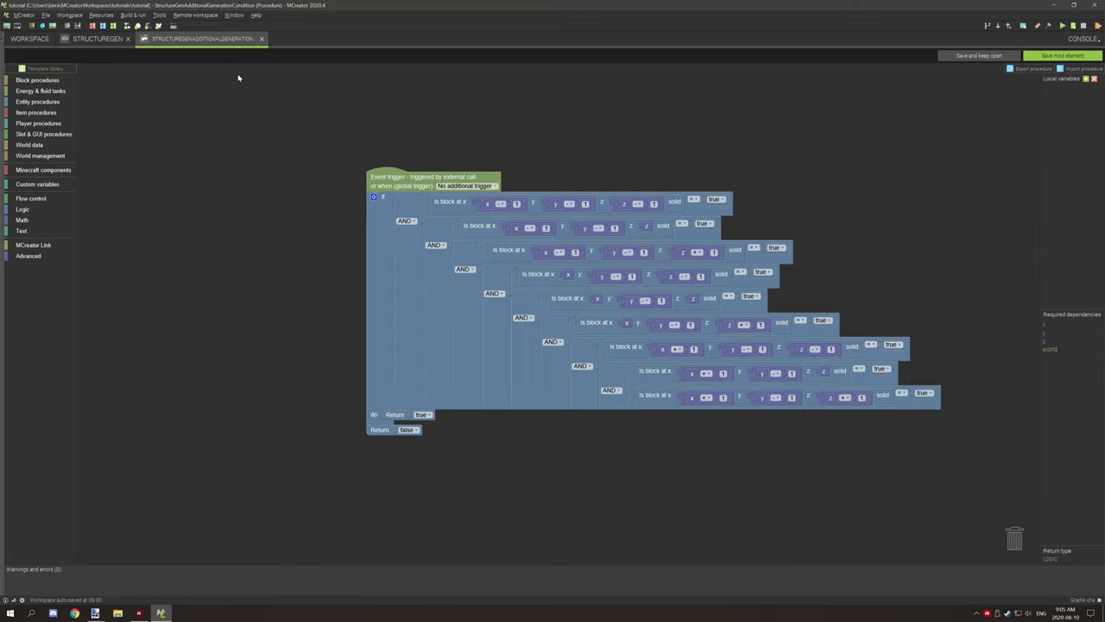
mouse_move(708, 263)
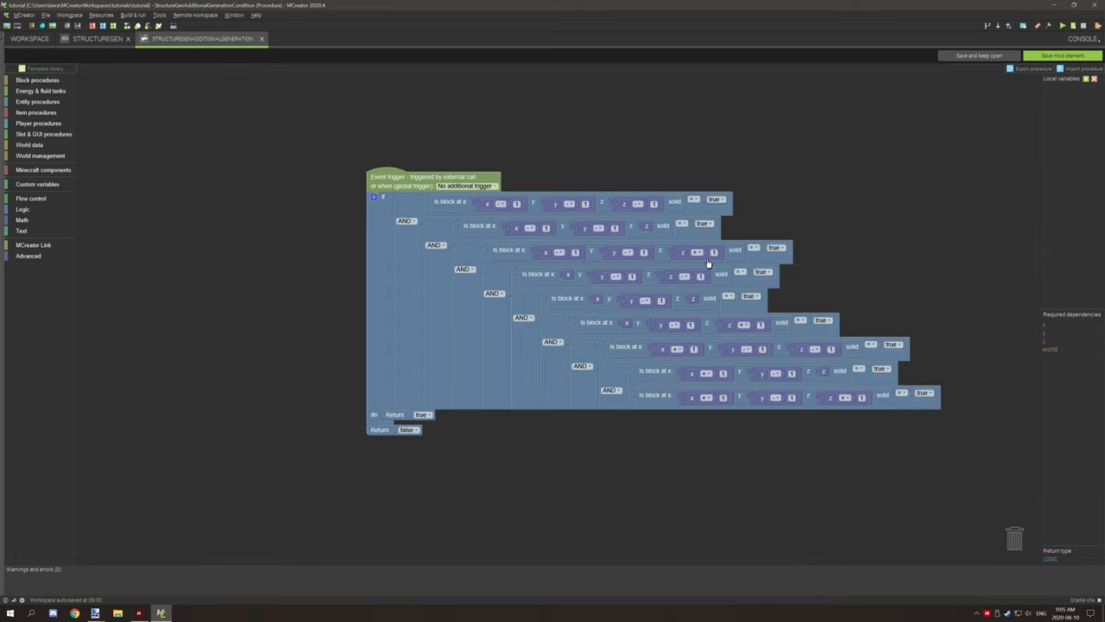
mouse_move(569, 210)
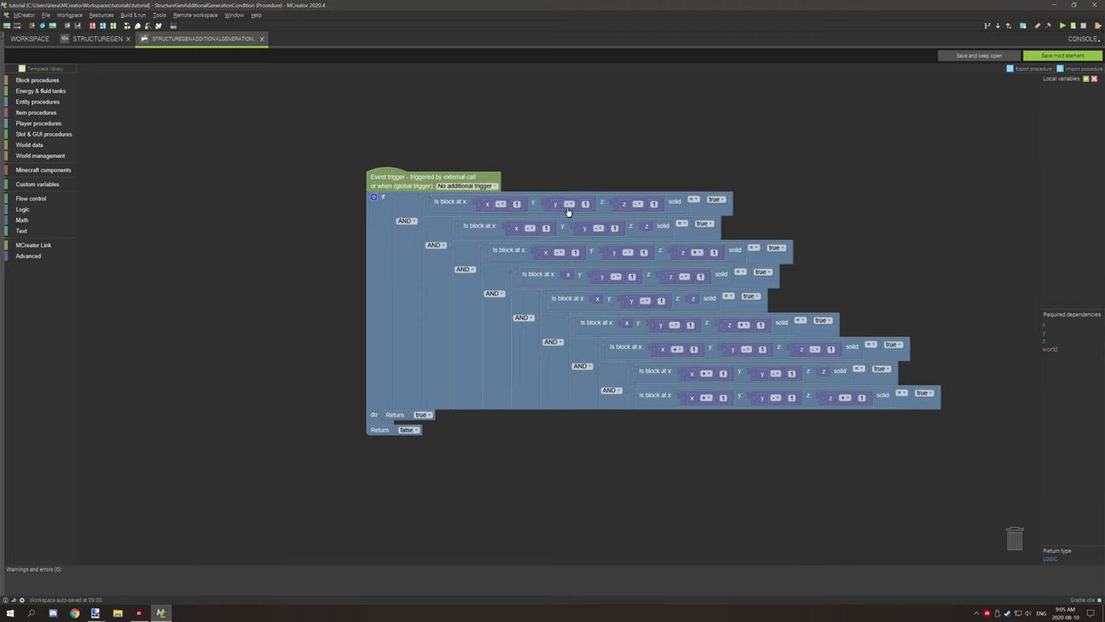
mouse_move(494, 210)
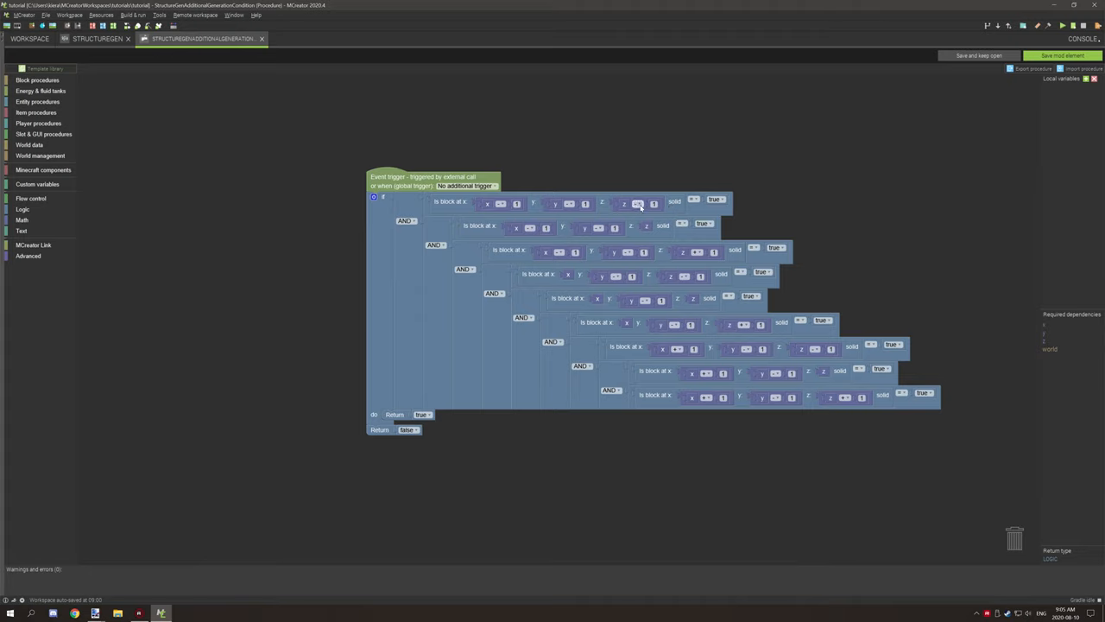
mouse_move(508, 218)
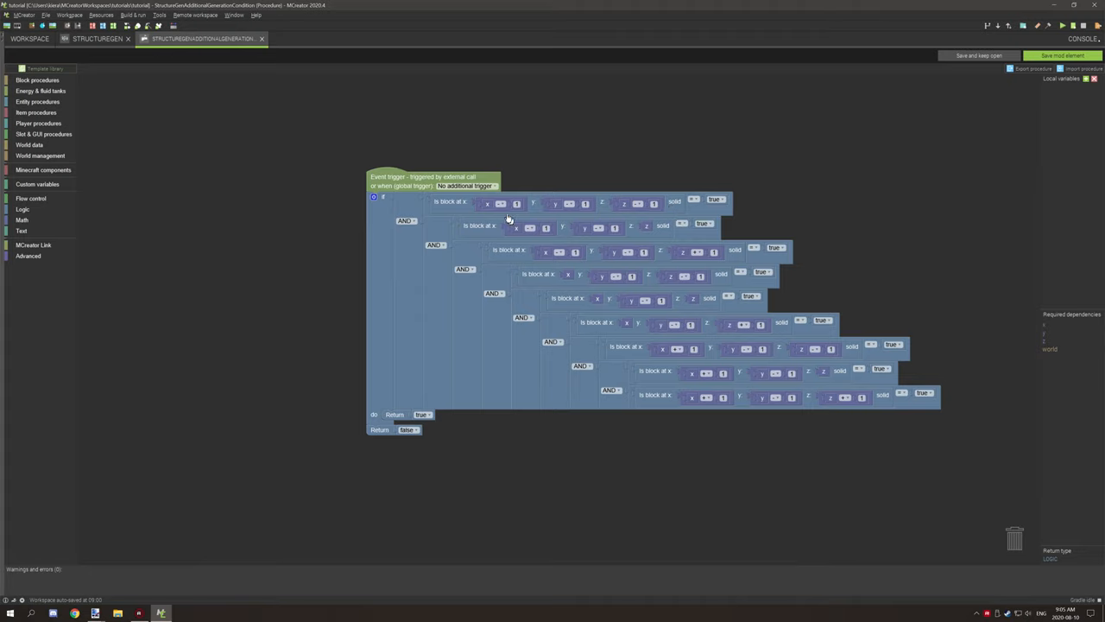
mouse_move(675, 339)
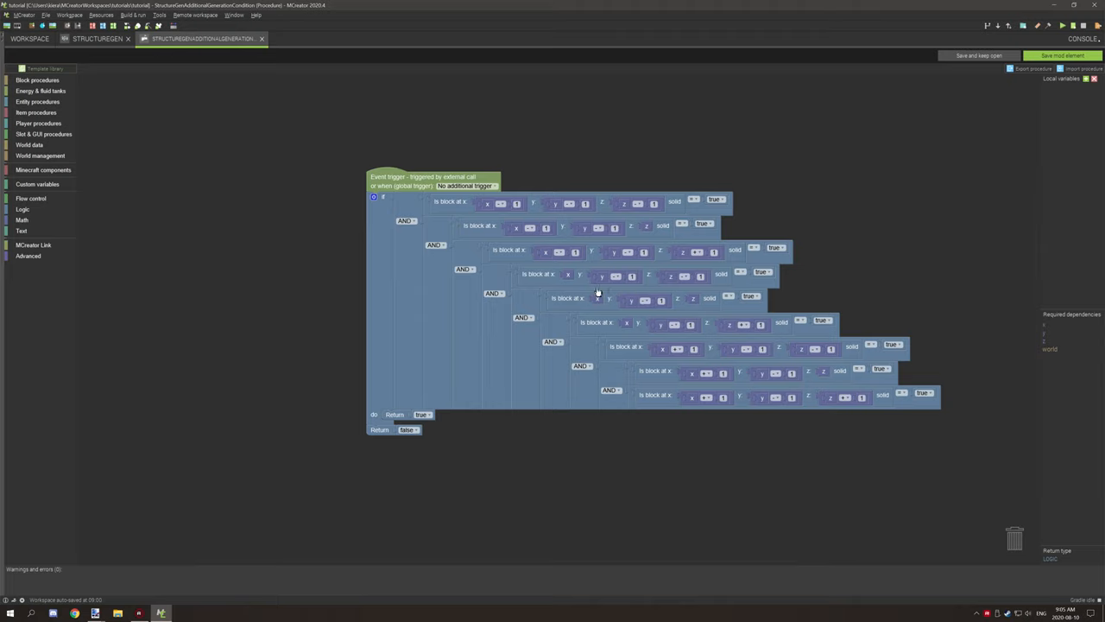
mouse_move(560, 276)
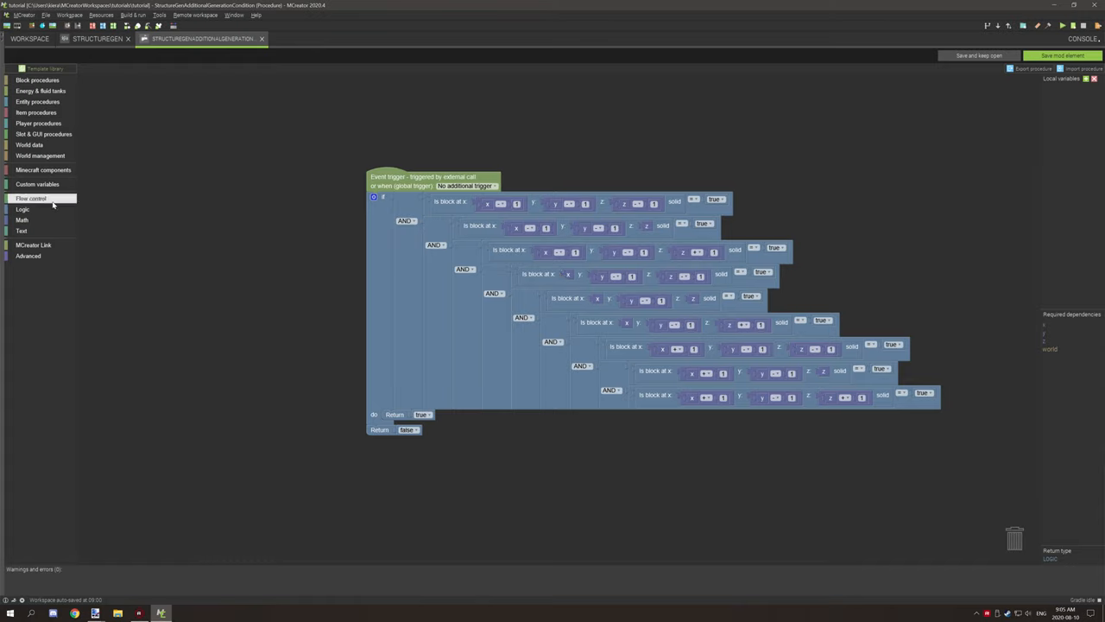
left_click(31, 199)
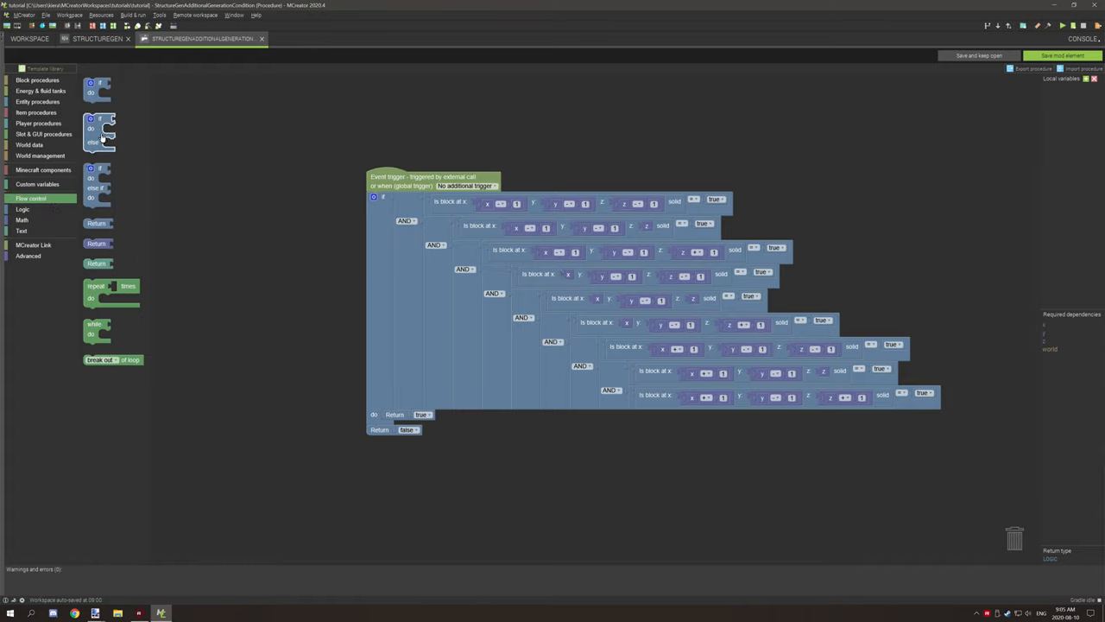
mouse_move(732, 214)
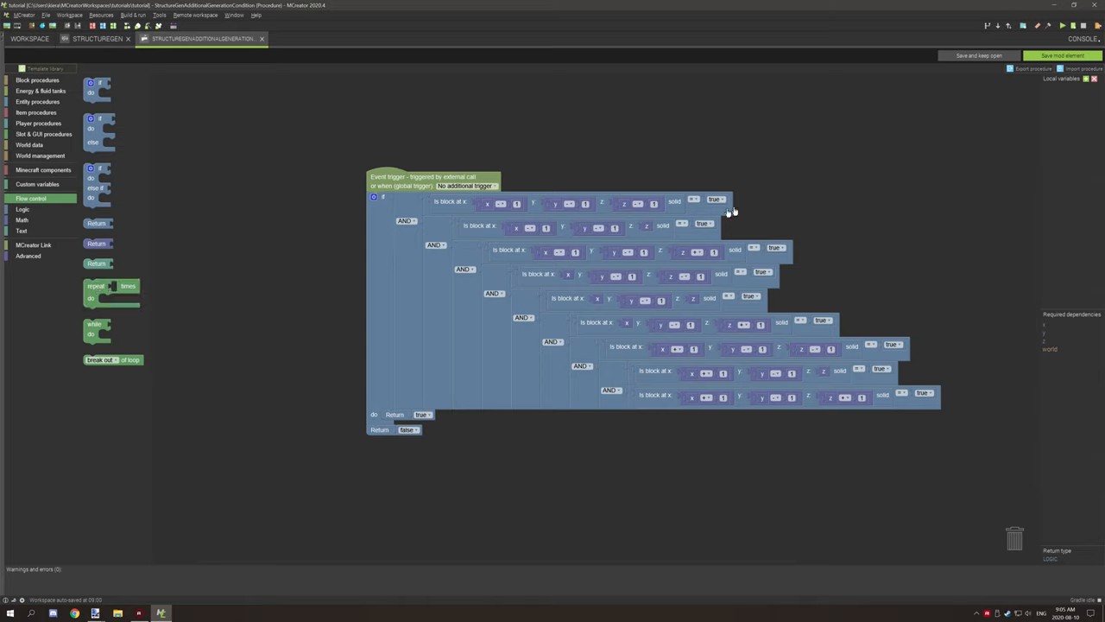
mouse_move(570, 193)
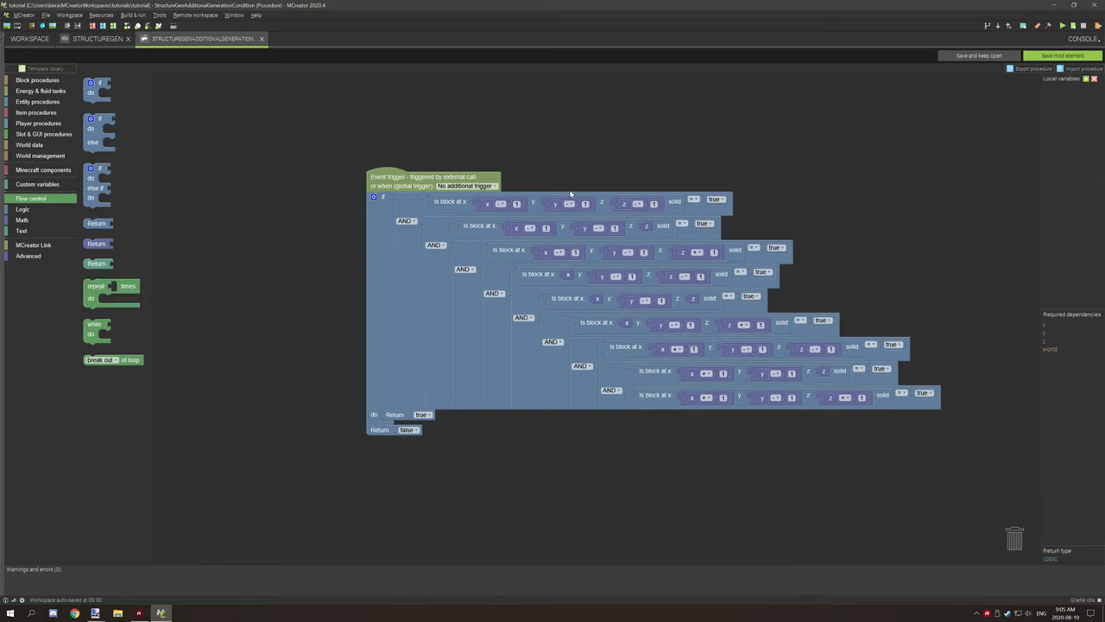
mouse_move(491, 214)
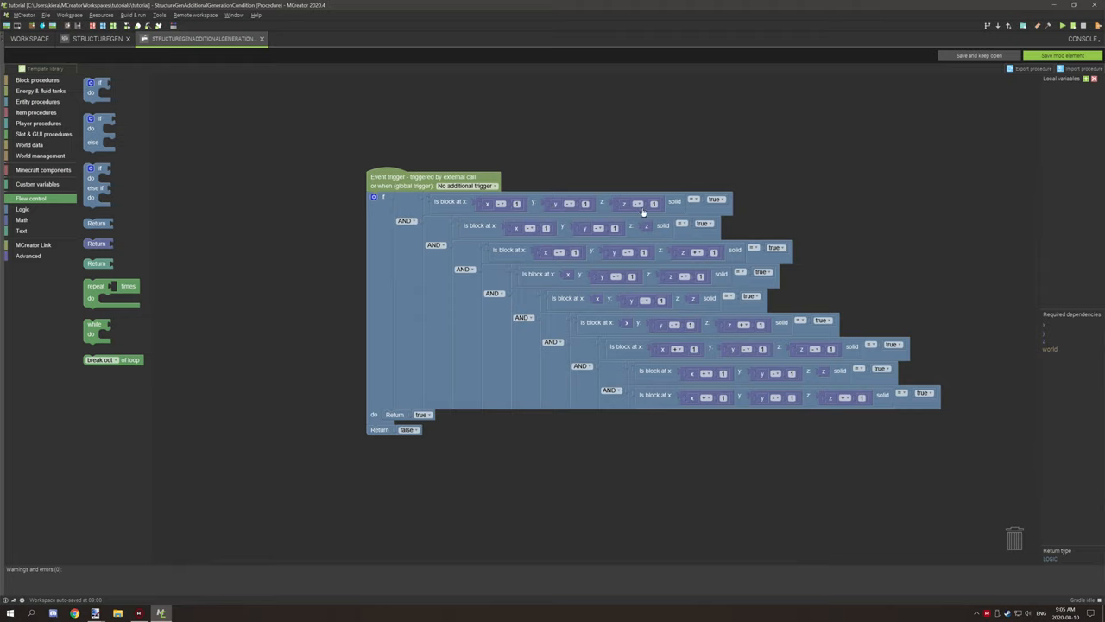
mouse_move(756, 225)
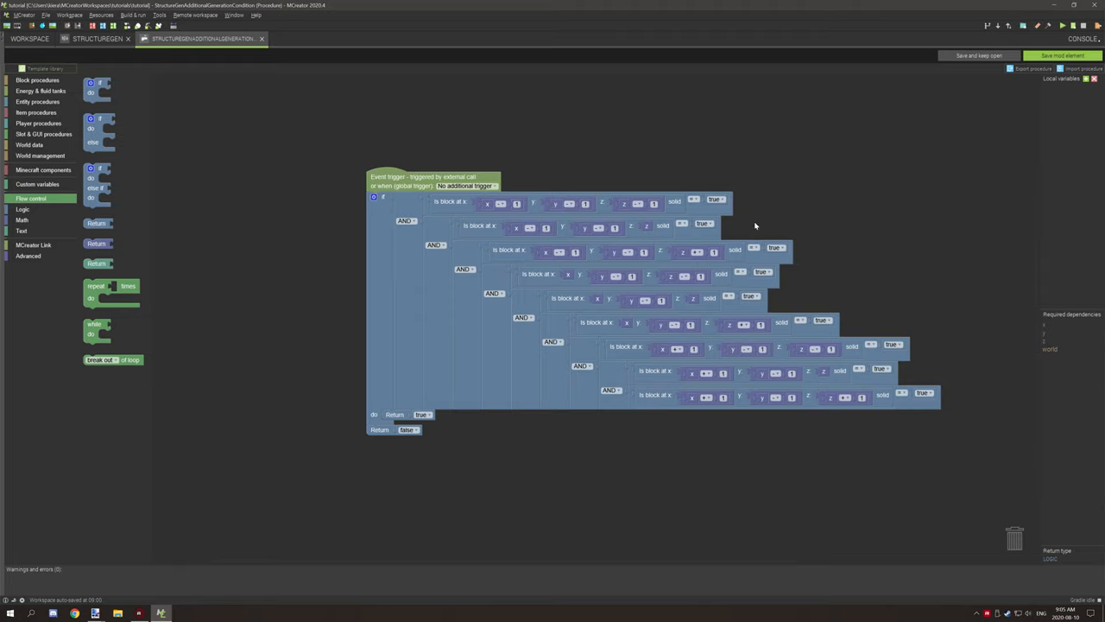
mouse_move(766, 214)
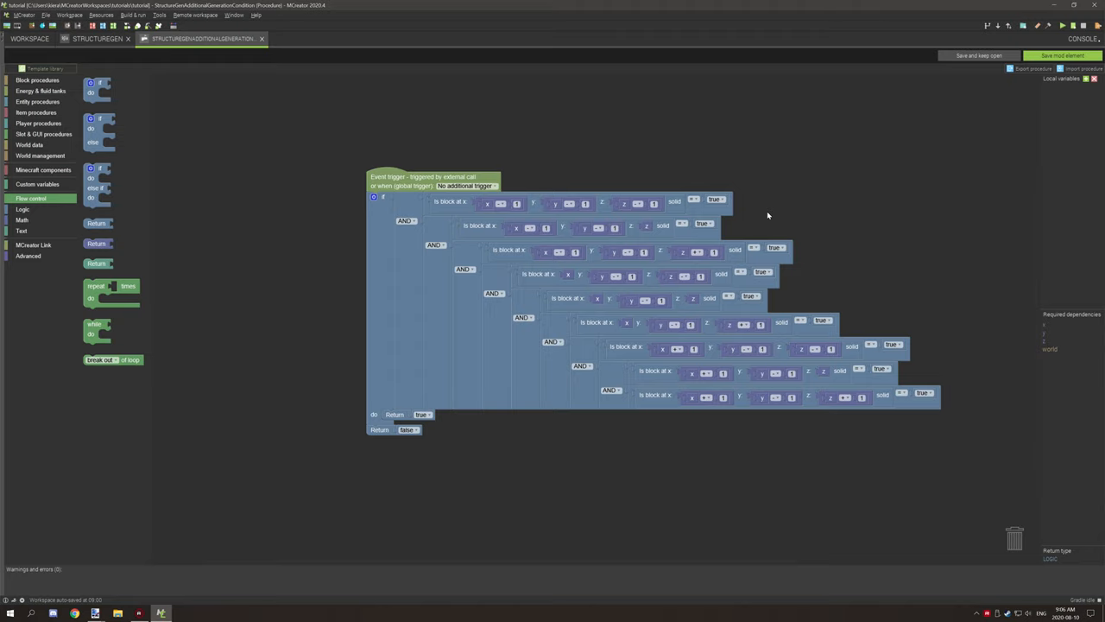
mouse_move(784, 195)
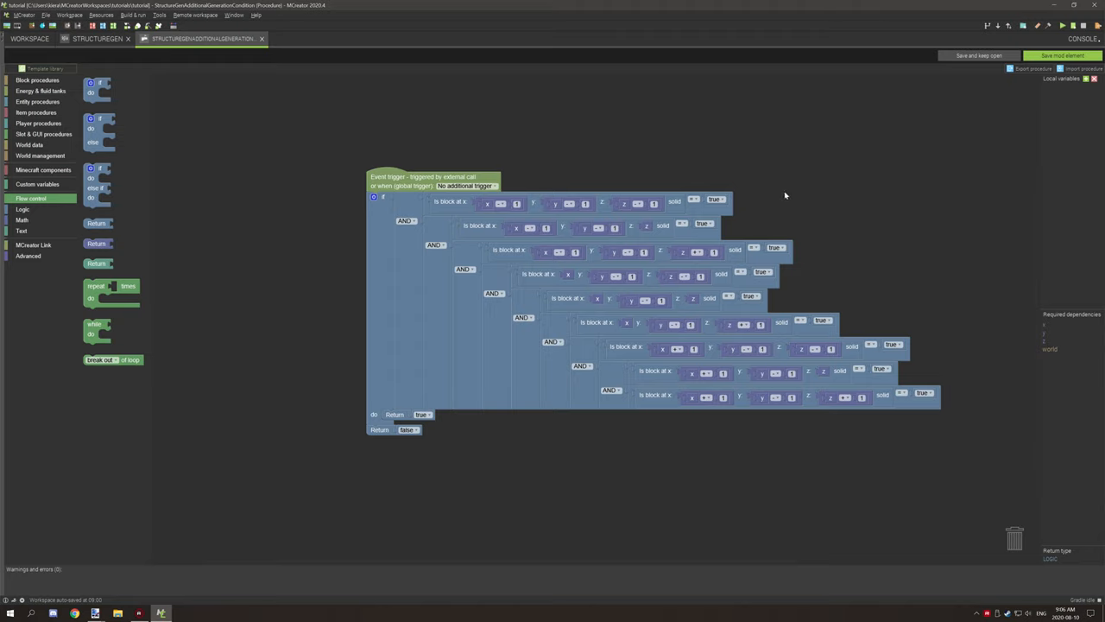
mouse_move(507, 240)
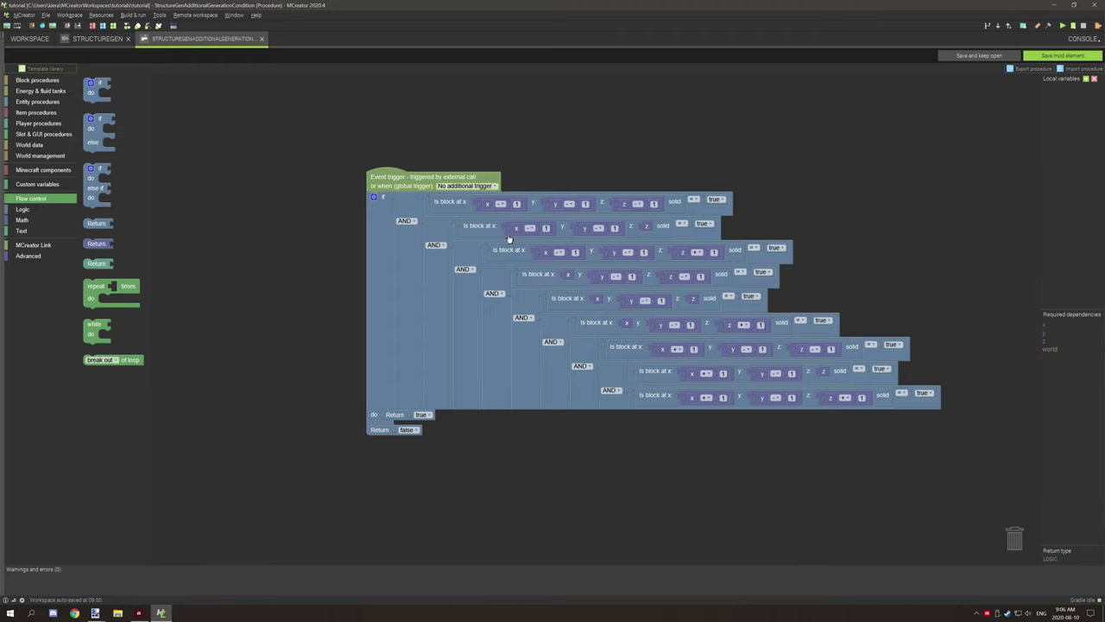
mouse_move(423, 426)
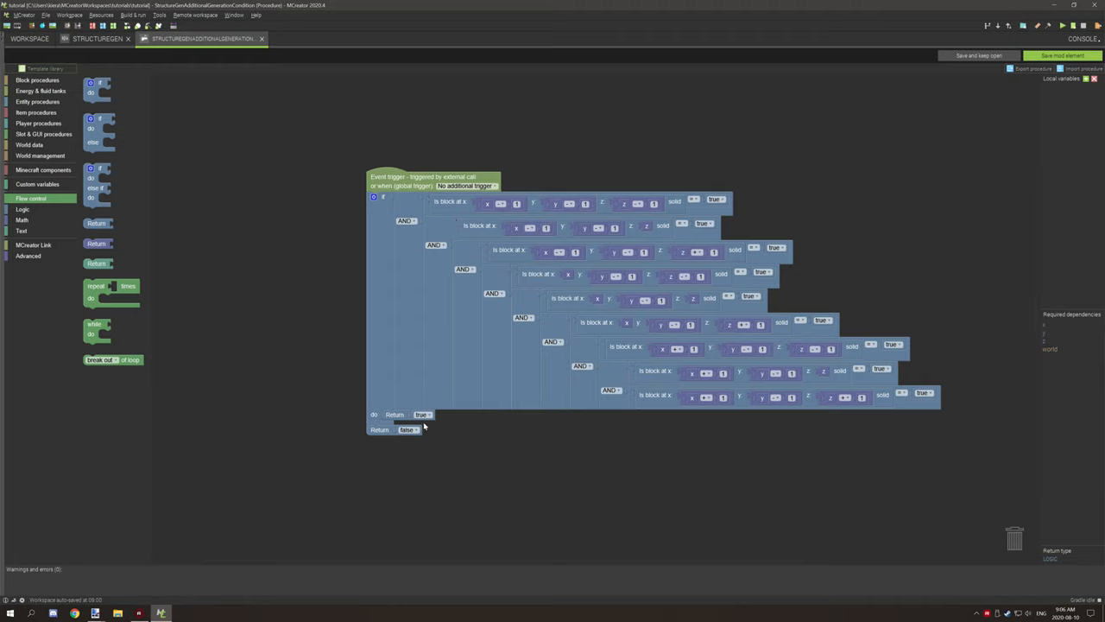
mouse_move(535, 415)
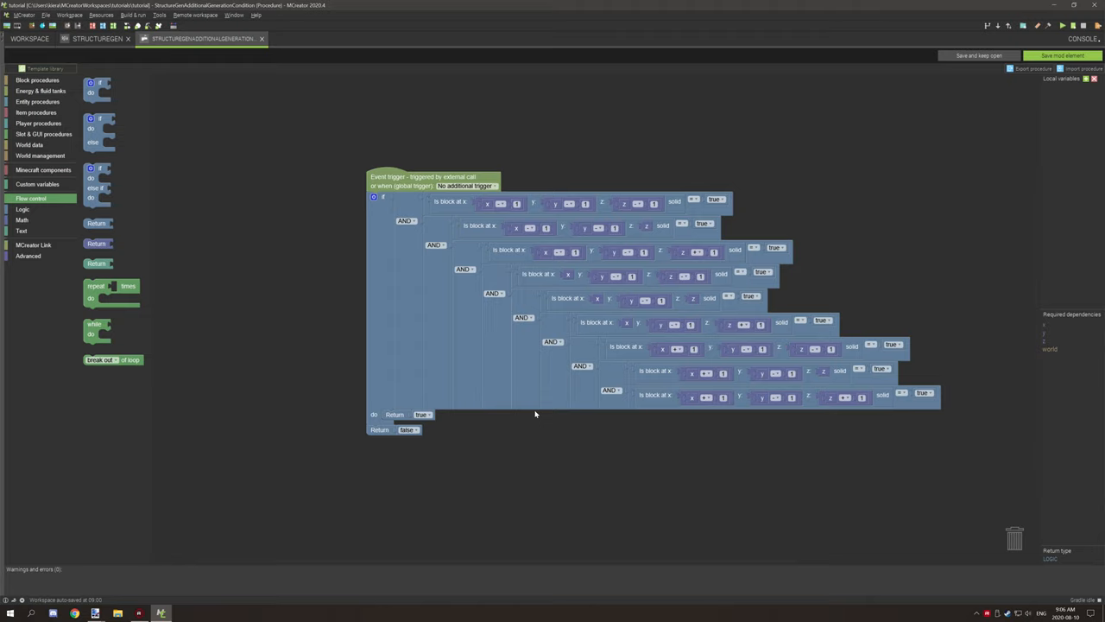
mouse_move(486, 404)
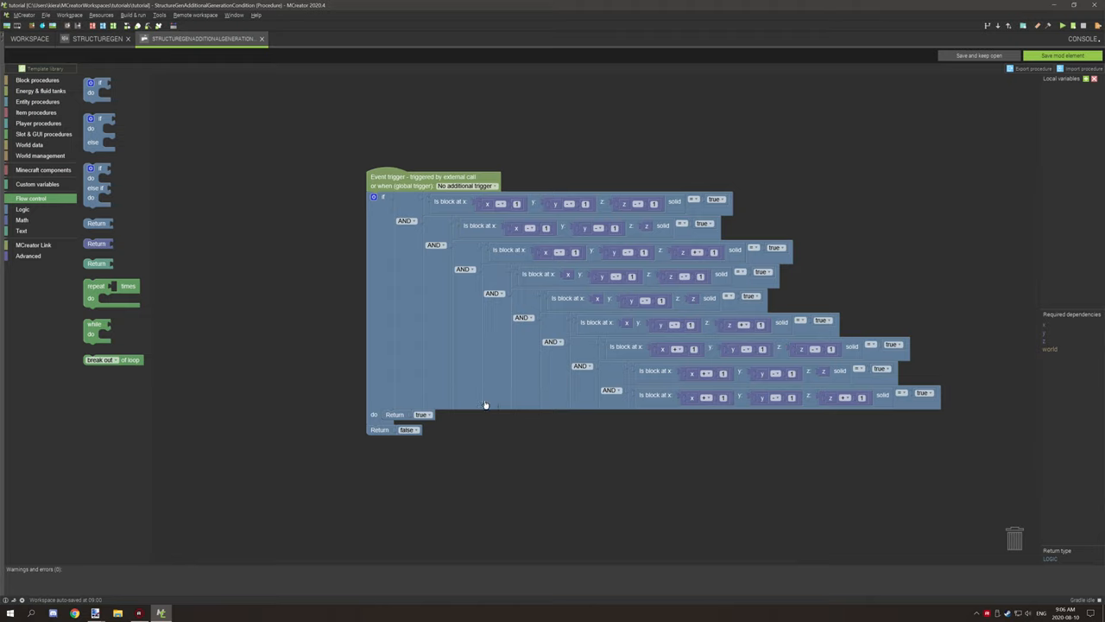
mouse_move(393, 147)
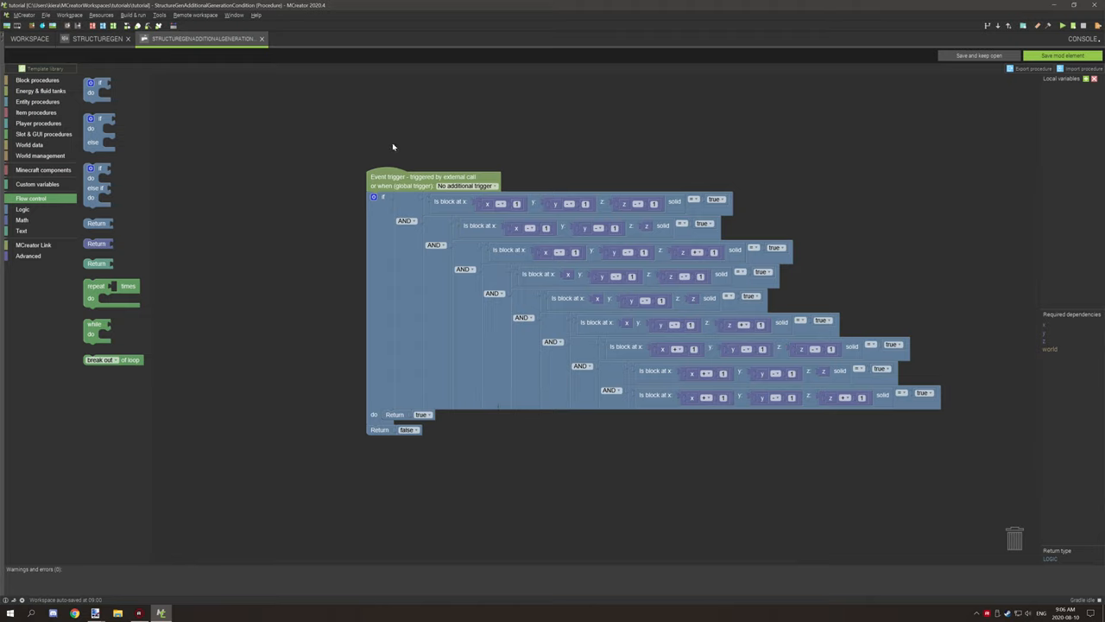
mouse_move(701, 250)
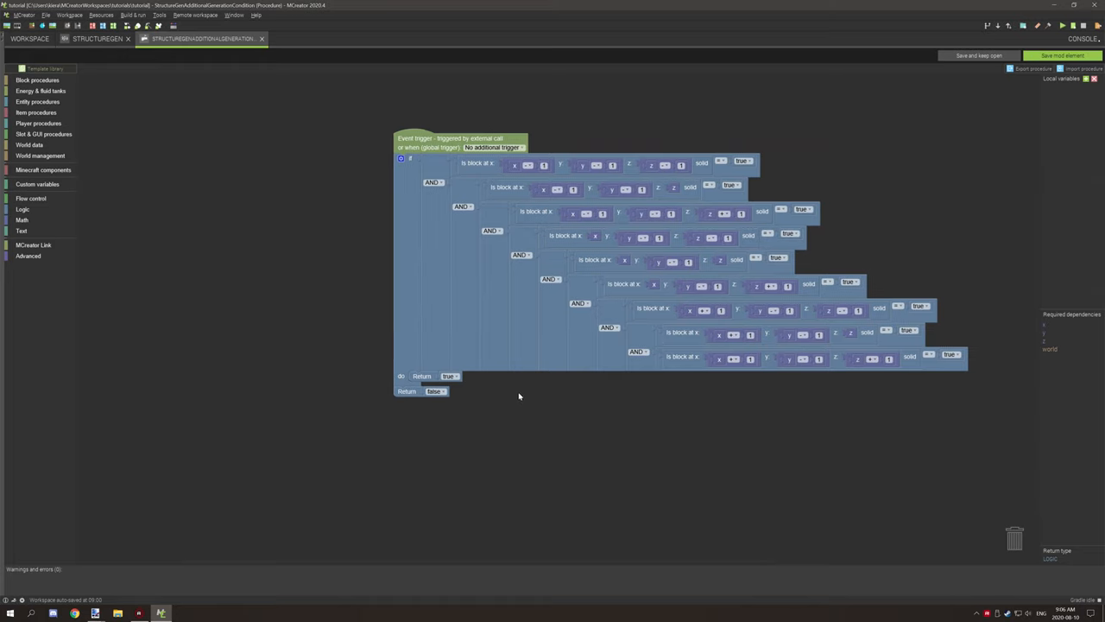
mouse_move(422, 321)
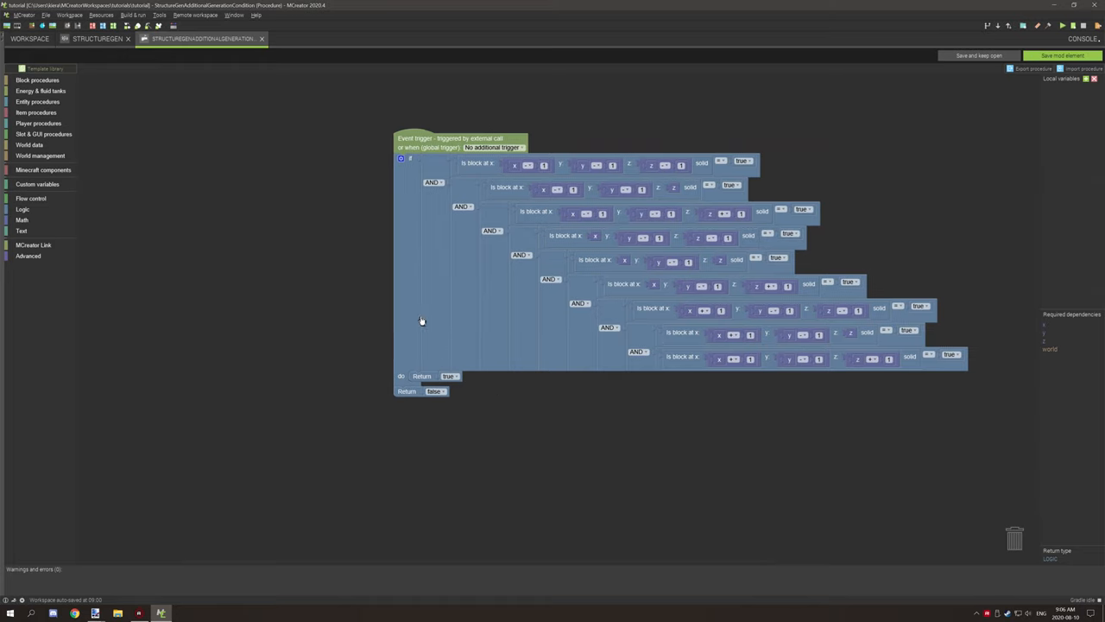
mouse_move(423, 155)
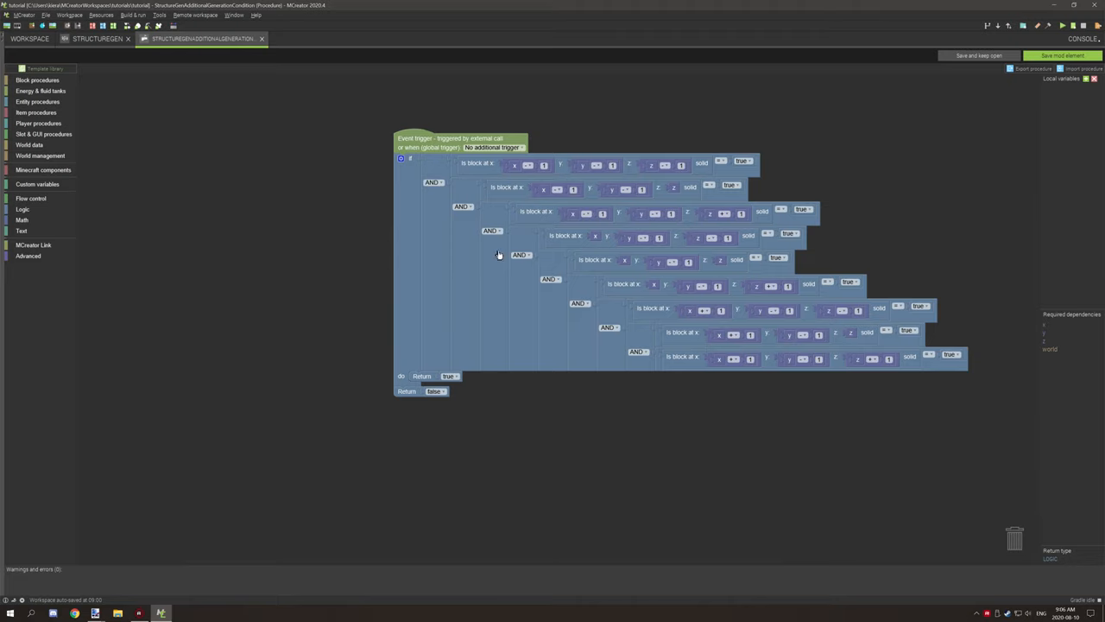
mouse_move(478, 380)
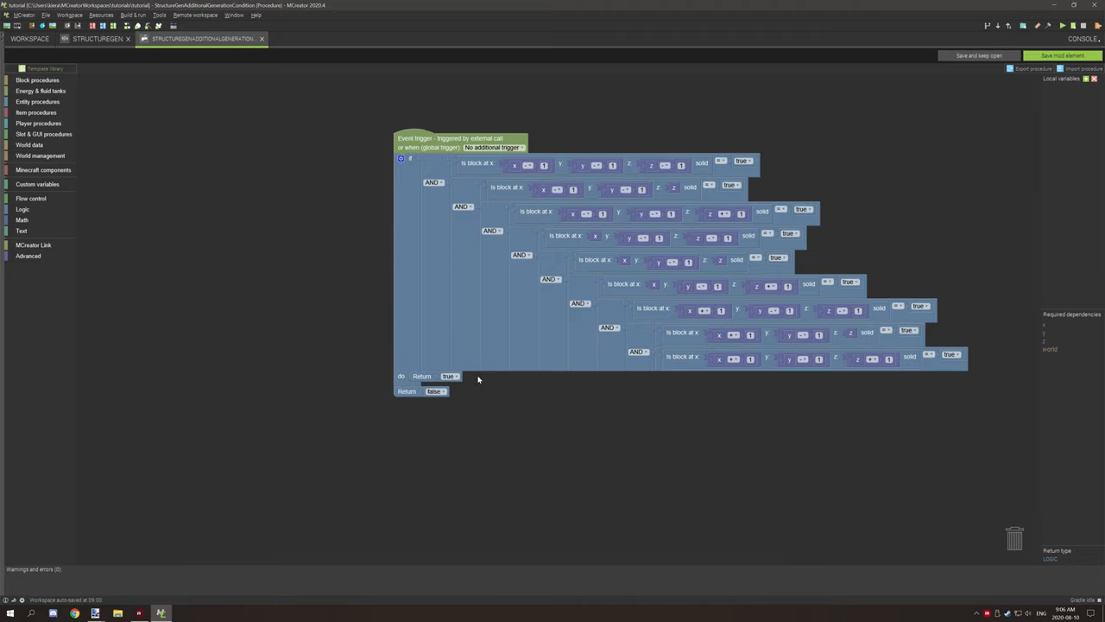
mouse_move(483, 374)
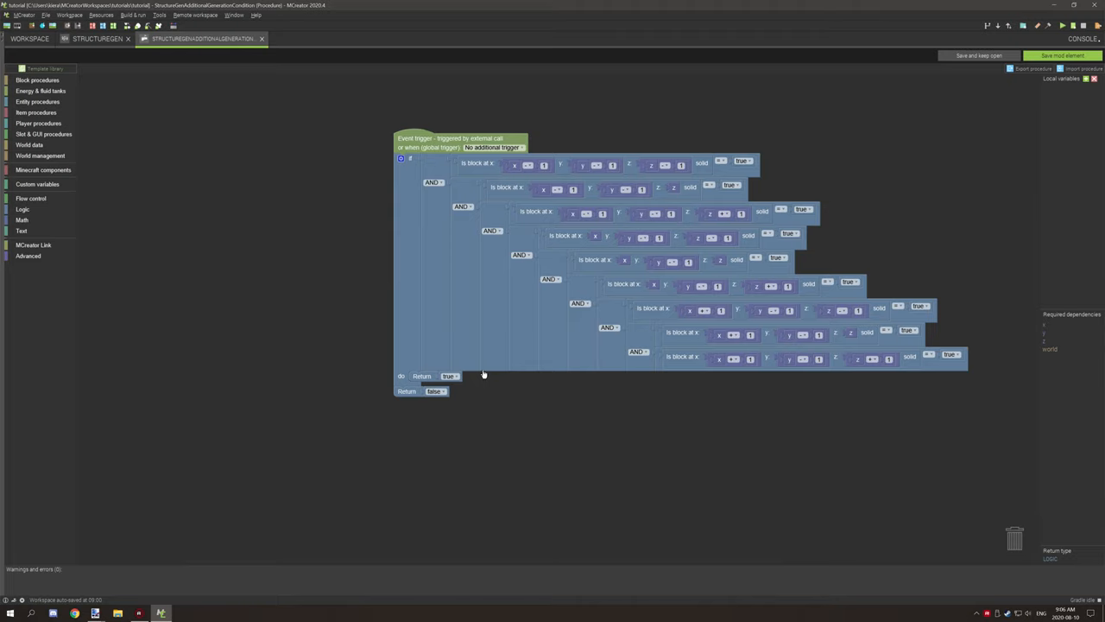
mouse_move(473, 342)
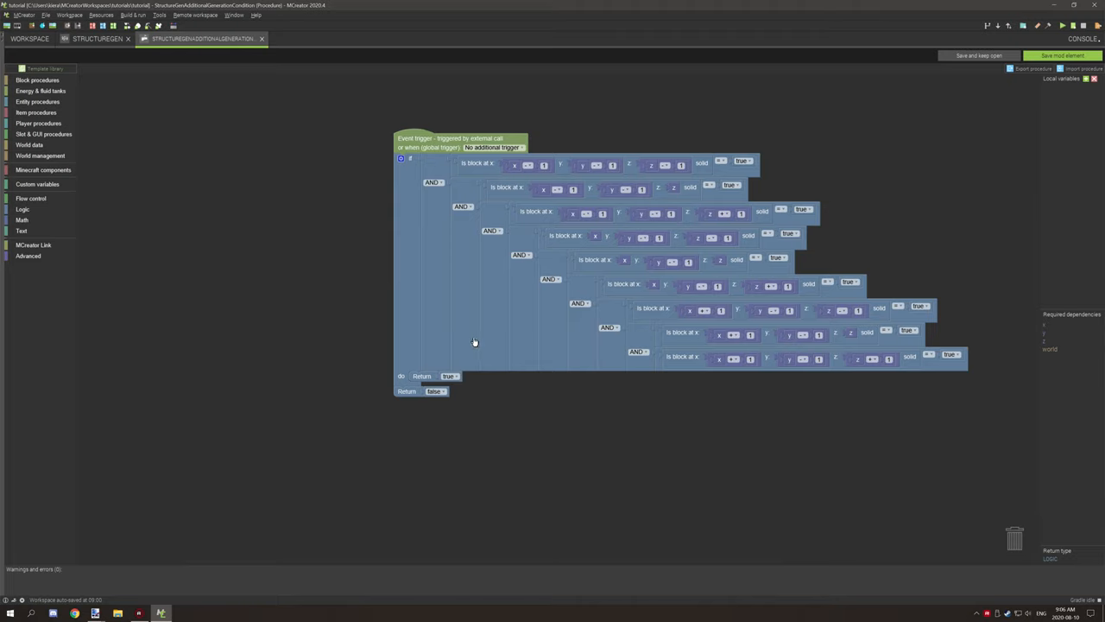
mouse_move(428, 387)
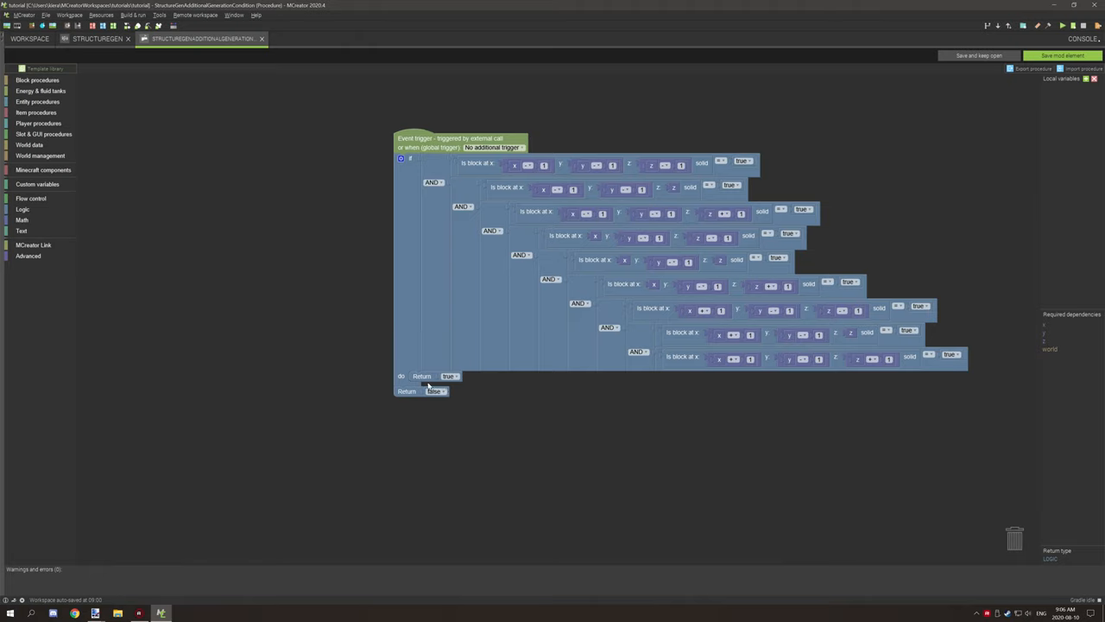
mouse_move(414, 395)
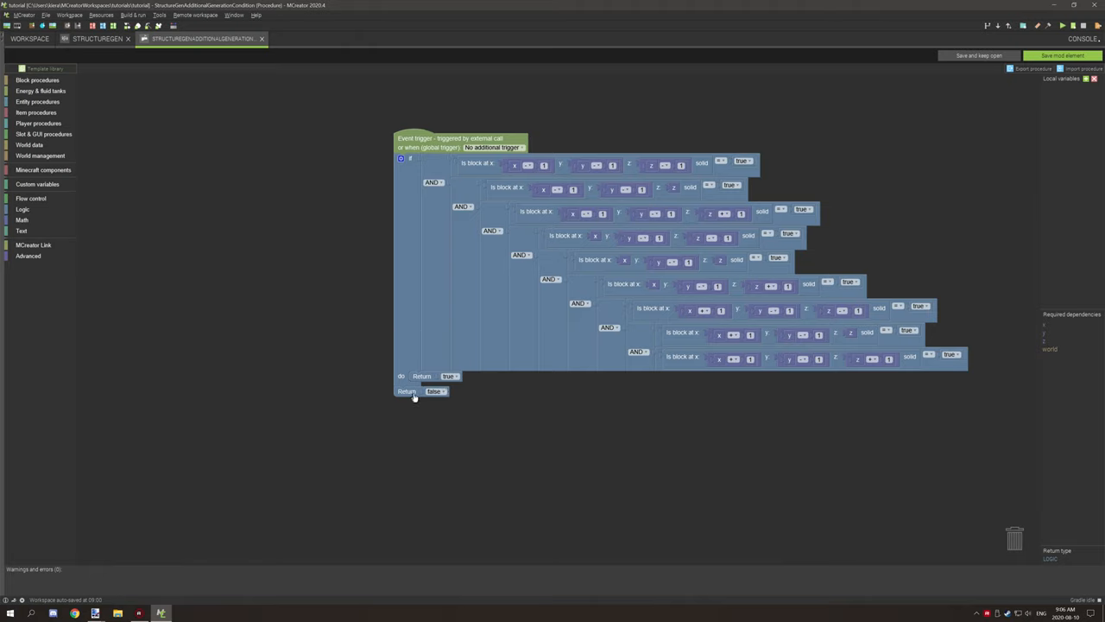
mouse_move(402, 397)
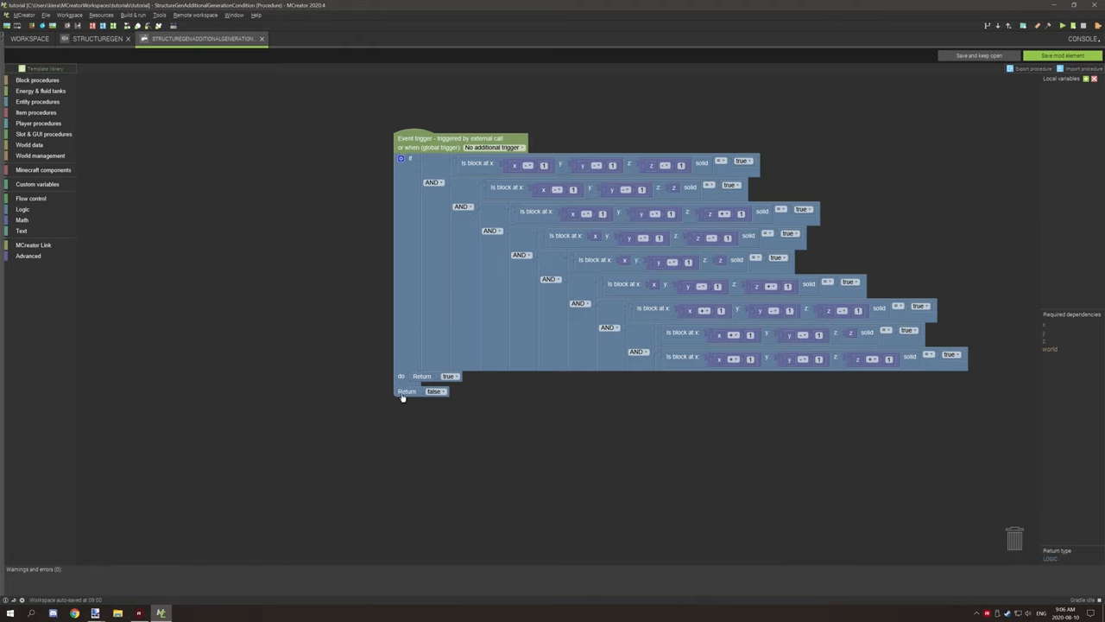
Step: Detach the ending return block, move it around, and reattach it in the if branch
left_click_drag(421, 390, 442, 458)
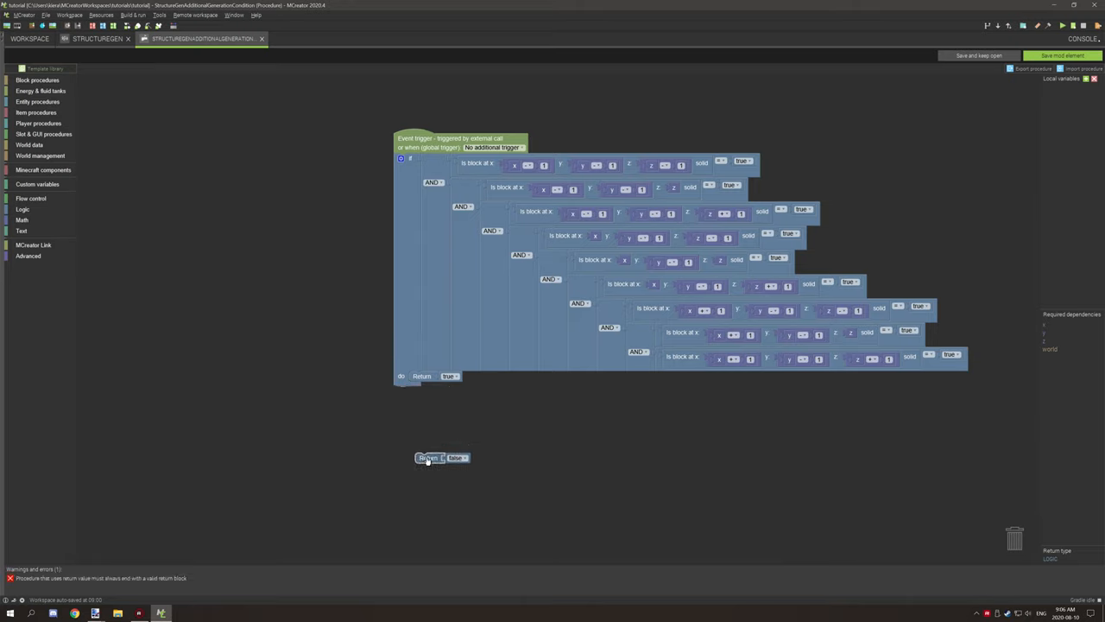
mouse_move(365, 430)
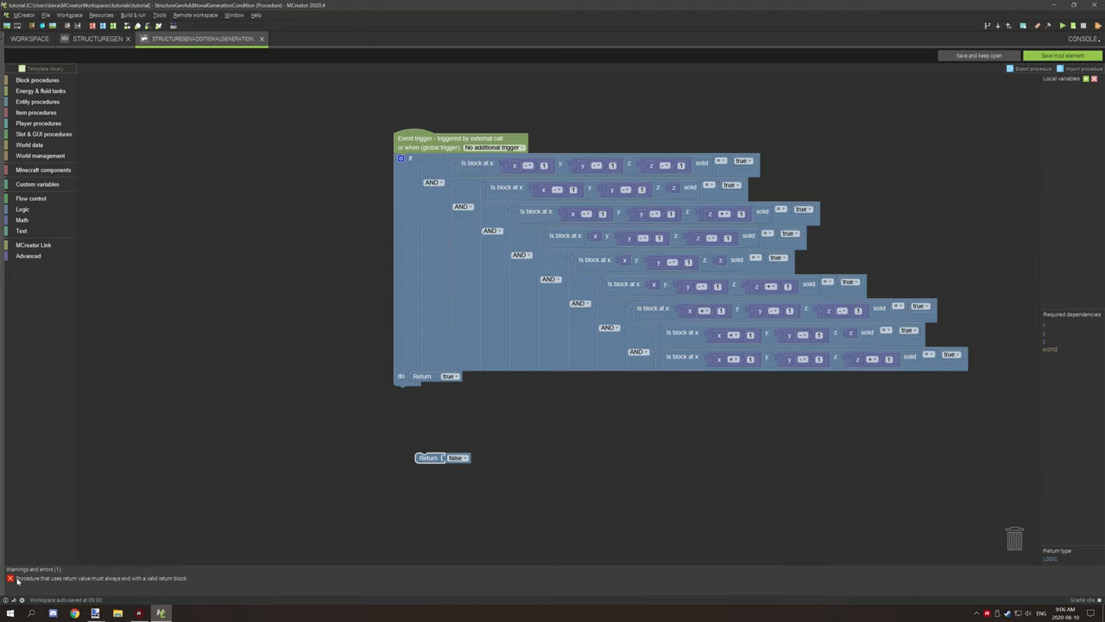
mouse_move(17, 589)
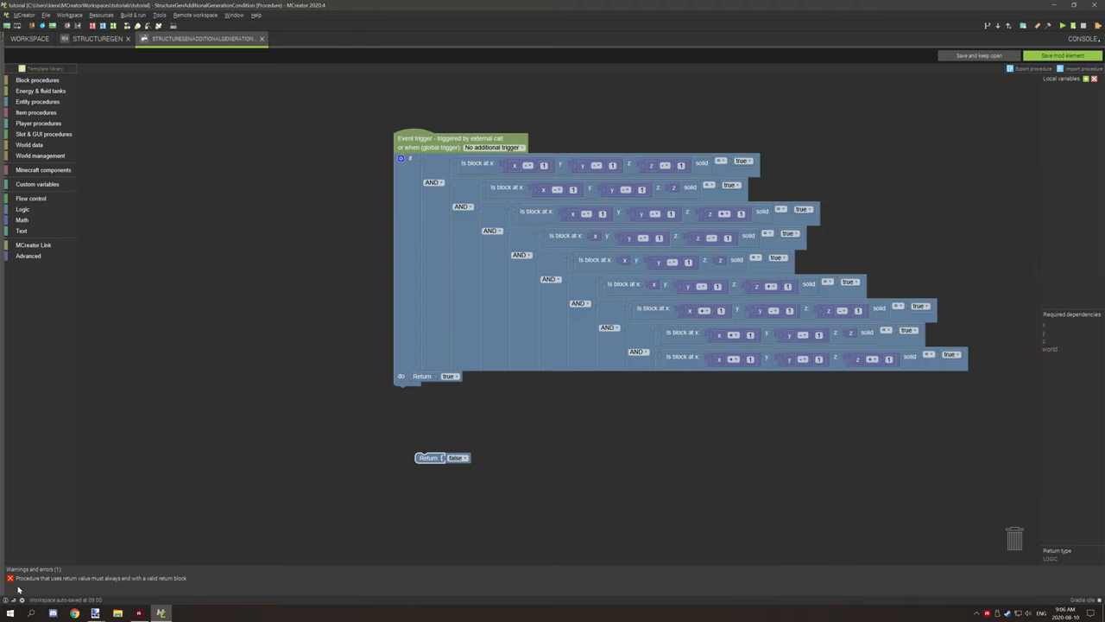
mouse_move(48, 586)
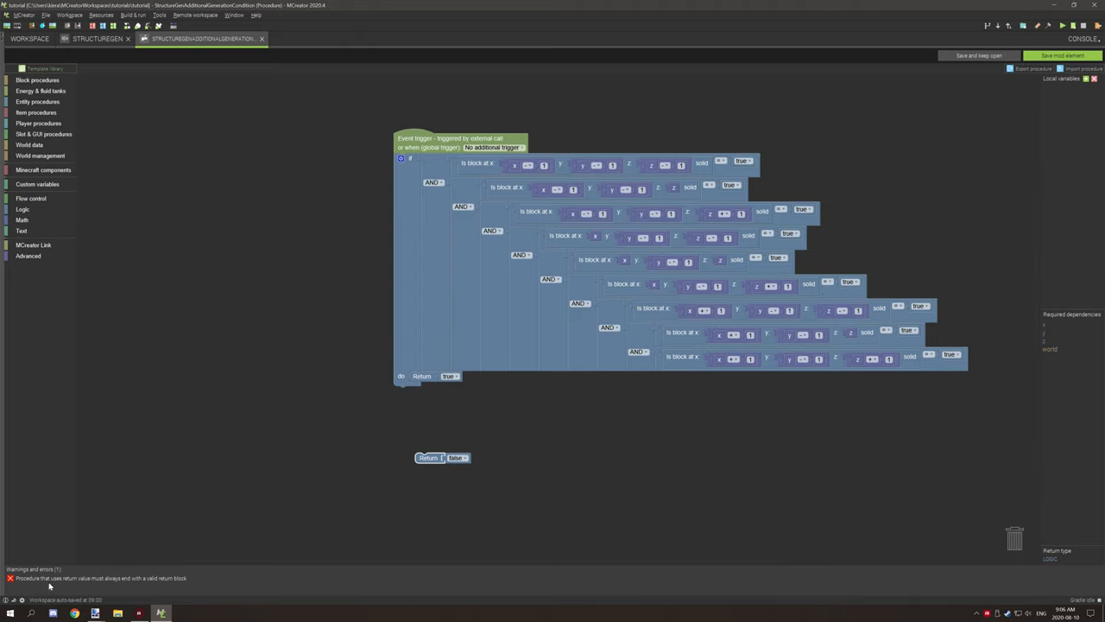
mouse_move(86, 583)
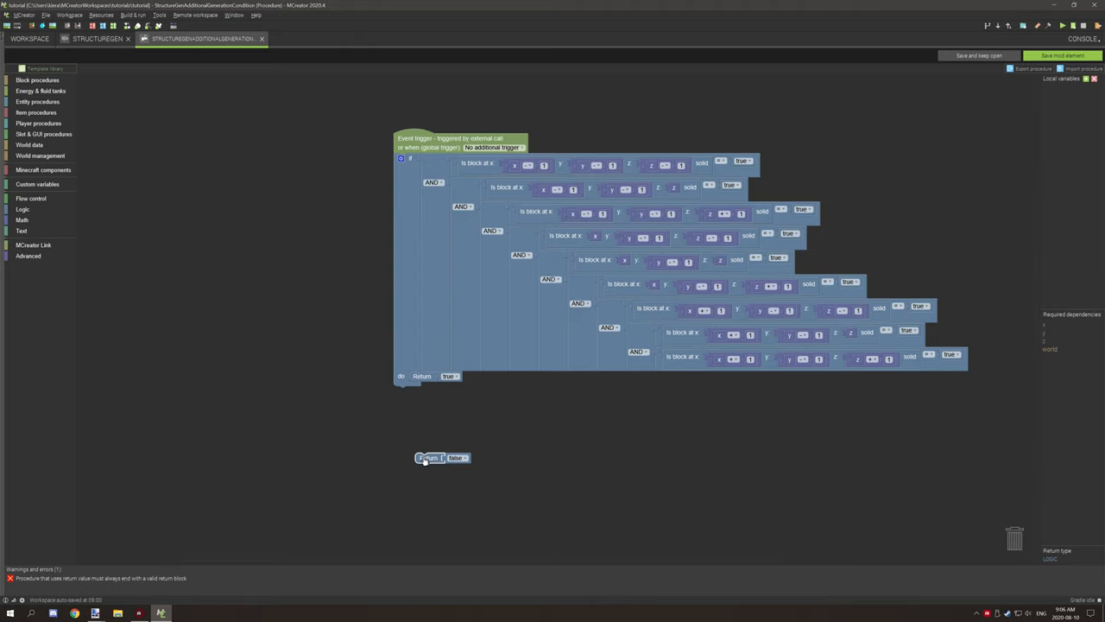
left_click_drag(440, 457, 422, 402)
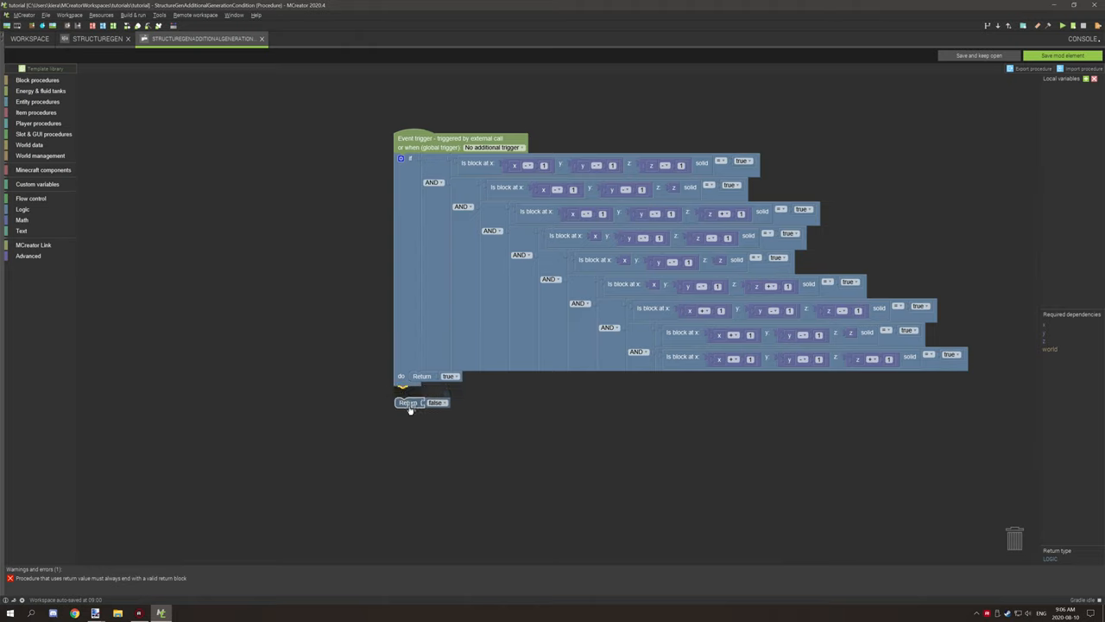
left_click_drag(408, 401, 408, 447)
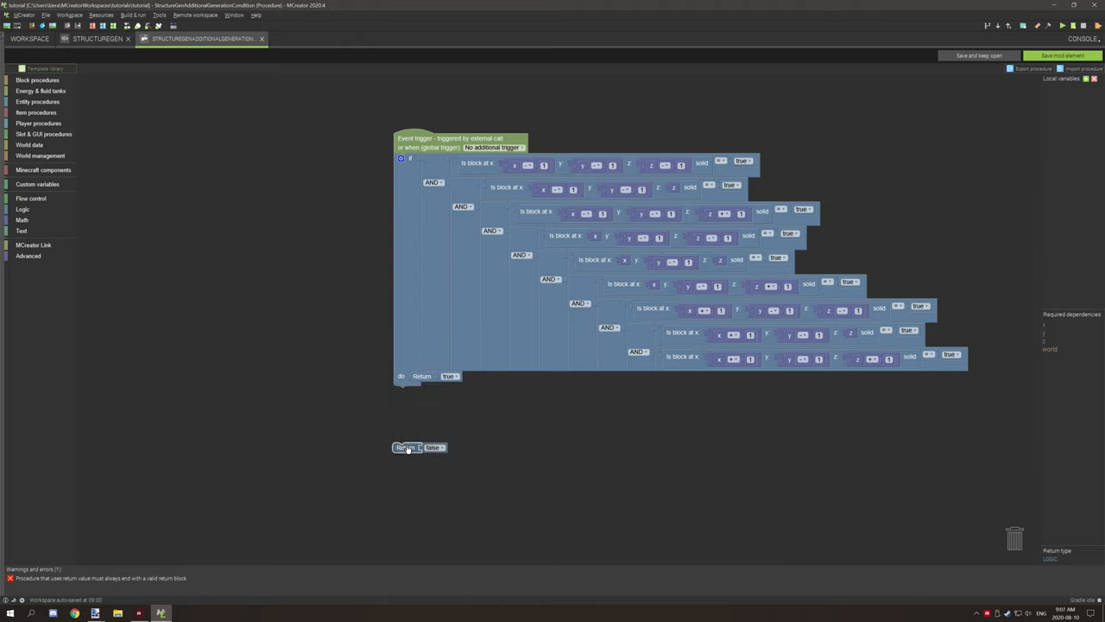
left_click_drag(406, 447, 414, 390)
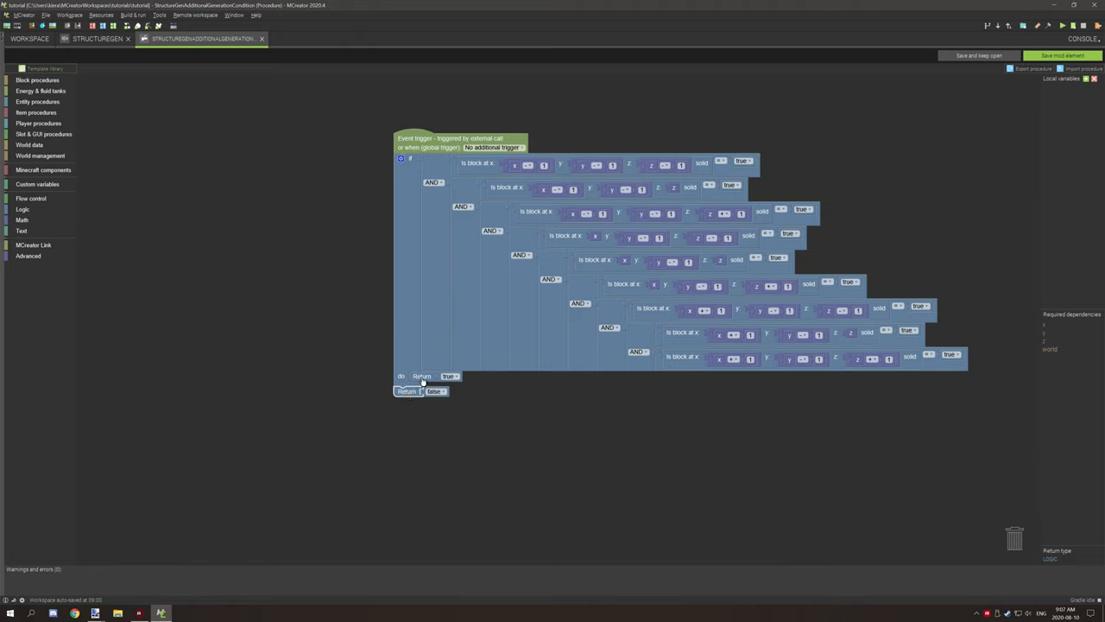
left_click_drag(435, 390, 452, 429)
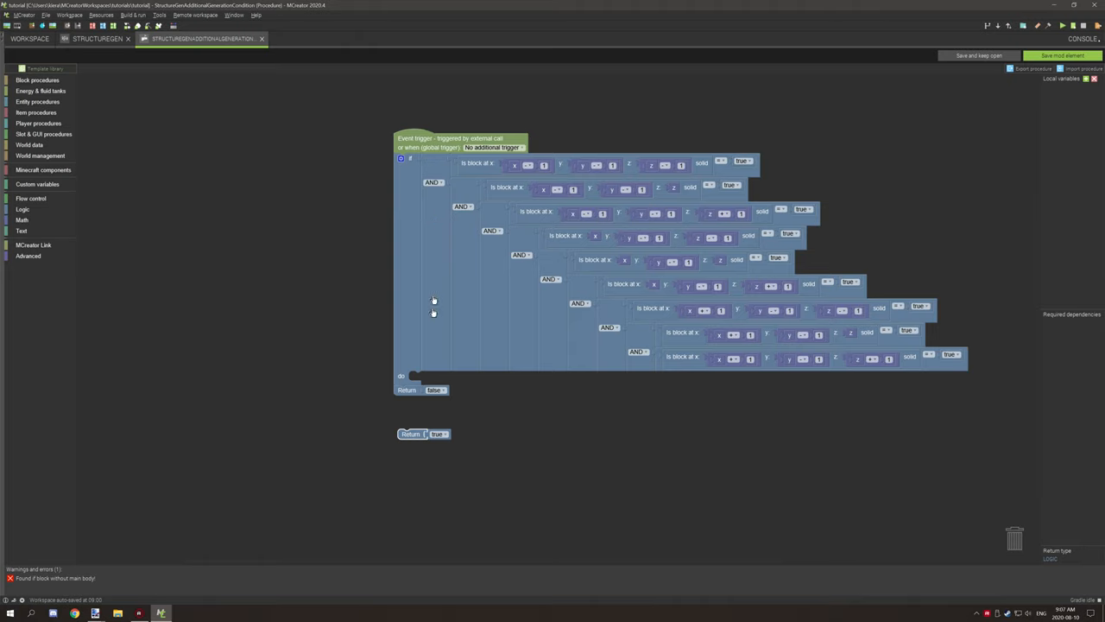
mouse_move(637, 327)
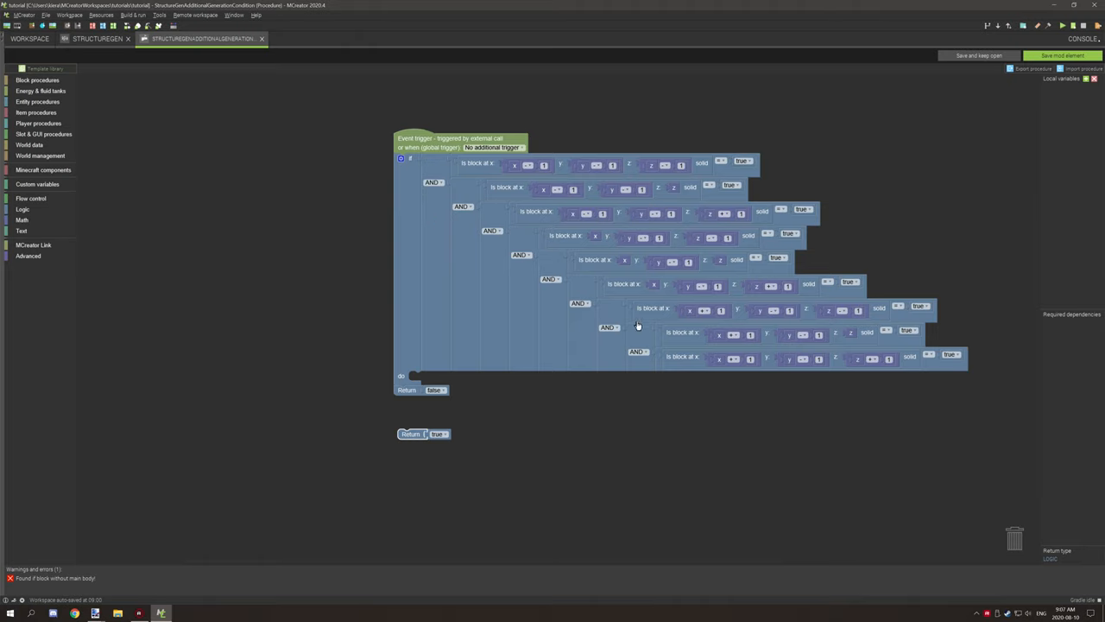
left_click_drag(423, 434, 423, 377)
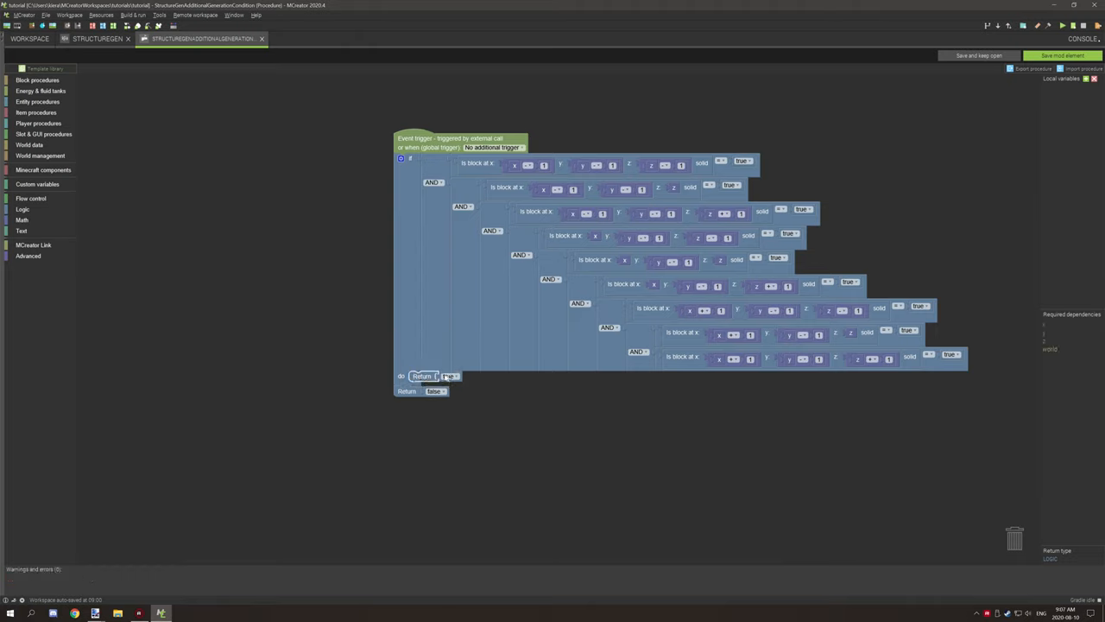
Step: Swap the true/false values on both return blocks
left_click(451, 377)
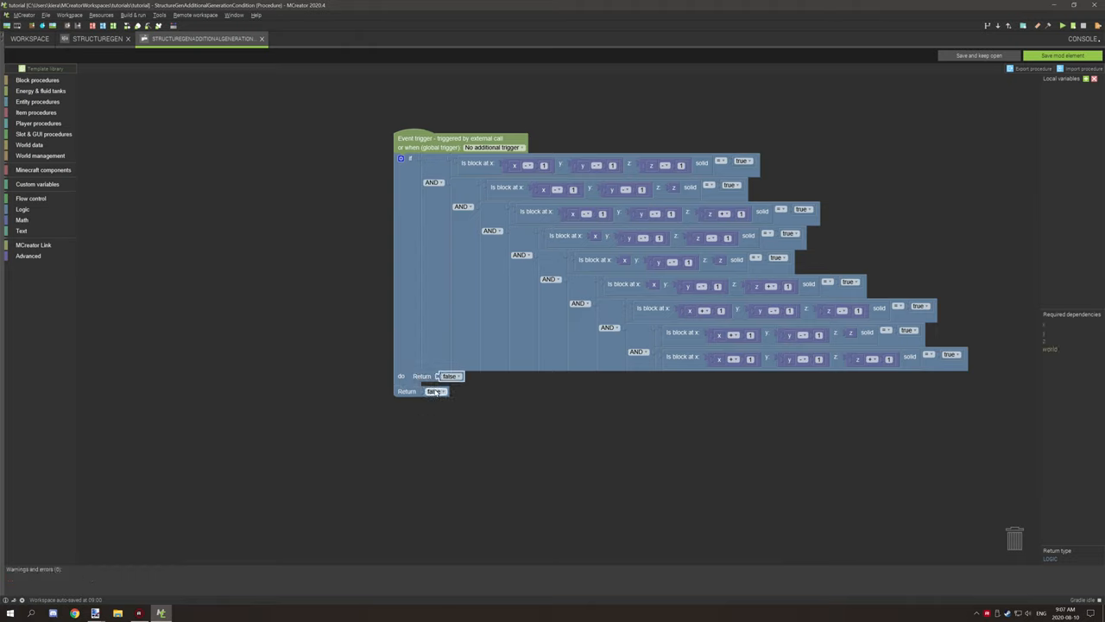
left_click(435, 391)
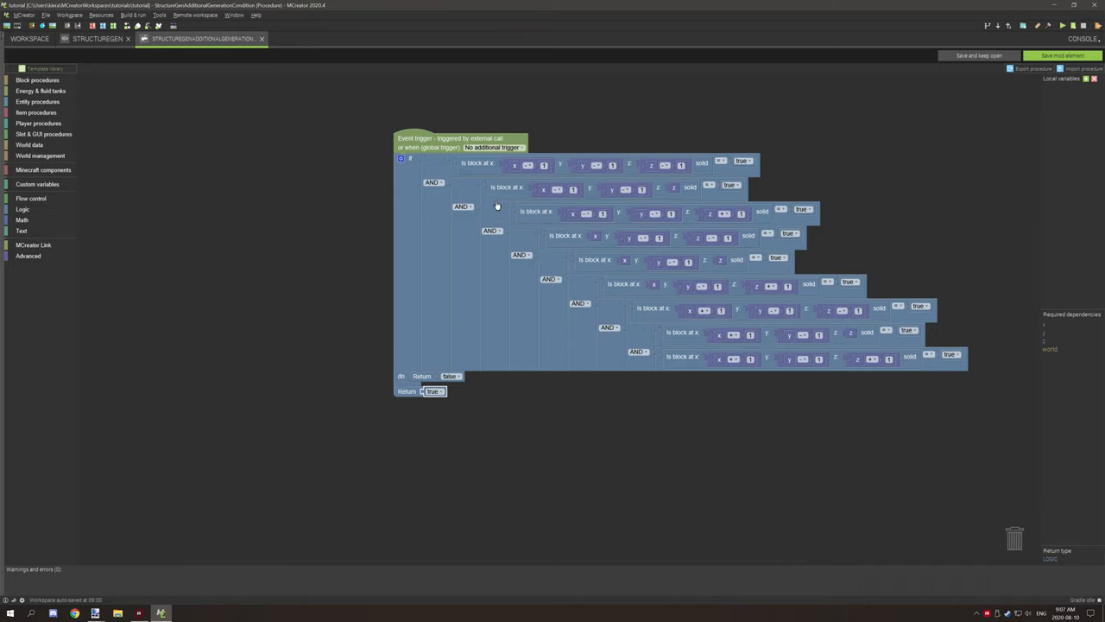
left_click(22, 209)
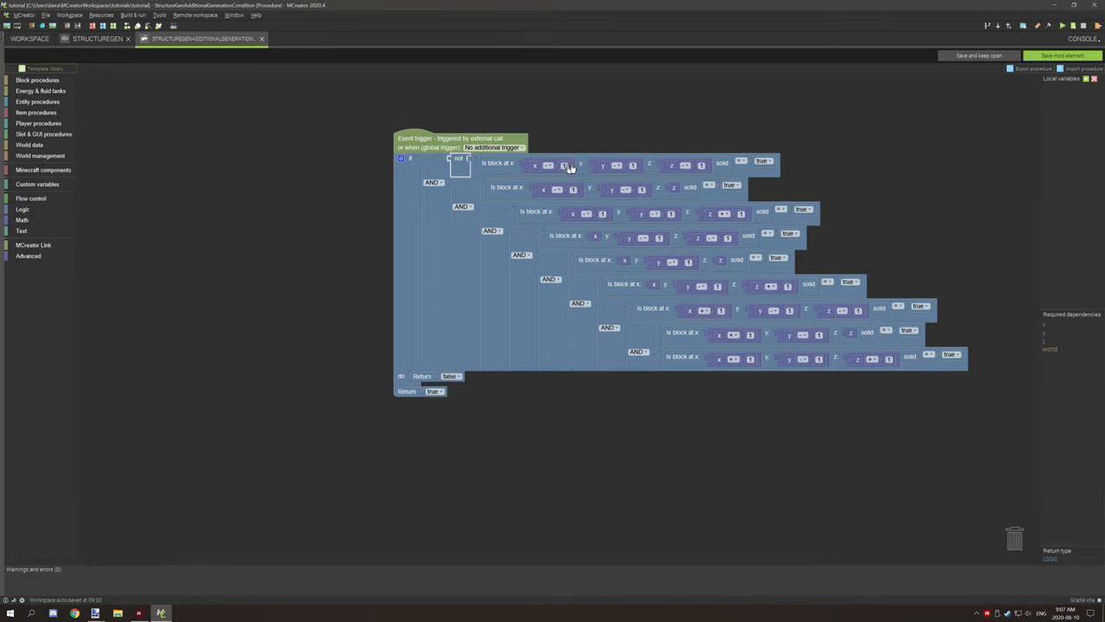
mouse_move(442, 369)
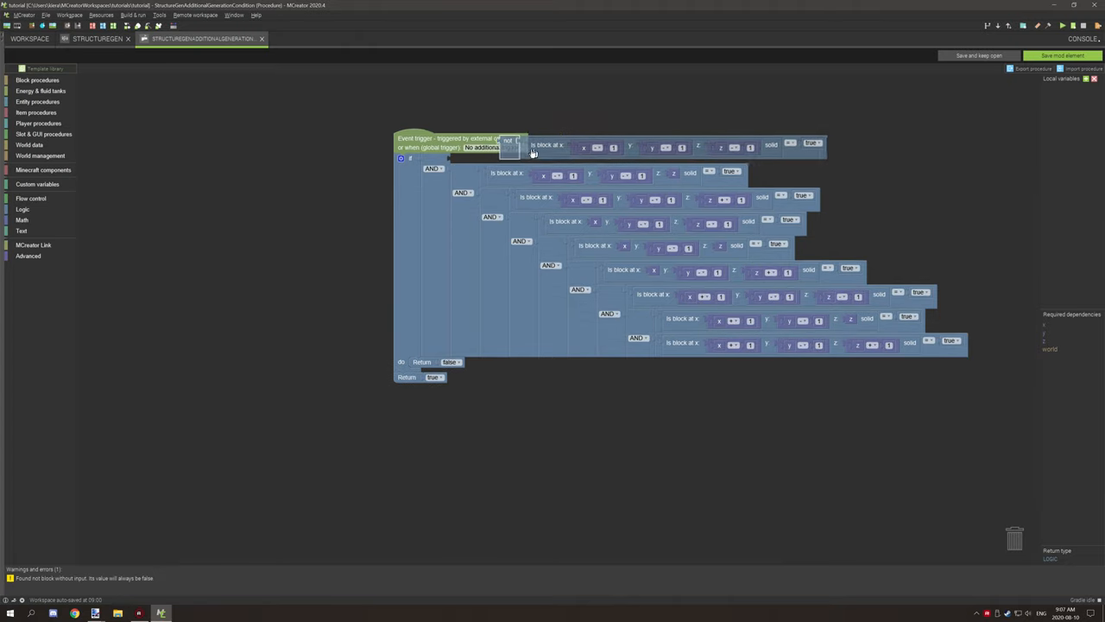
Step: Delete the detached block-check condition left beside the procedure
right_click(508, 140)
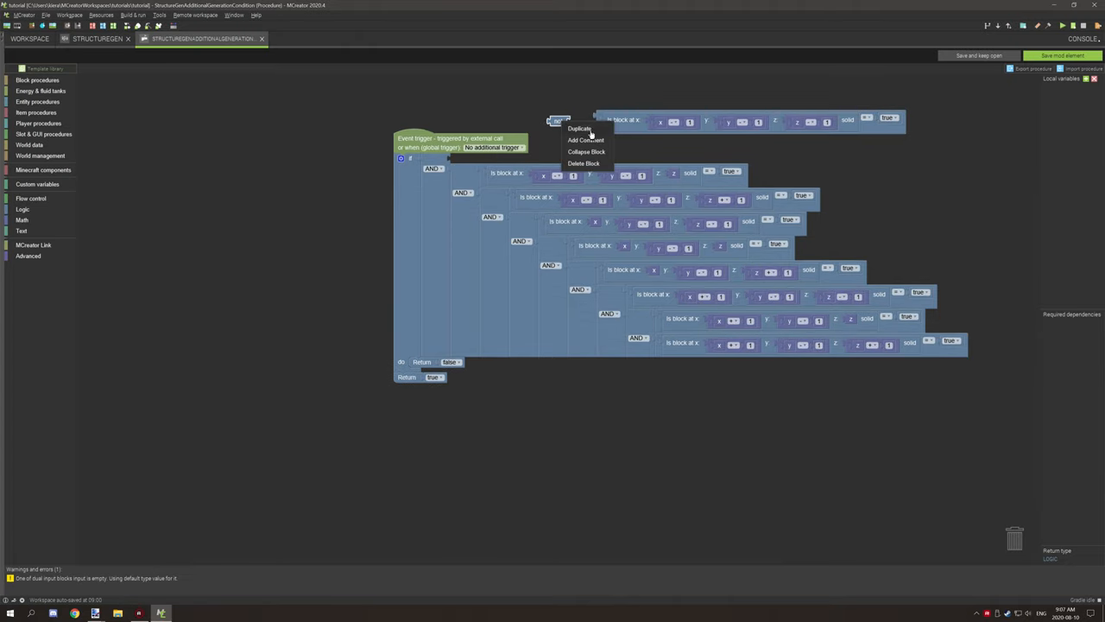
left_click(587, 152)
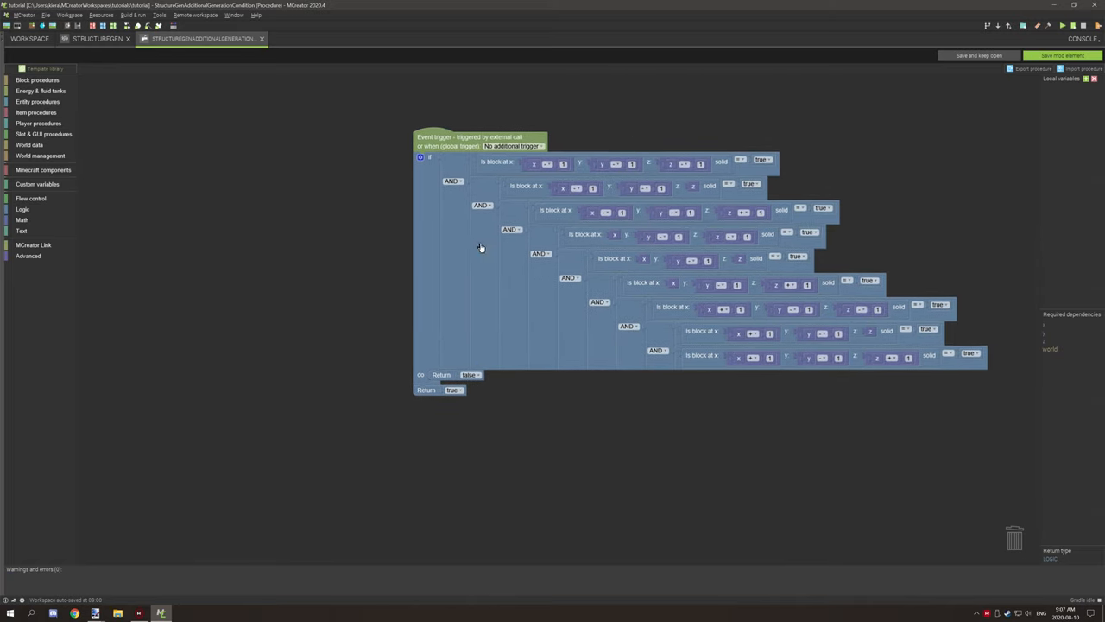
mouse_move(608, 206)
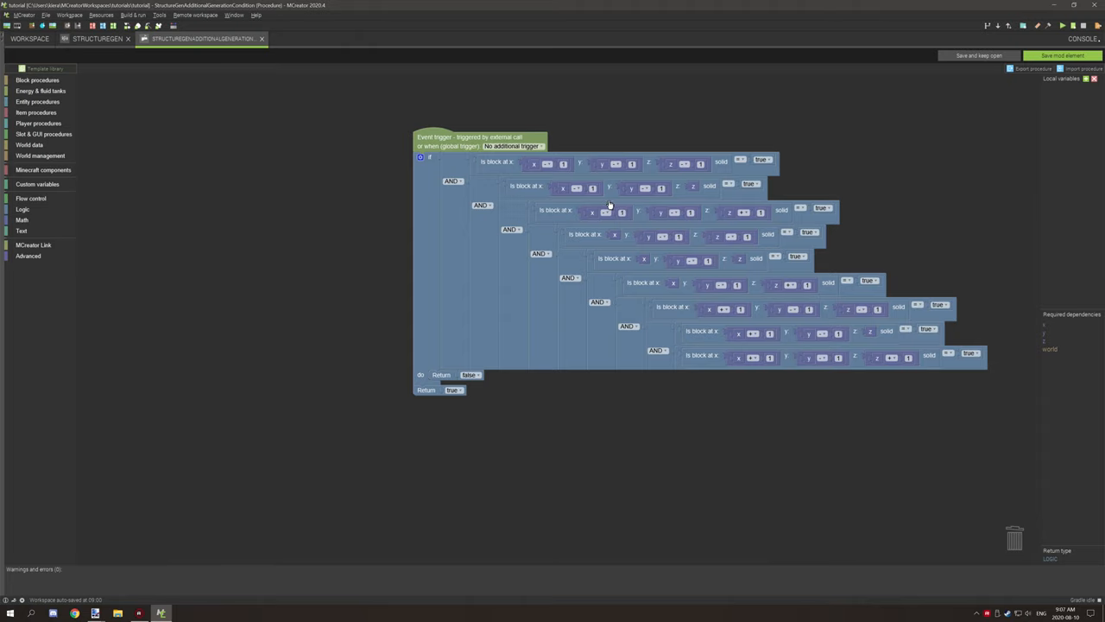
mouse_move(544, 385)
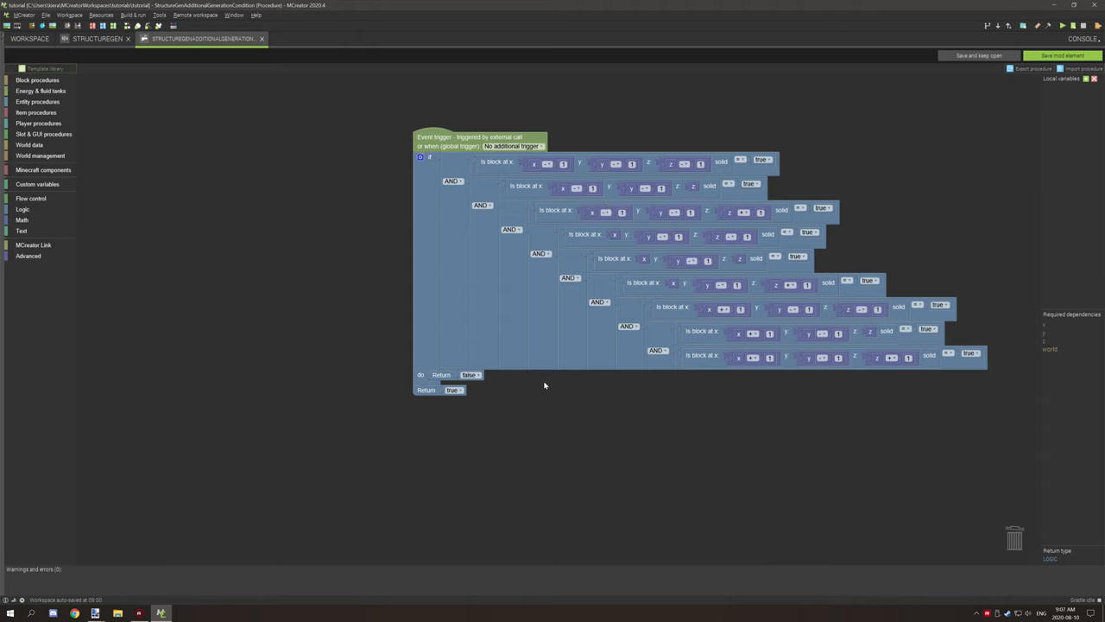
mouse_move(501, 248)
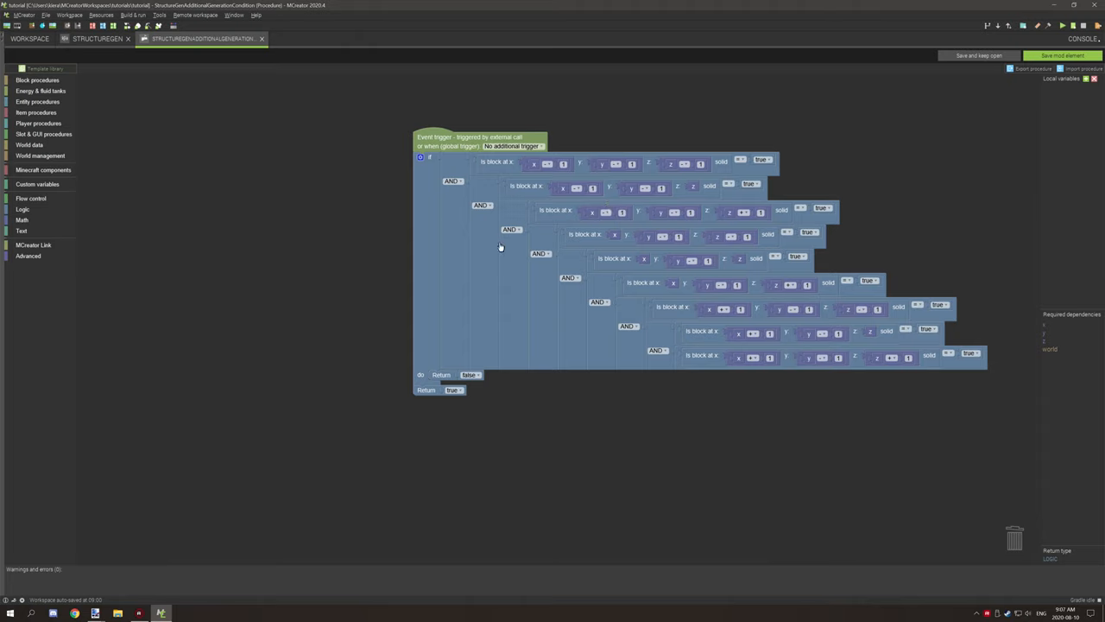
mouse_move(494, 363)
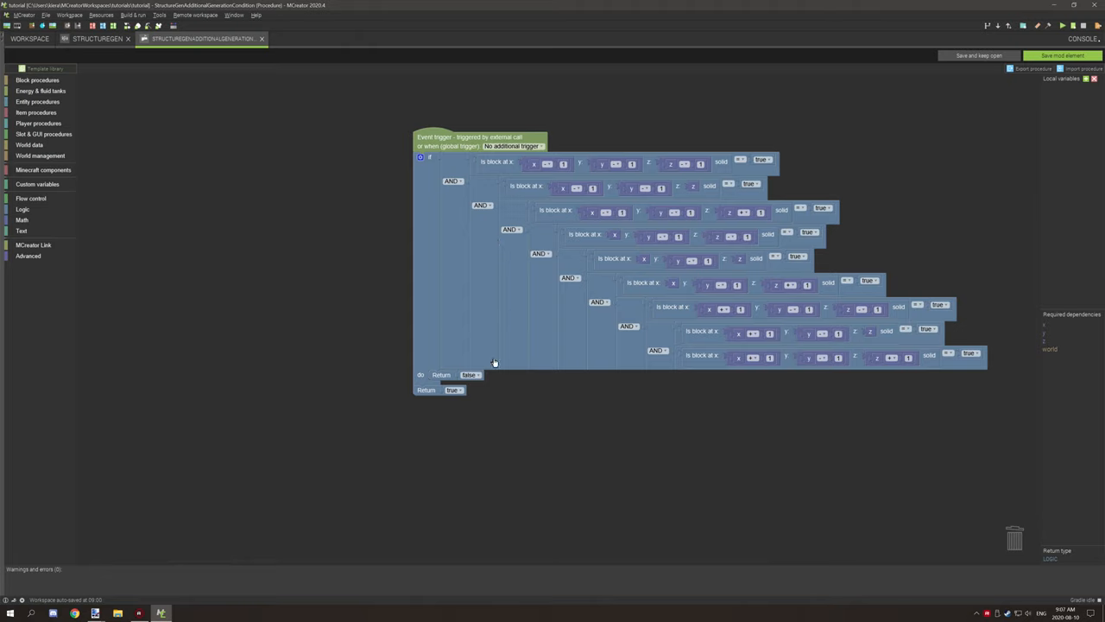
Step: Set the branch return to true and the final return to false
left_click(470, 373)
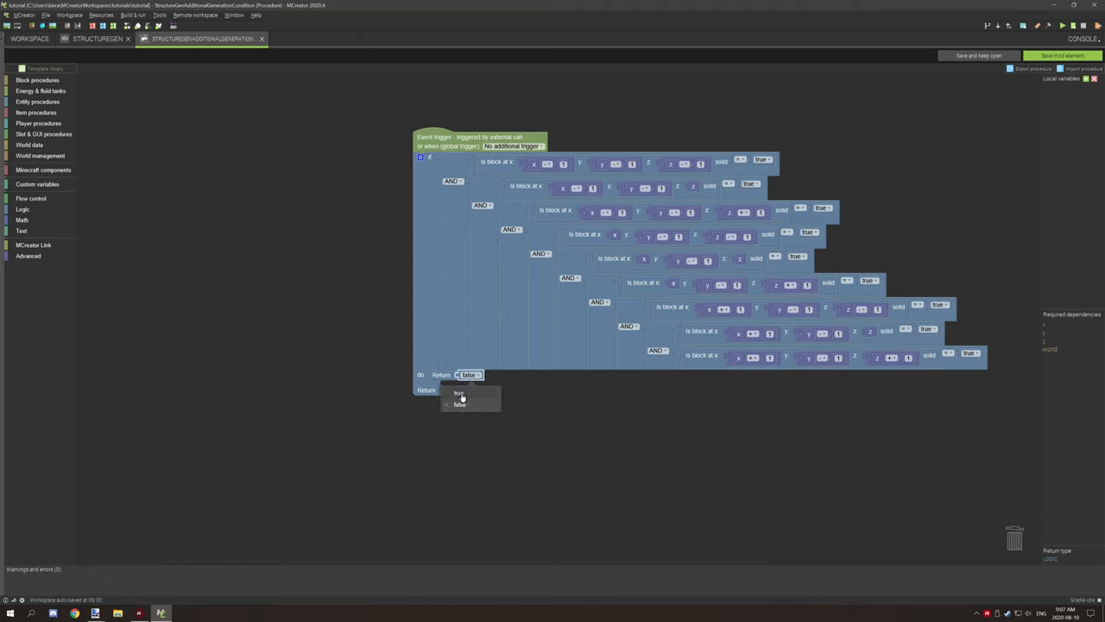
left_click(460, 394)
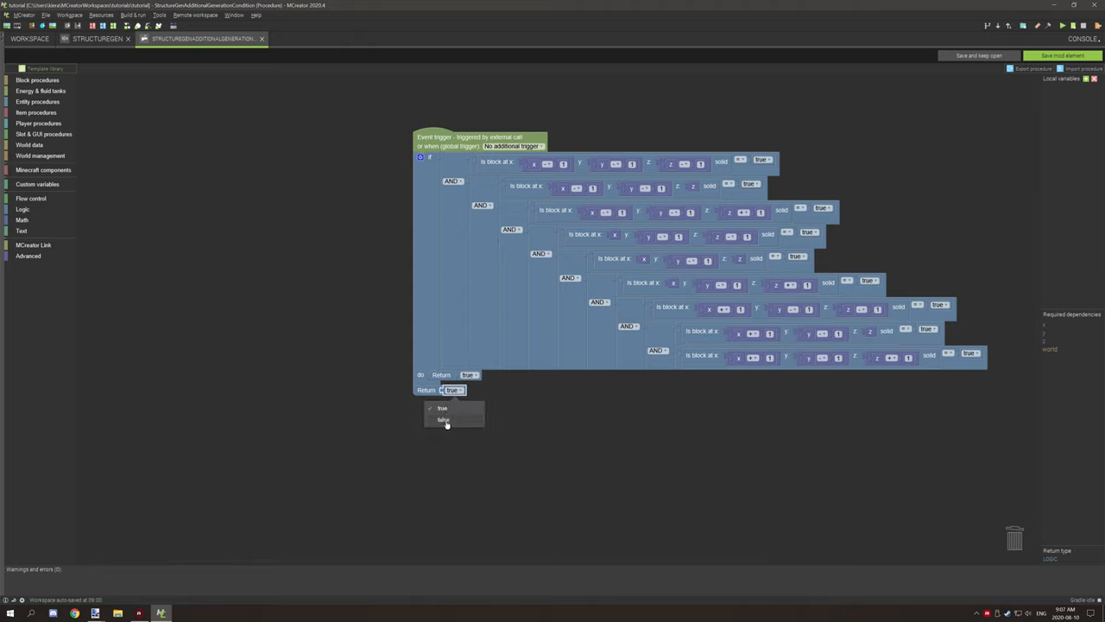
left_click(442, 420)
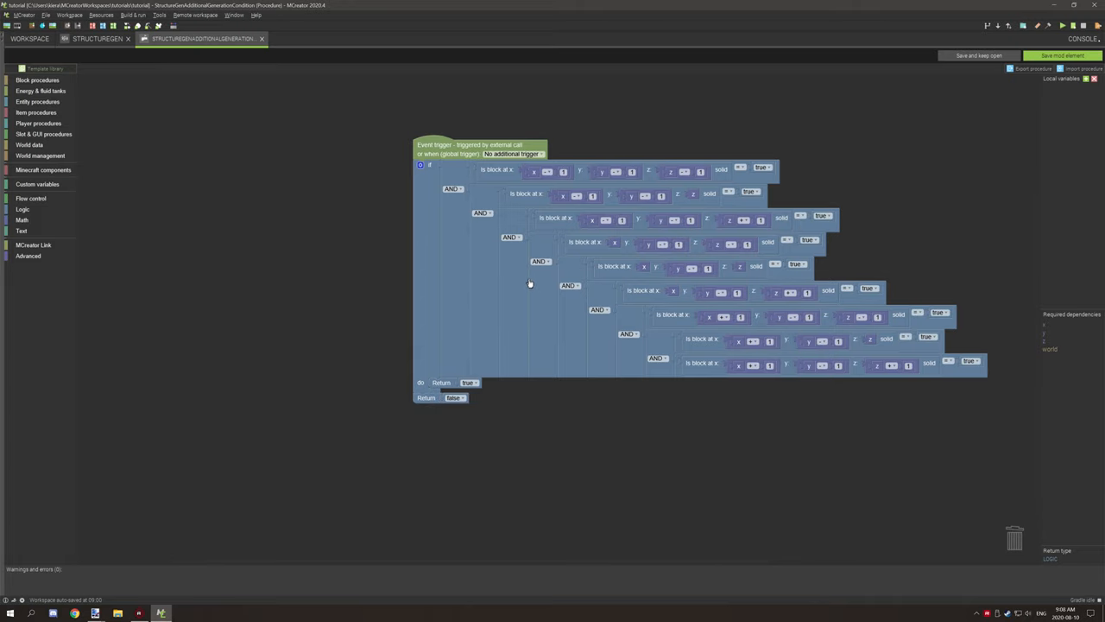
left_click(421, 166)
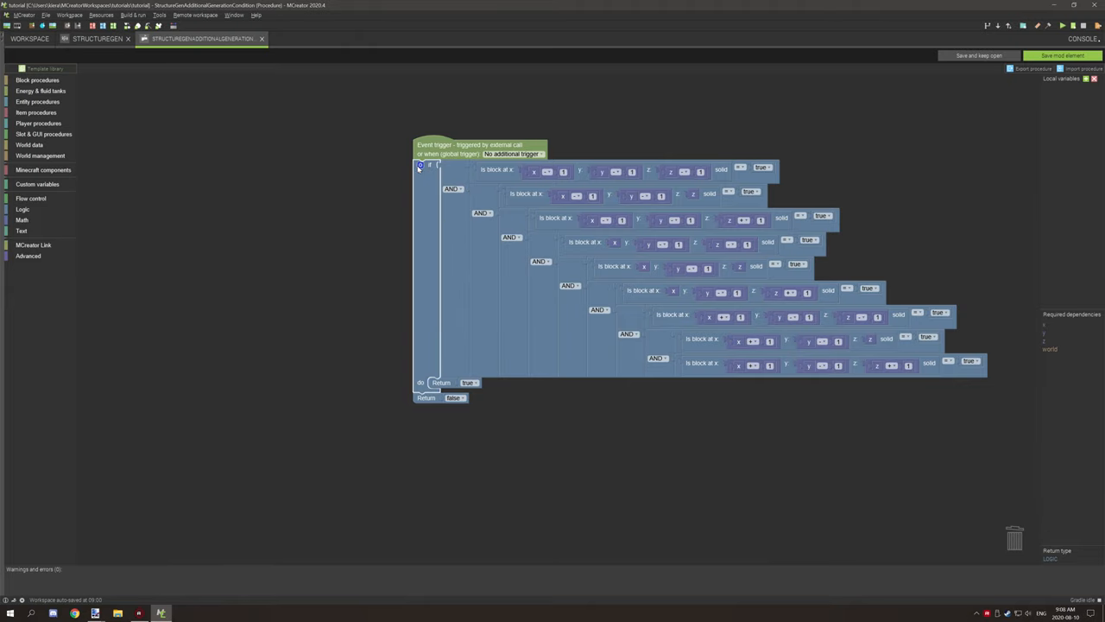
left_click(421, 166)
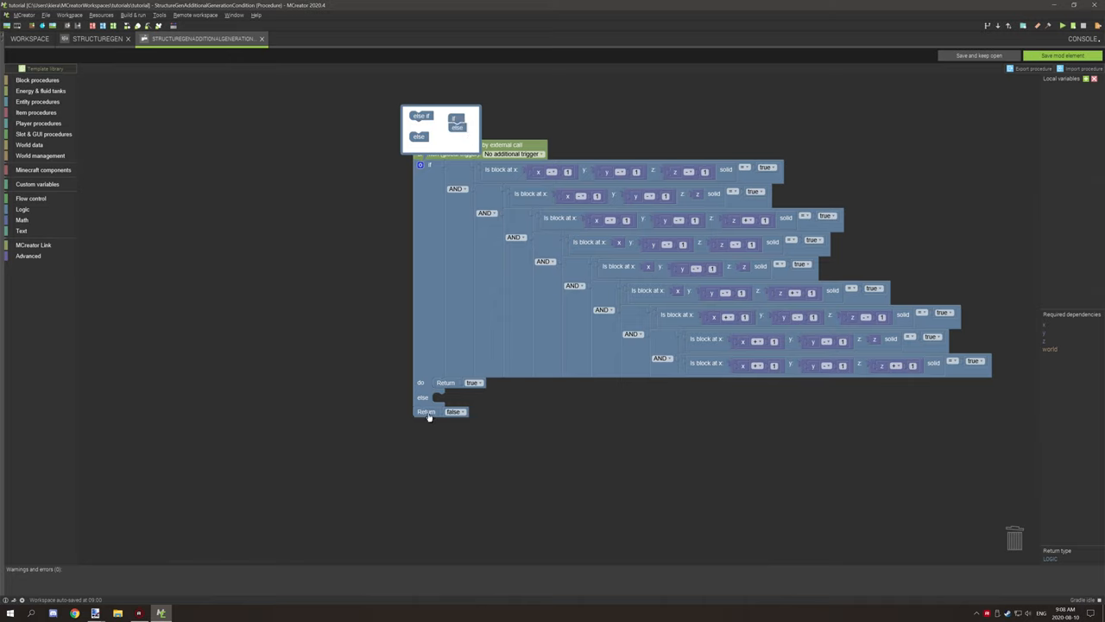
left_click_drag(425, 411, 425, 397)
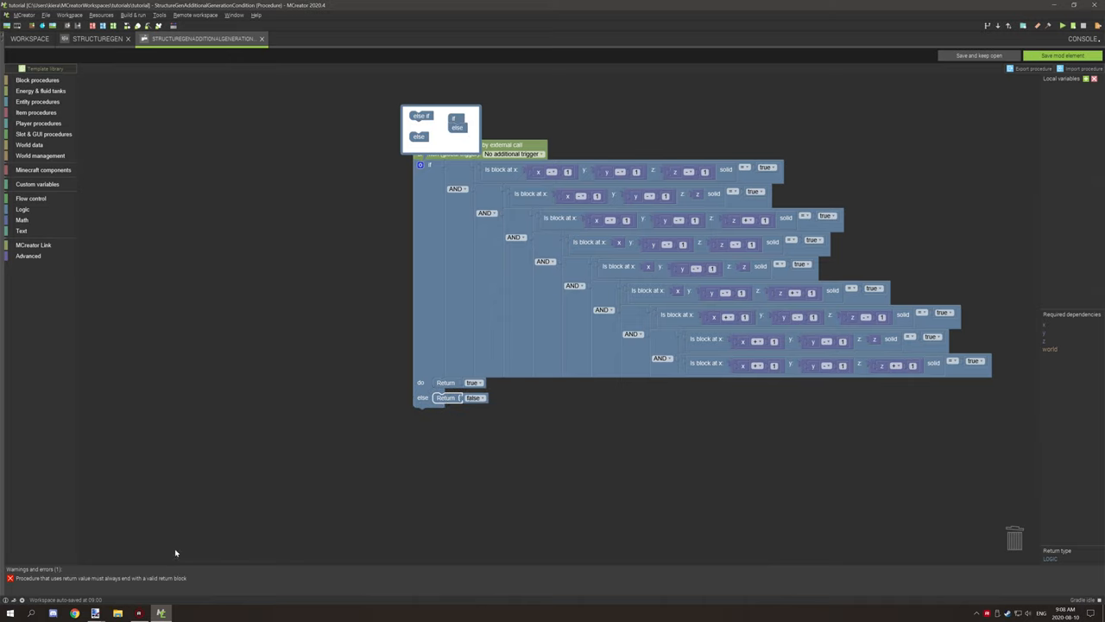
mouse_move(449, 400)
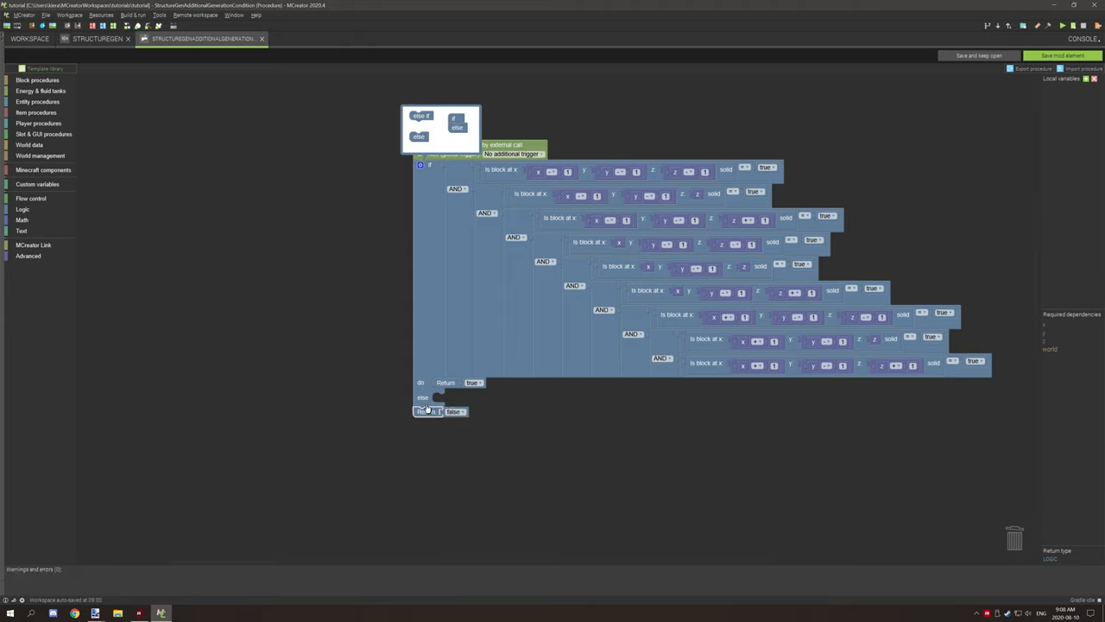
mouse_move(498, 404)
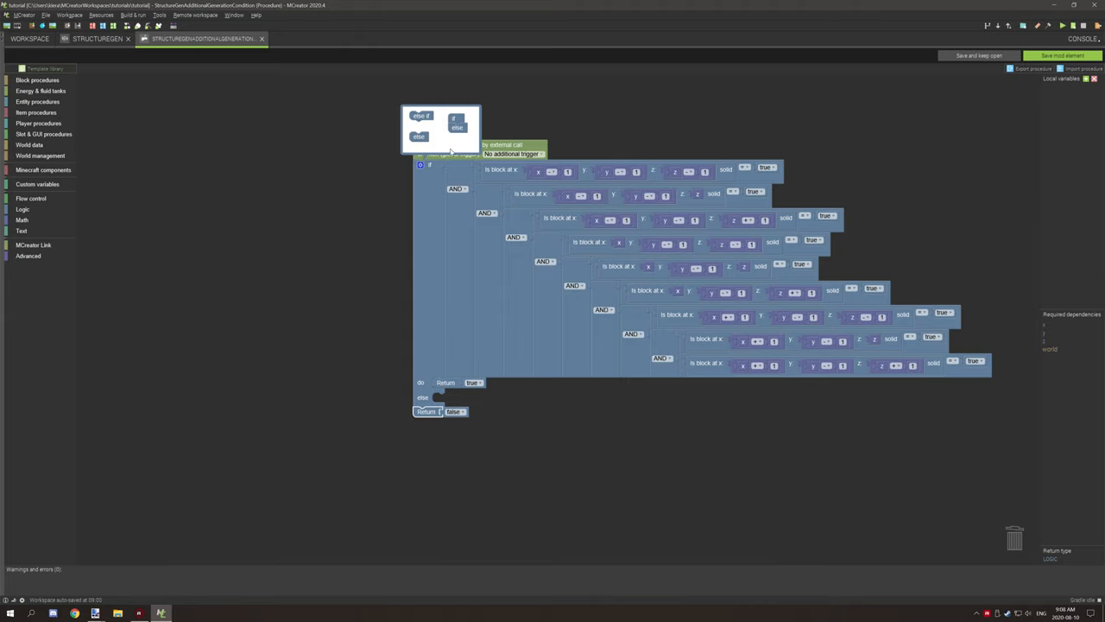
mouse_move(435, 411)
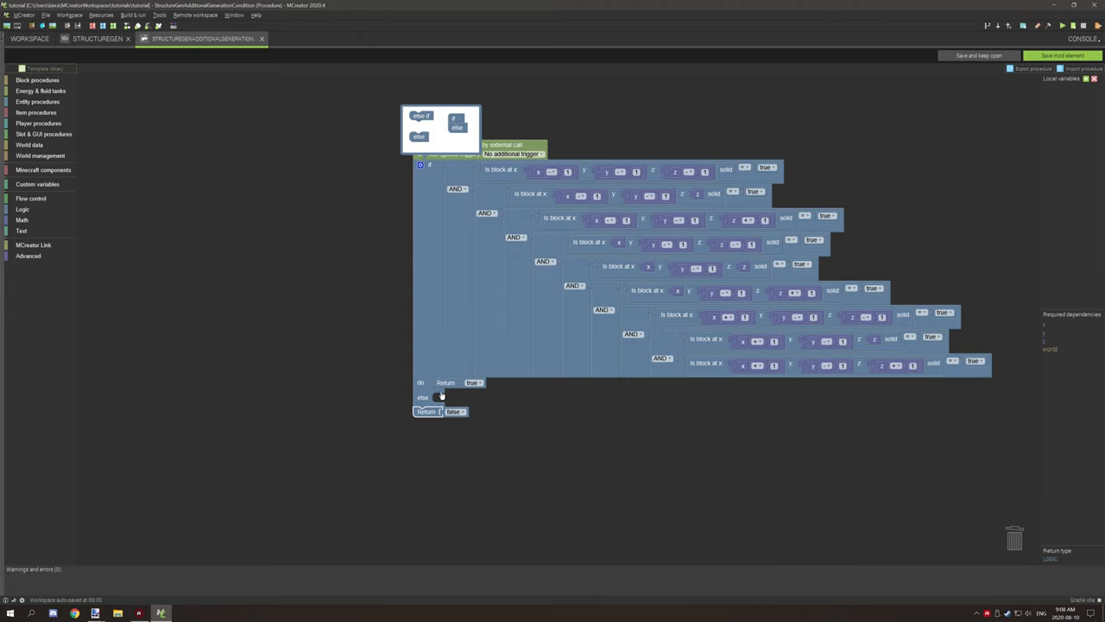
mouse_move(439, 393)
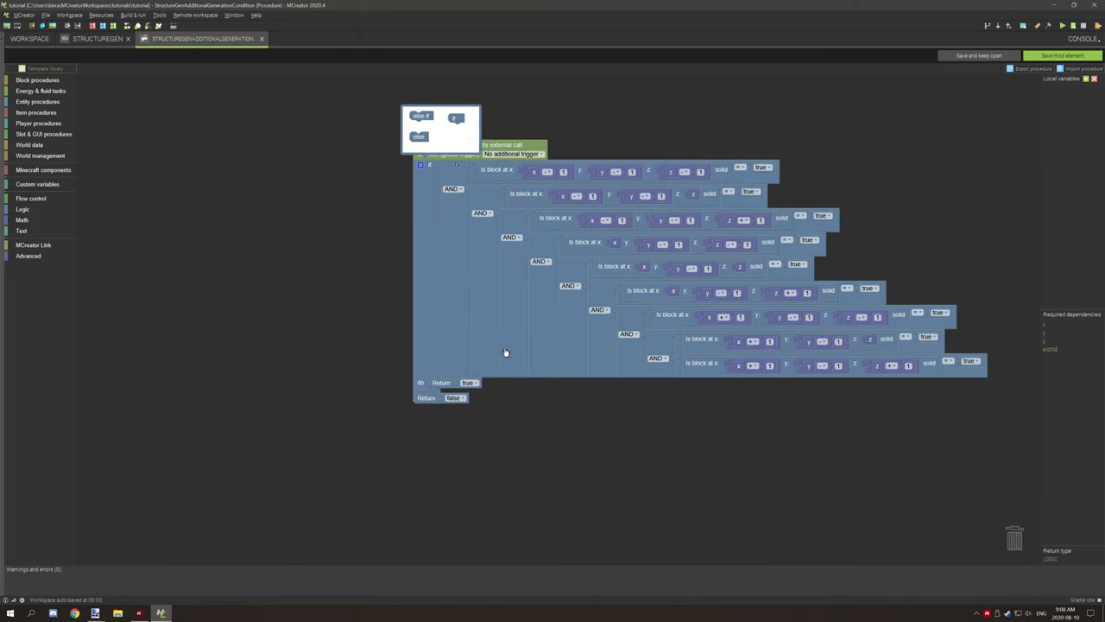
mouse_move(432, 319)
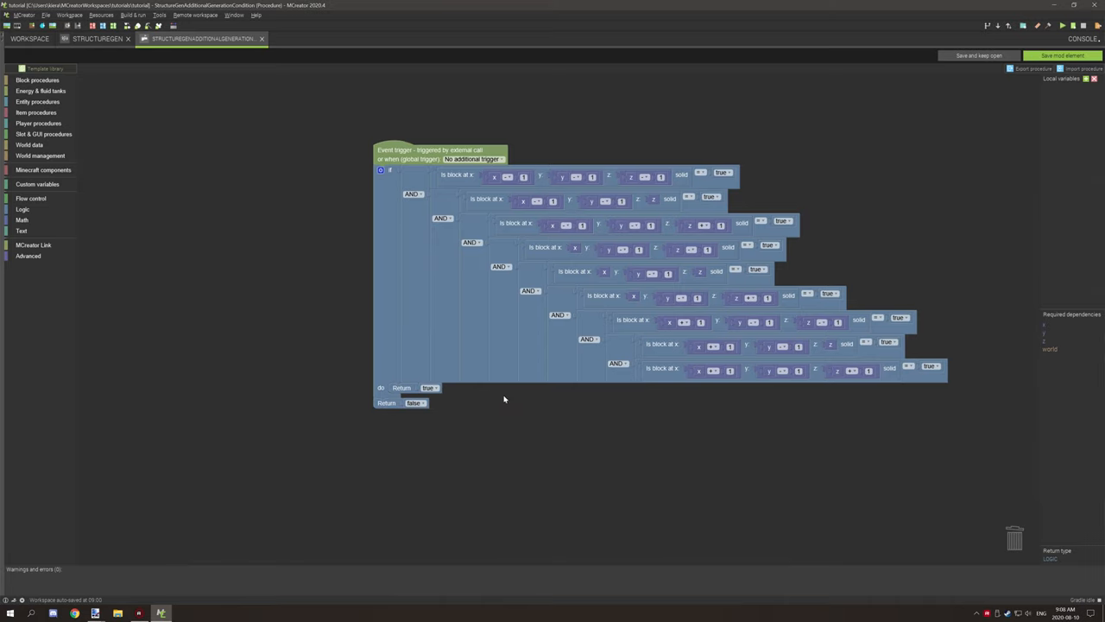
mouse_move(428, 337)
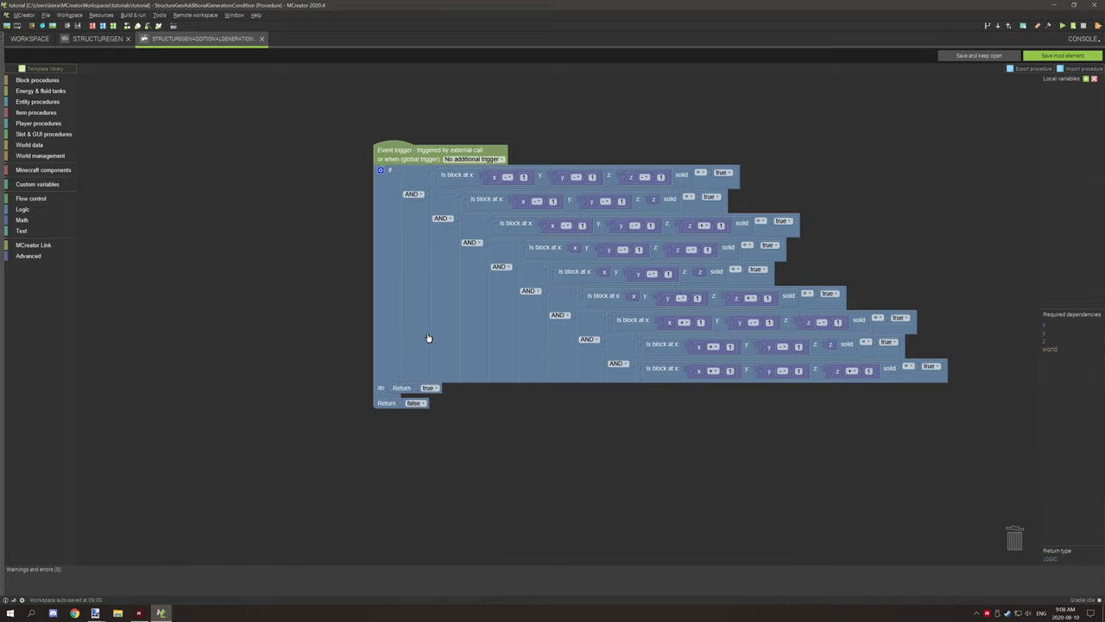
mouse_move(487, 411)
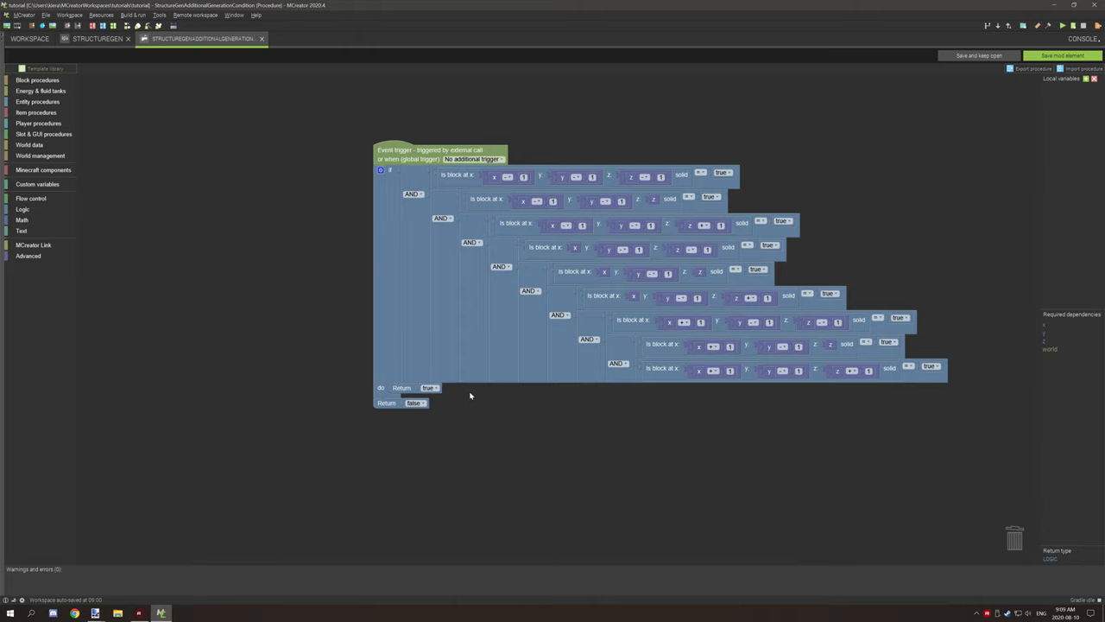
mouse_move(466, 393)
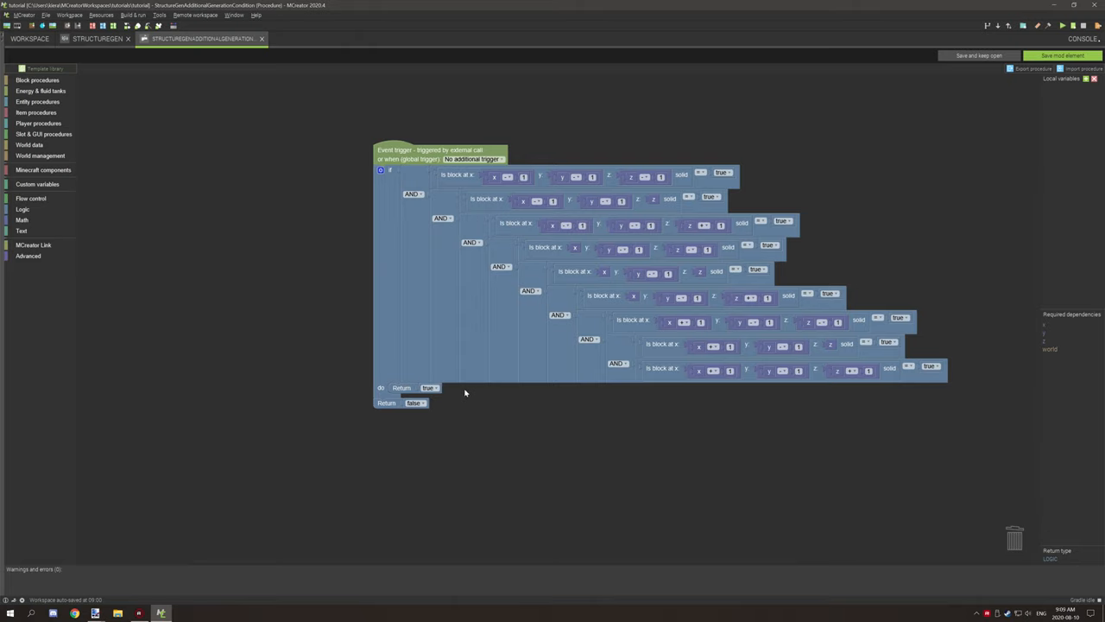
mouse_move(462, 392)
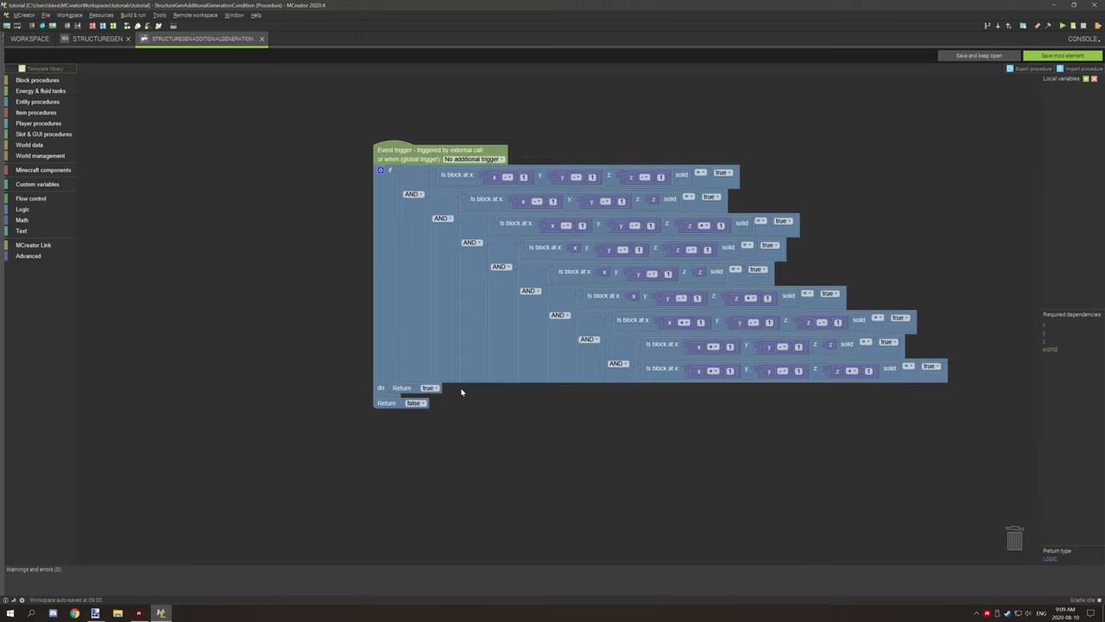
mouse_move(411, 311)
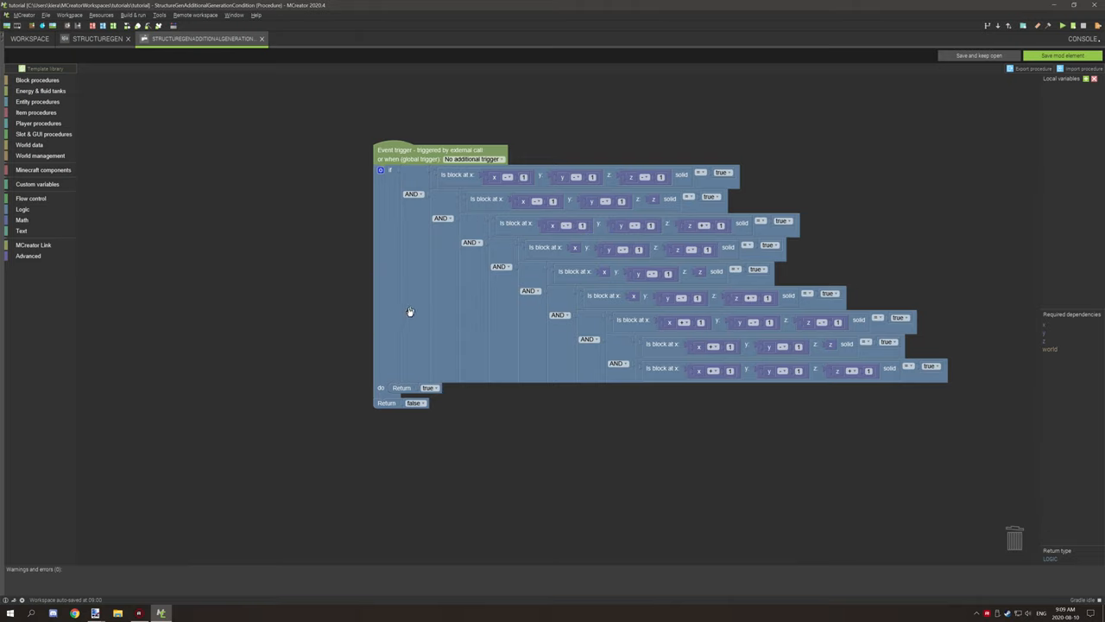
Step: Delete the big if block with all 104 blocks of chained position checks
right_click(411, 221)
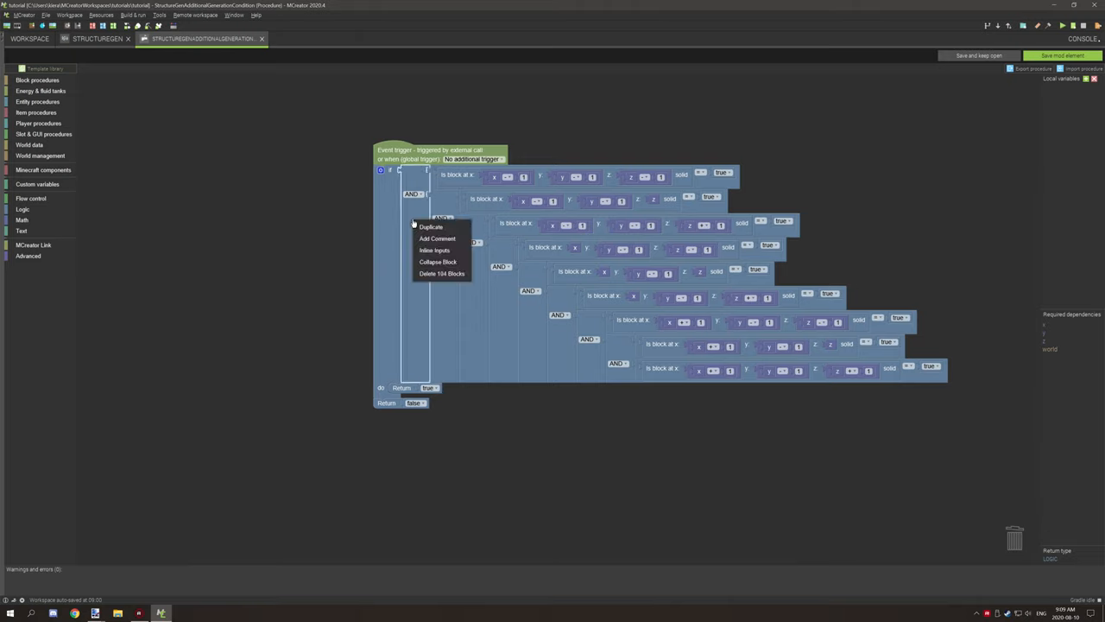
left_click(442, 273)
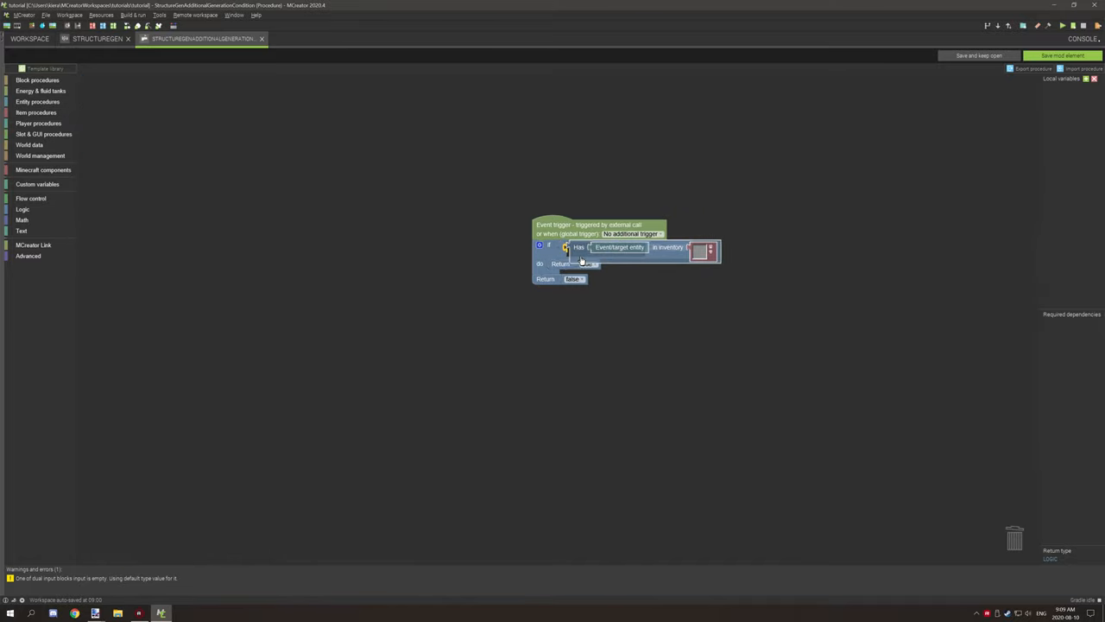
Step: Fit the 'entity has item in inventory' check into the if condition returning true
left_click(704, 252)
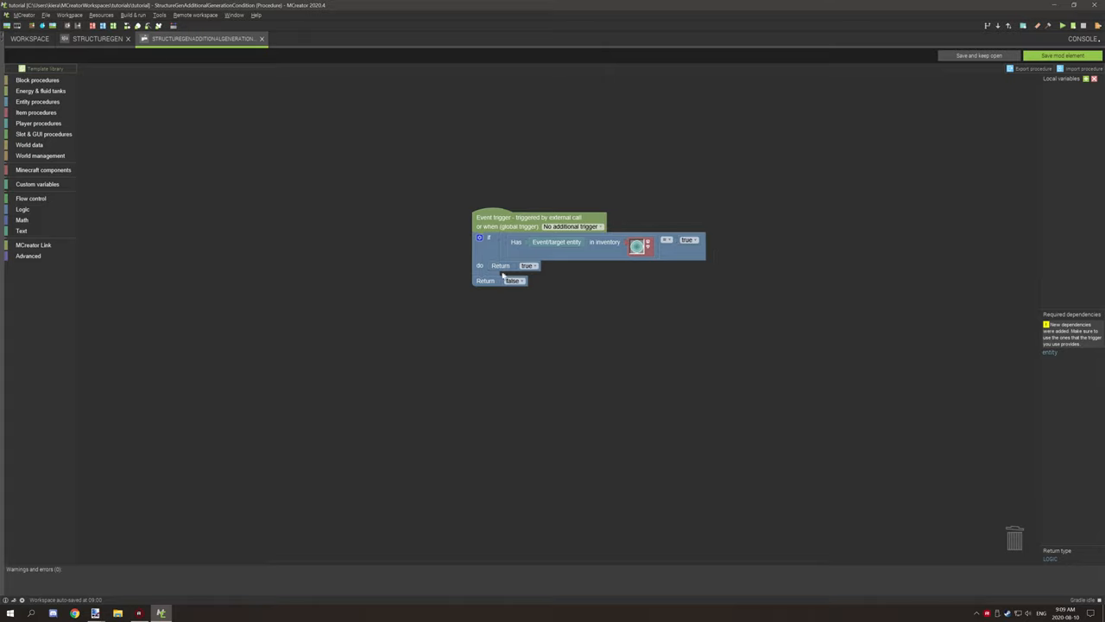
mouse_move(556, 260)
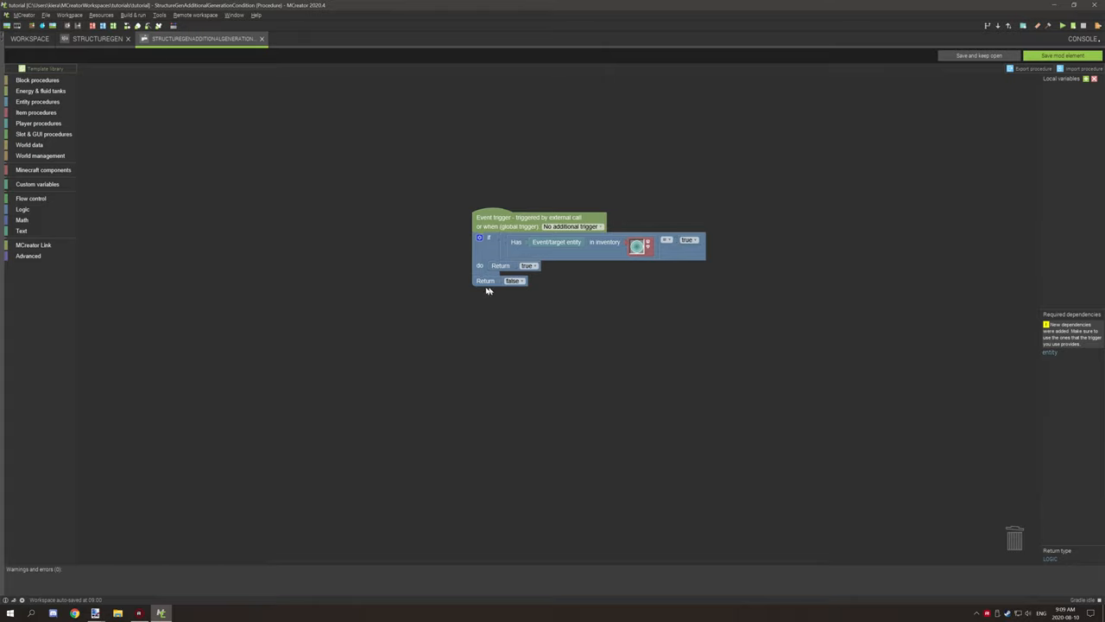
mouse_move(536, 285)
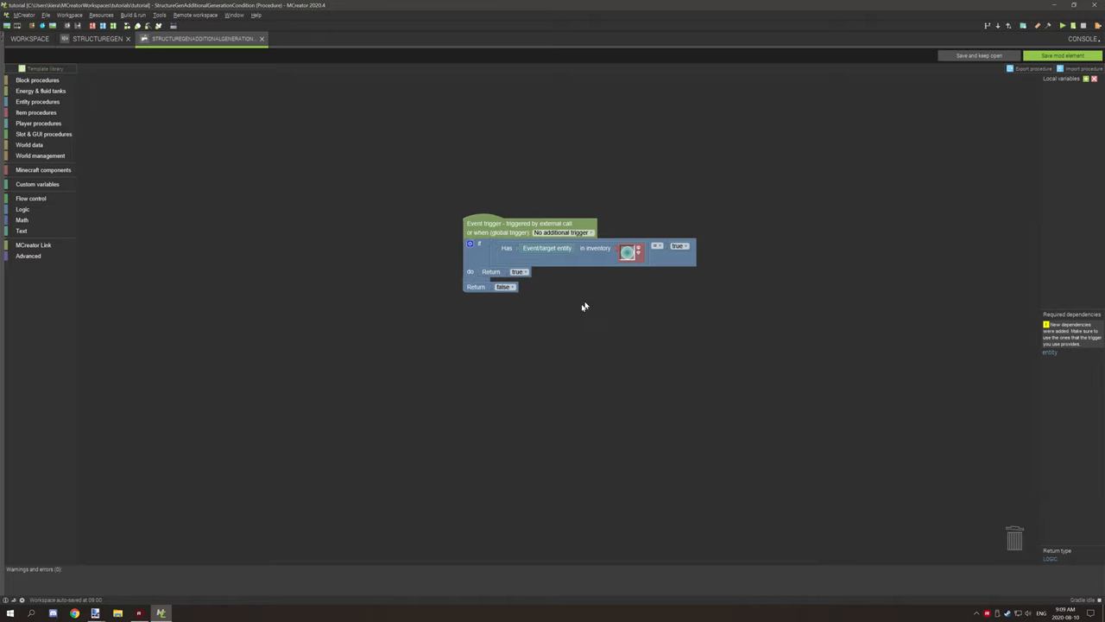
left_click_drag(583, 250, 560, 273)
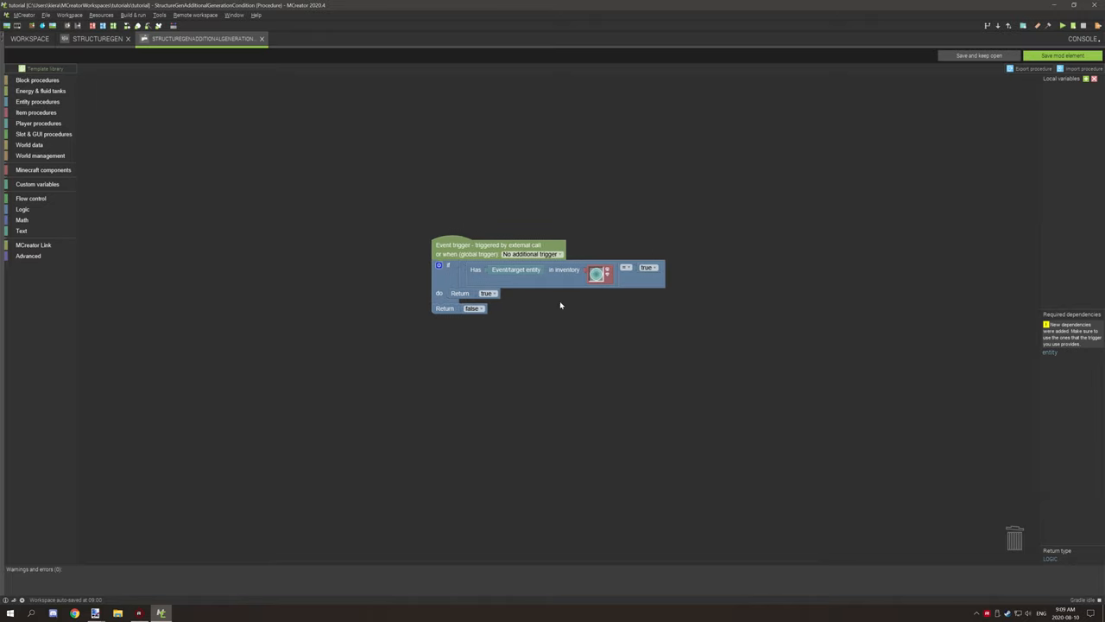
mouse_move(474, 276)
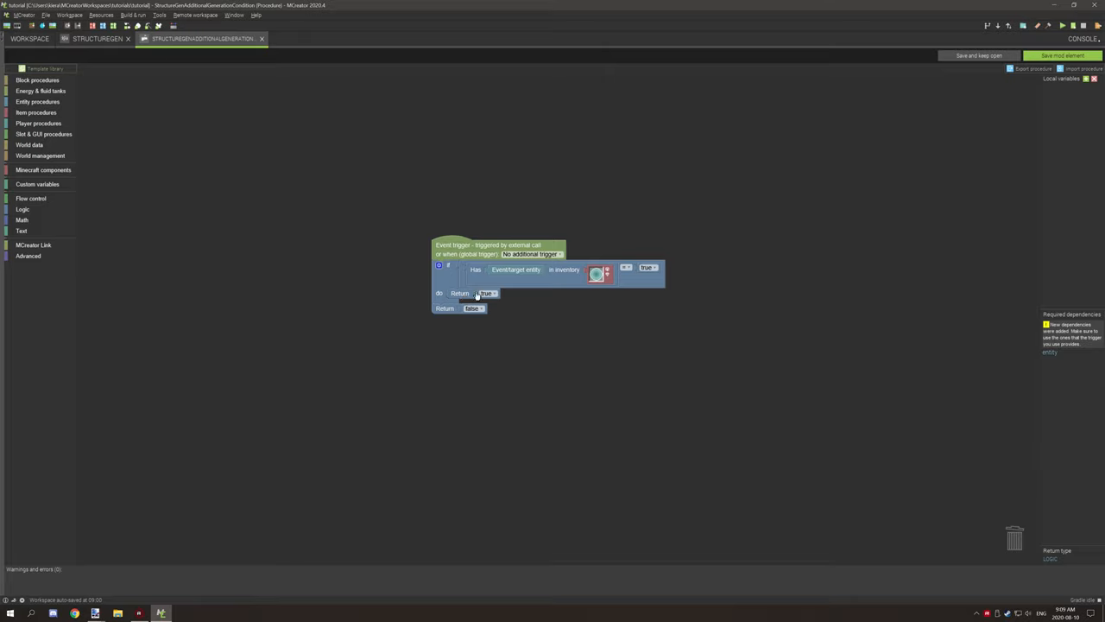
mouse_move(487, 294)
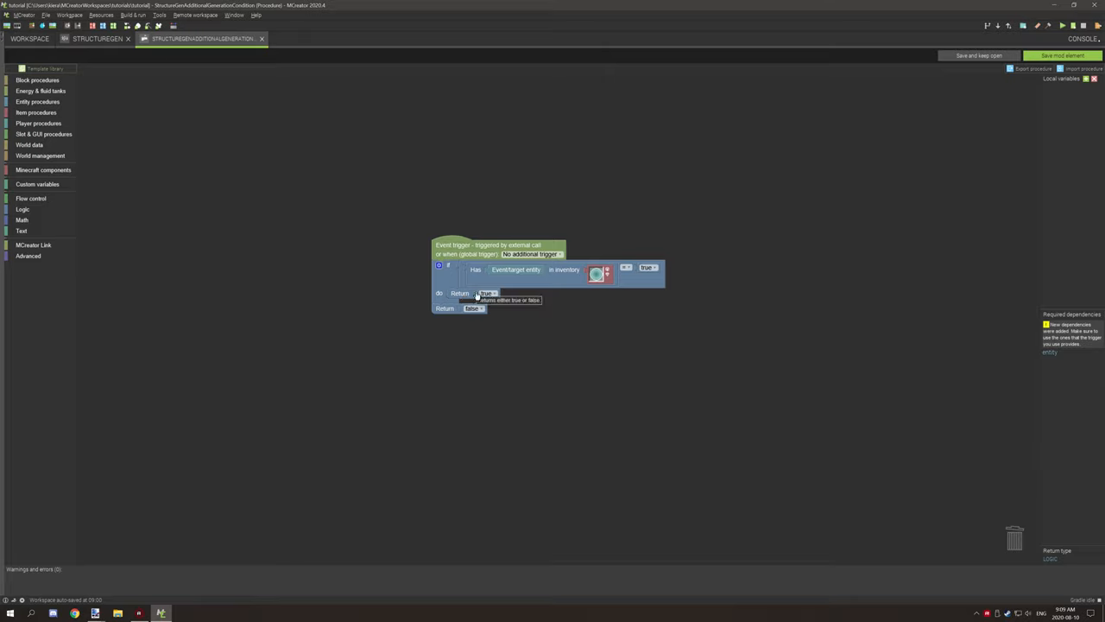